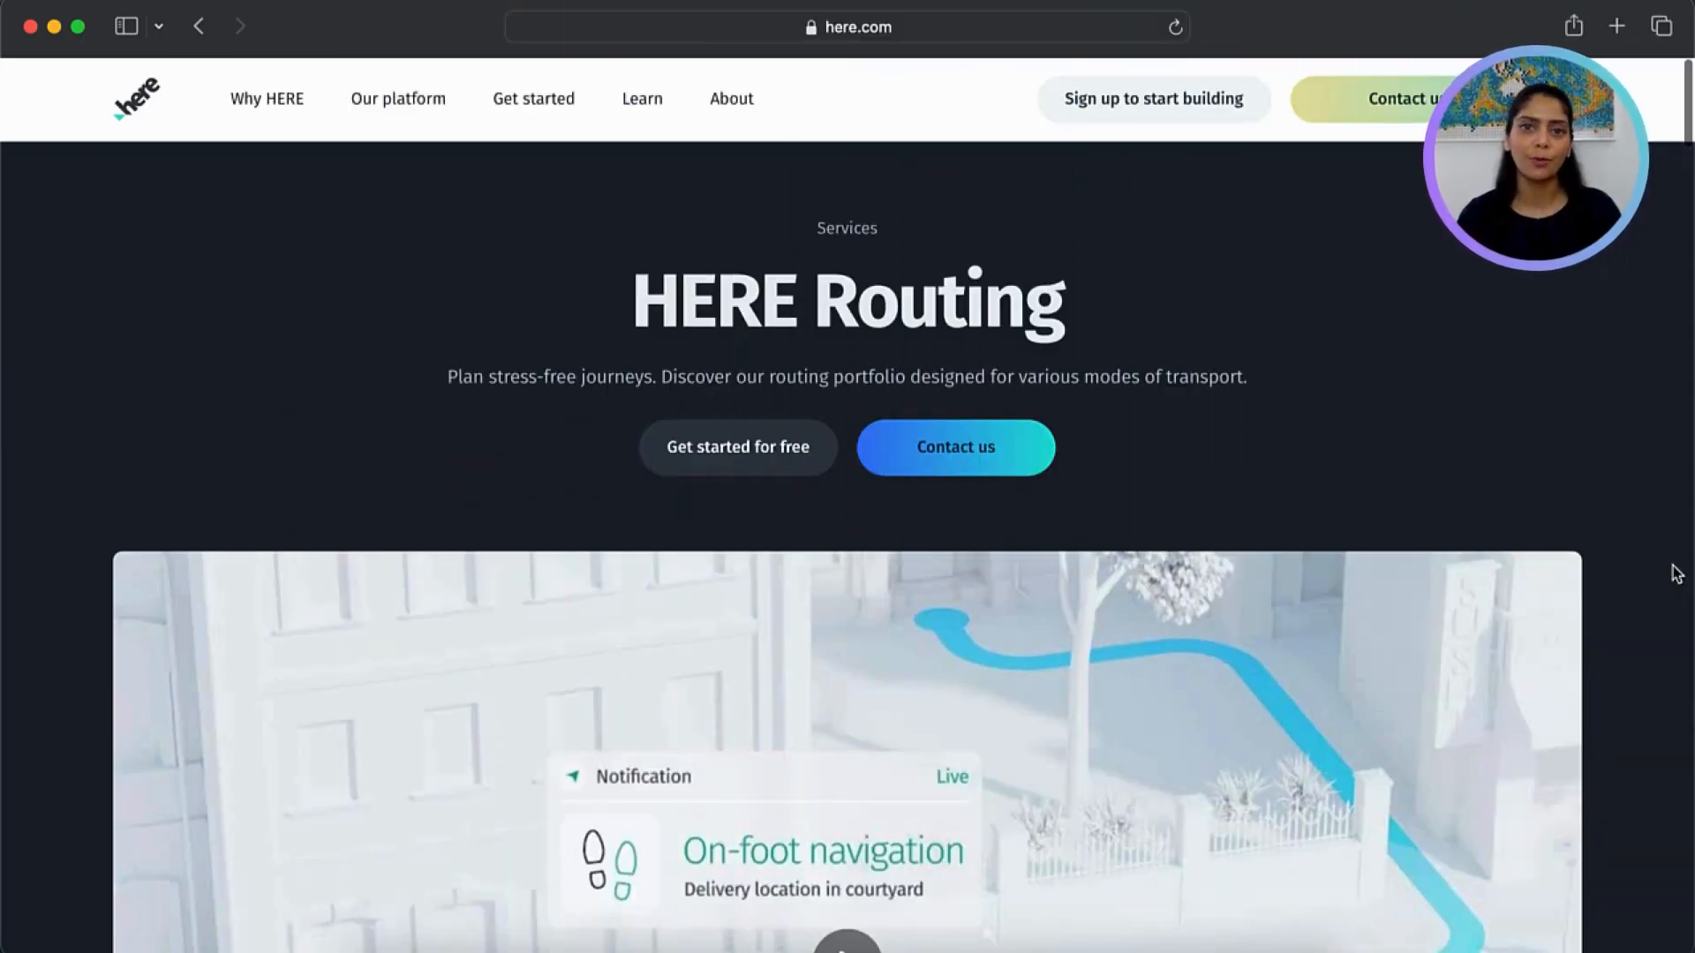
Scroll through the HERE Routing page and start the free HERE platform sign-up
{"action": "scroll", "scroll_direction": "down", "scroll_amount": 3}
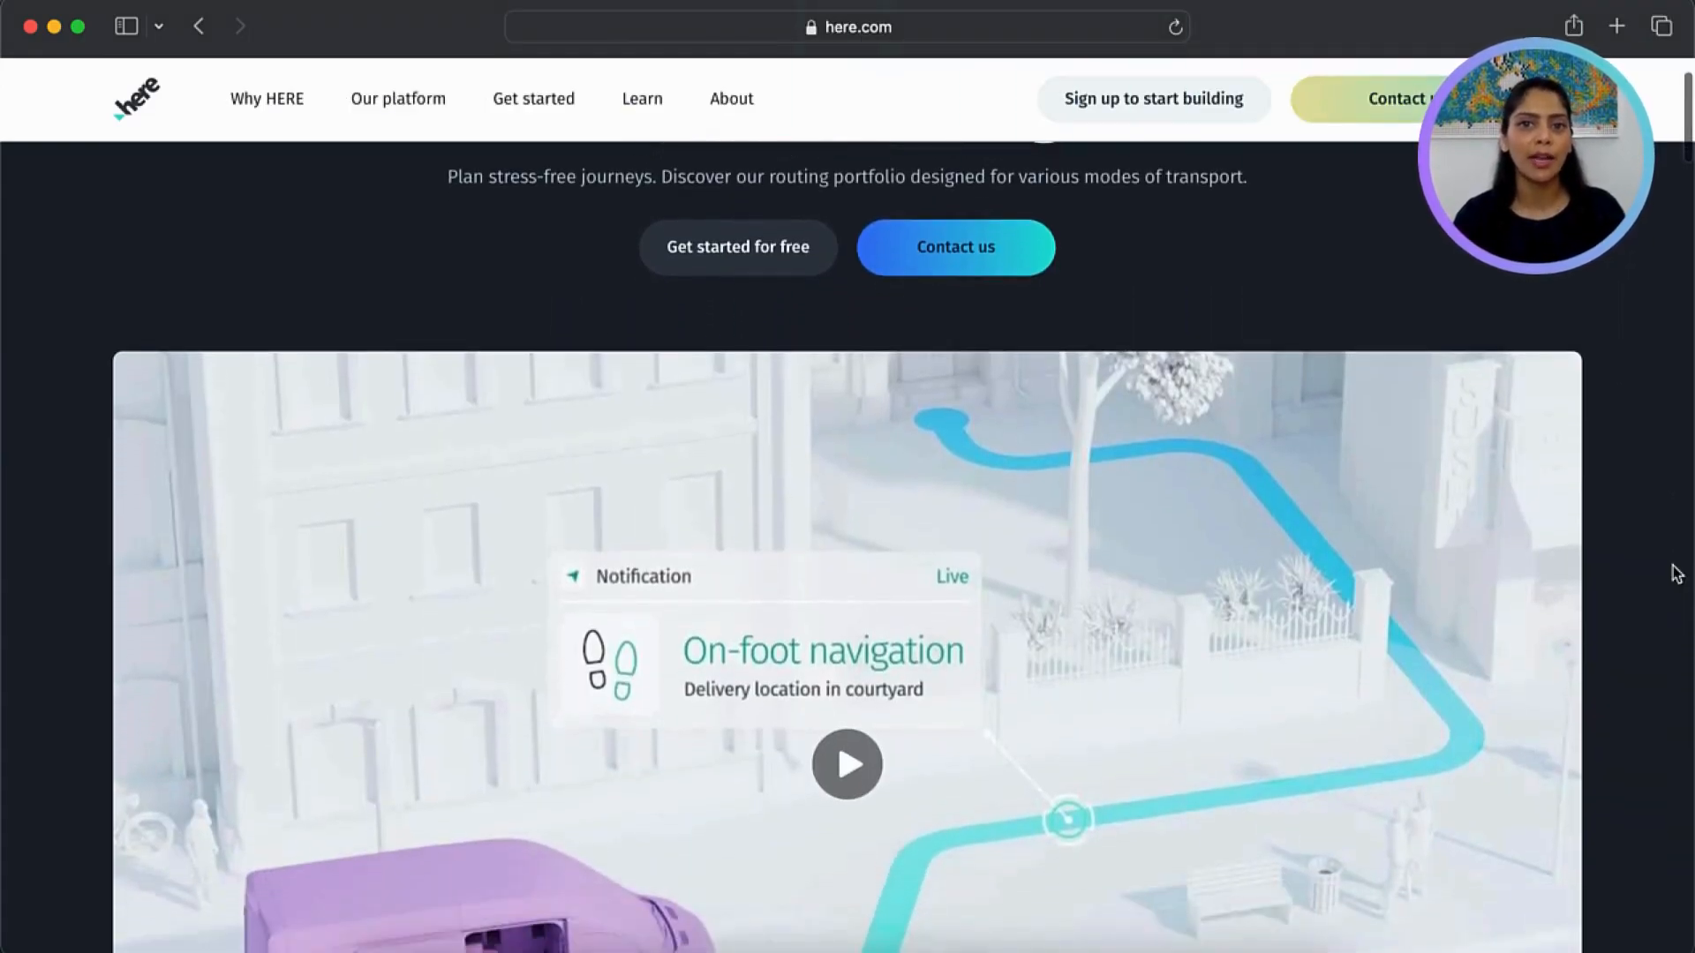
{"action": "scroll", "scroll_direction": "down", "scroll_amount": 3}
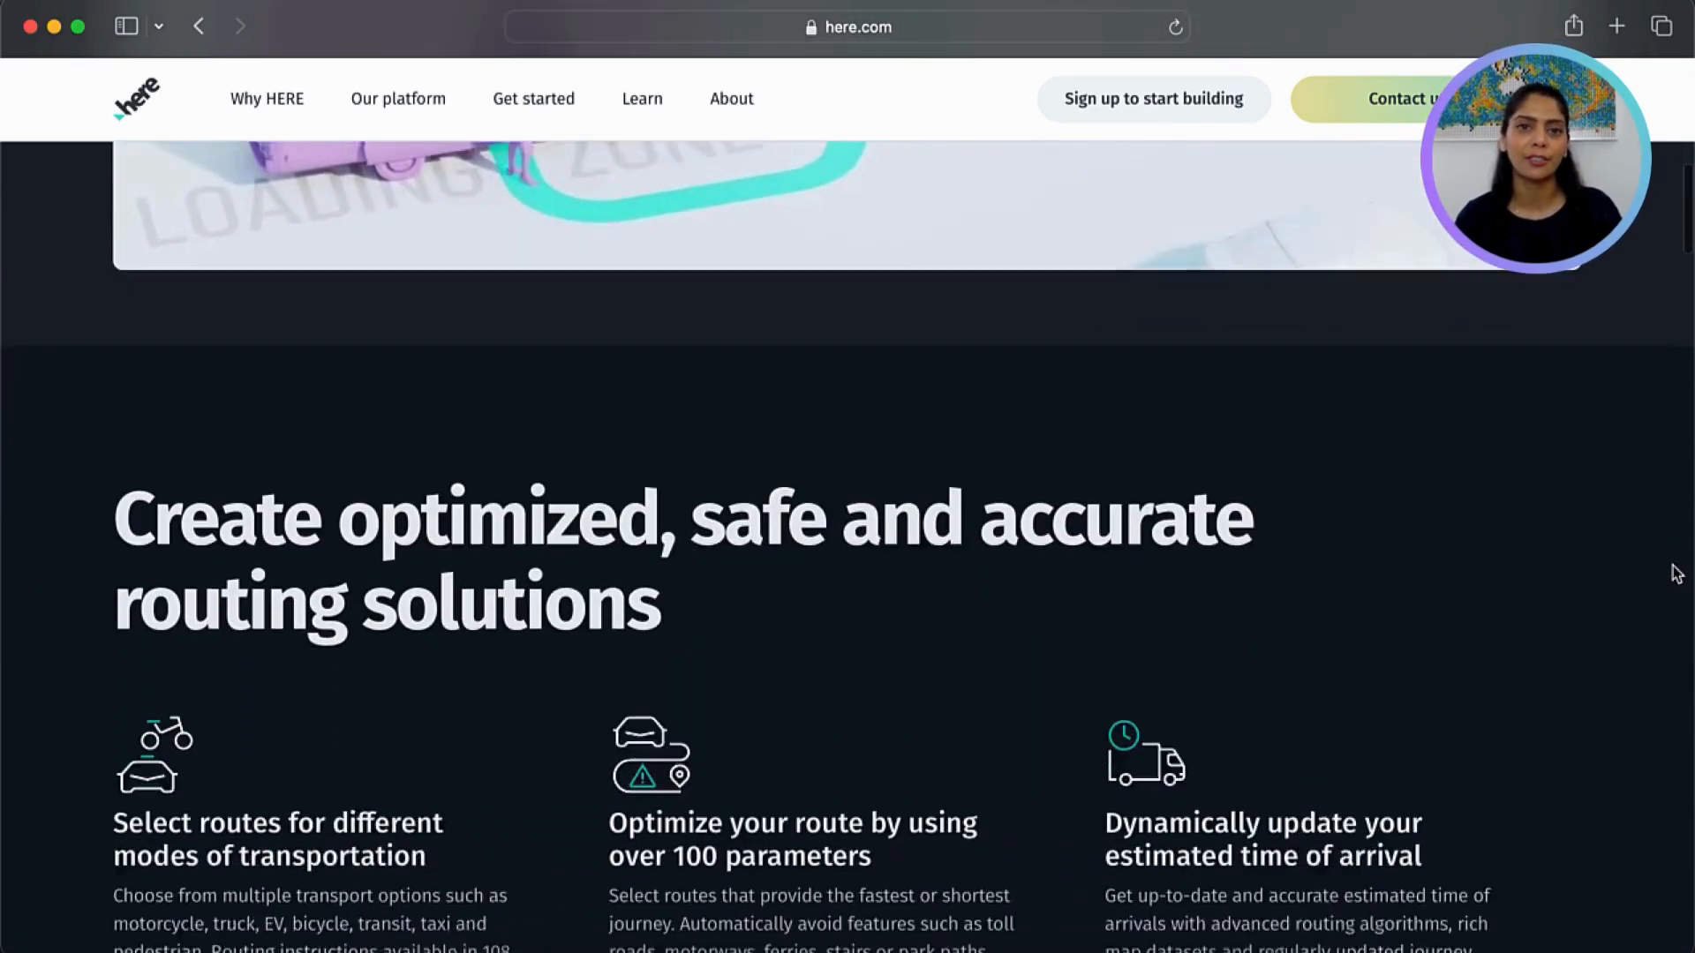
{"action": "scroll", "scroll_direction": "down", "scroll_amount": 3}
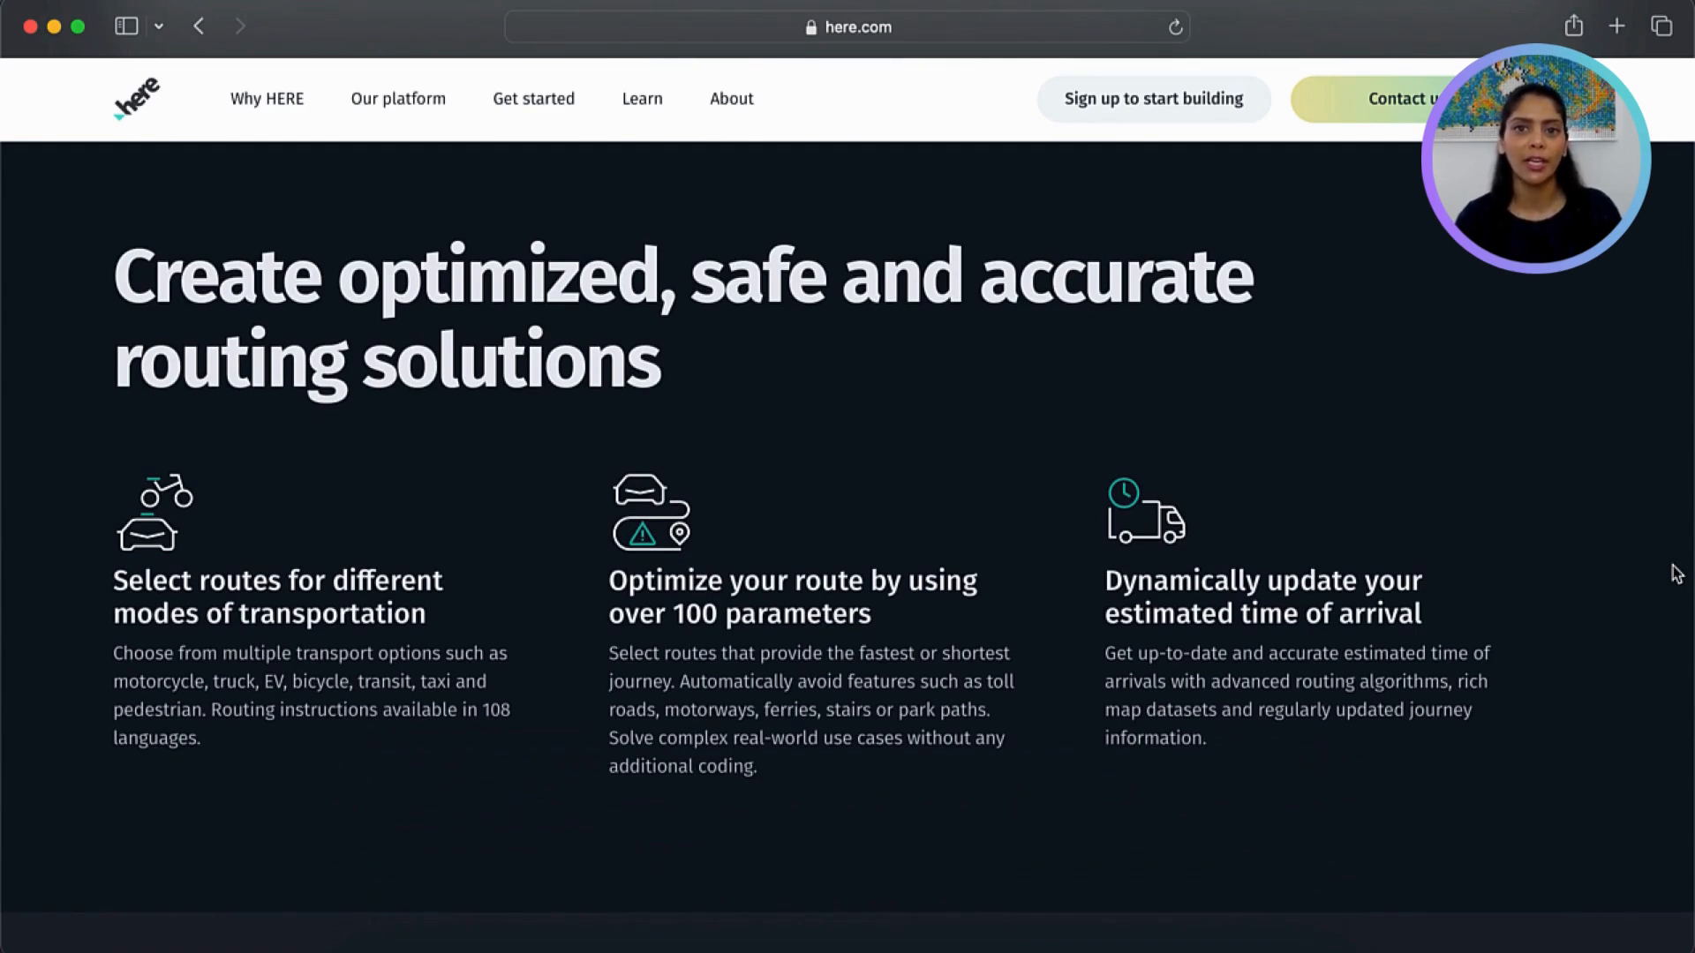
{"action": "scroll", "scroll_direction": "down", "scroll_amount": 3}
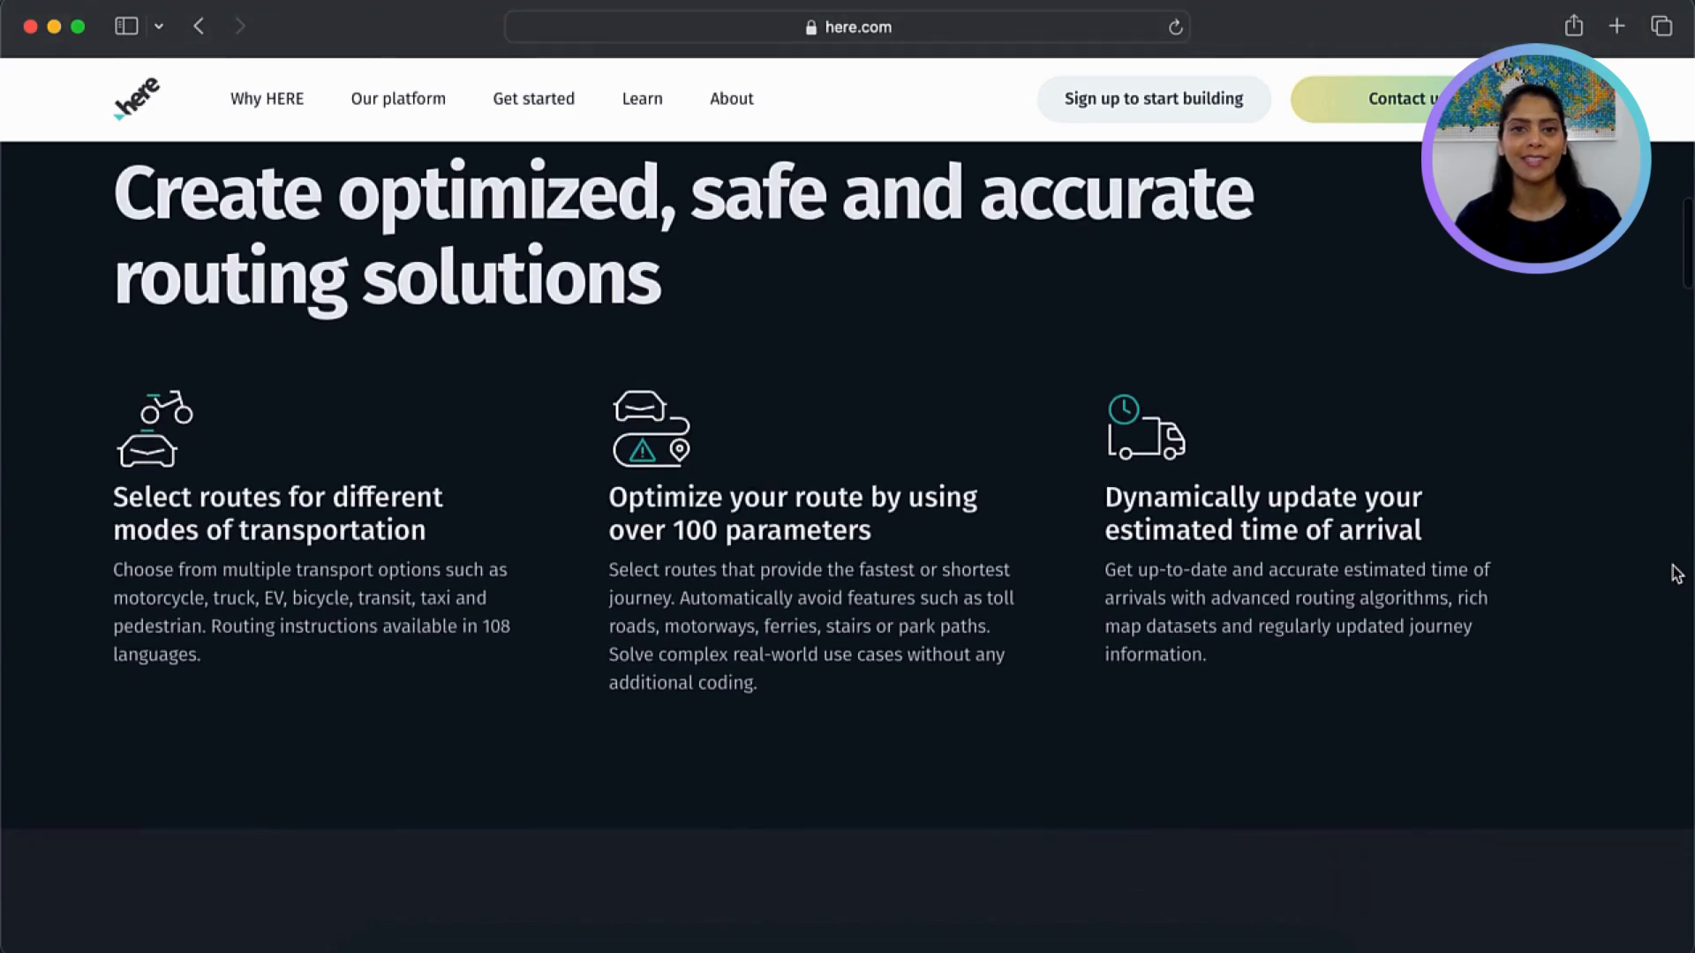
{"action": "scroll", "scroll_direction": "down", "scroll_amount": 3}
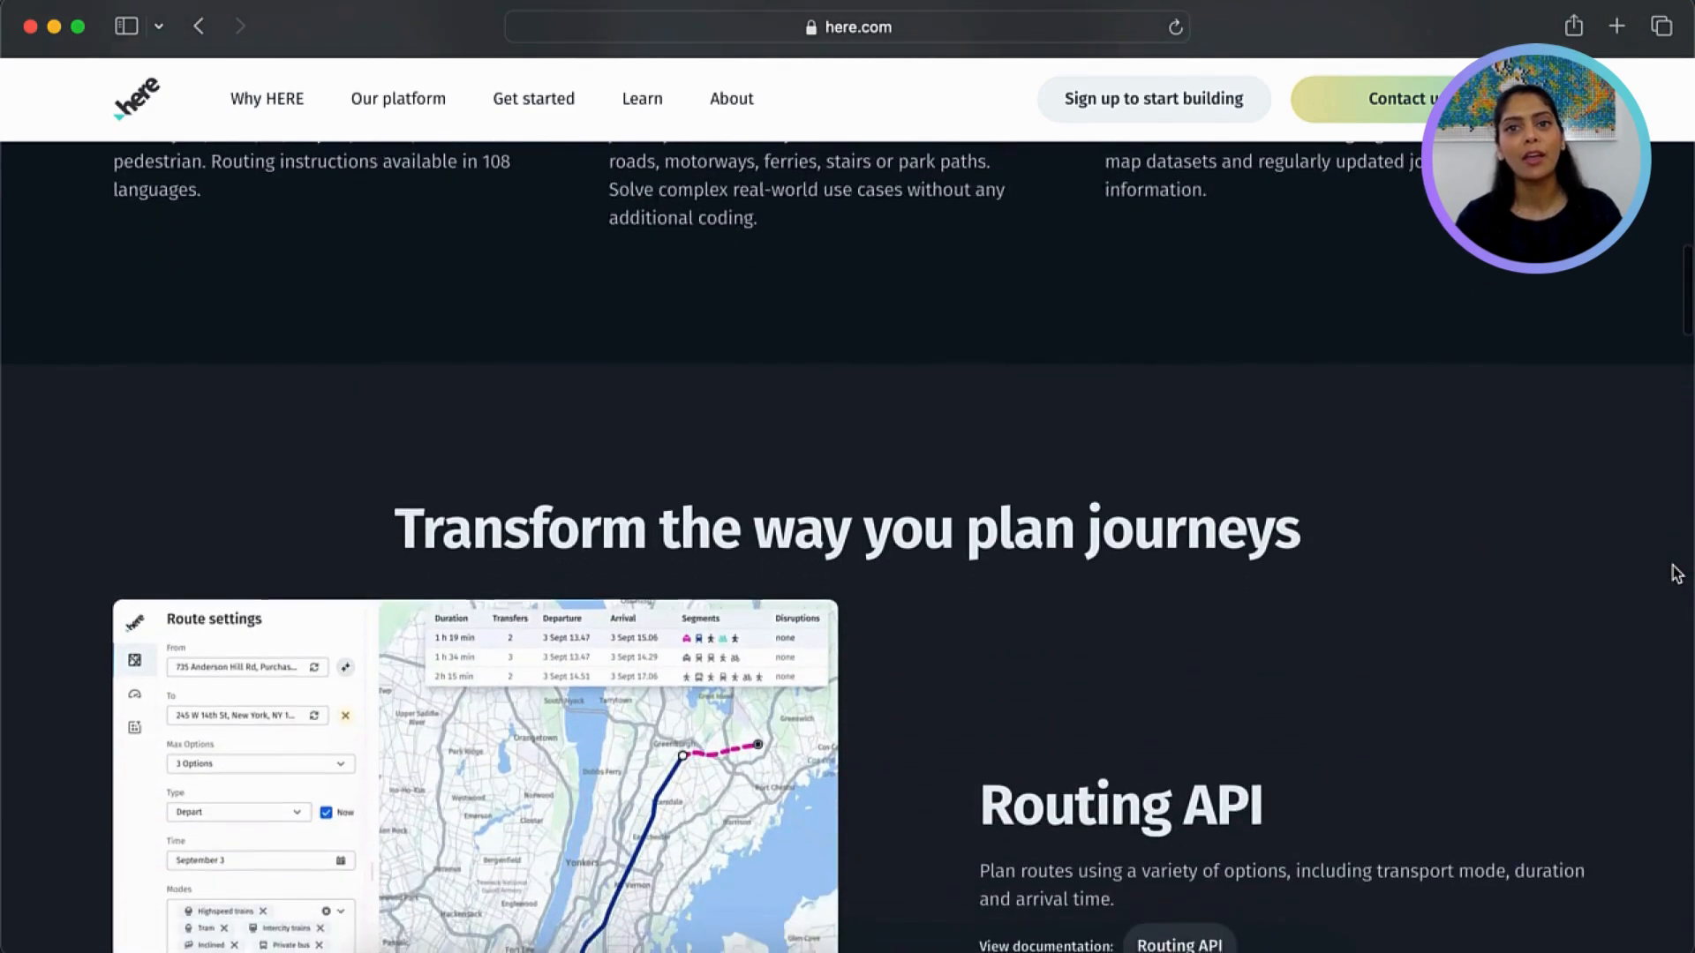
{"action": "scroll", "scroll_direction": "down", "scroll_amount": 3}
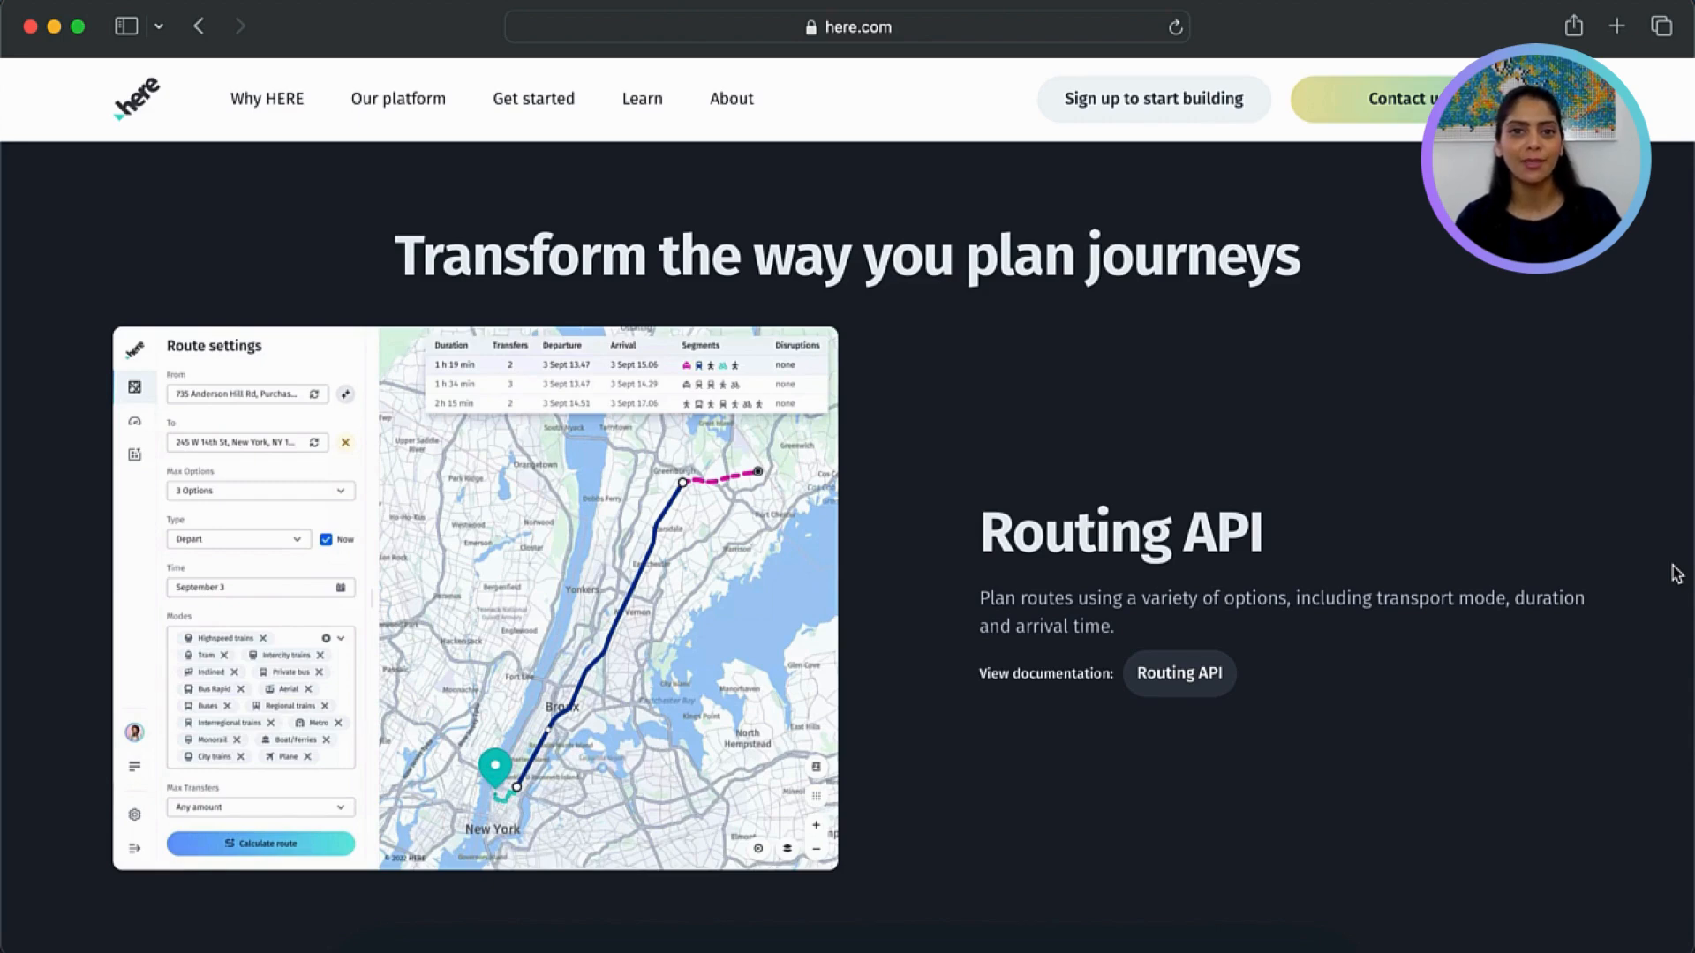
{"action": "scroll", "scroll_direction": "down", "scroll_amount": 3}
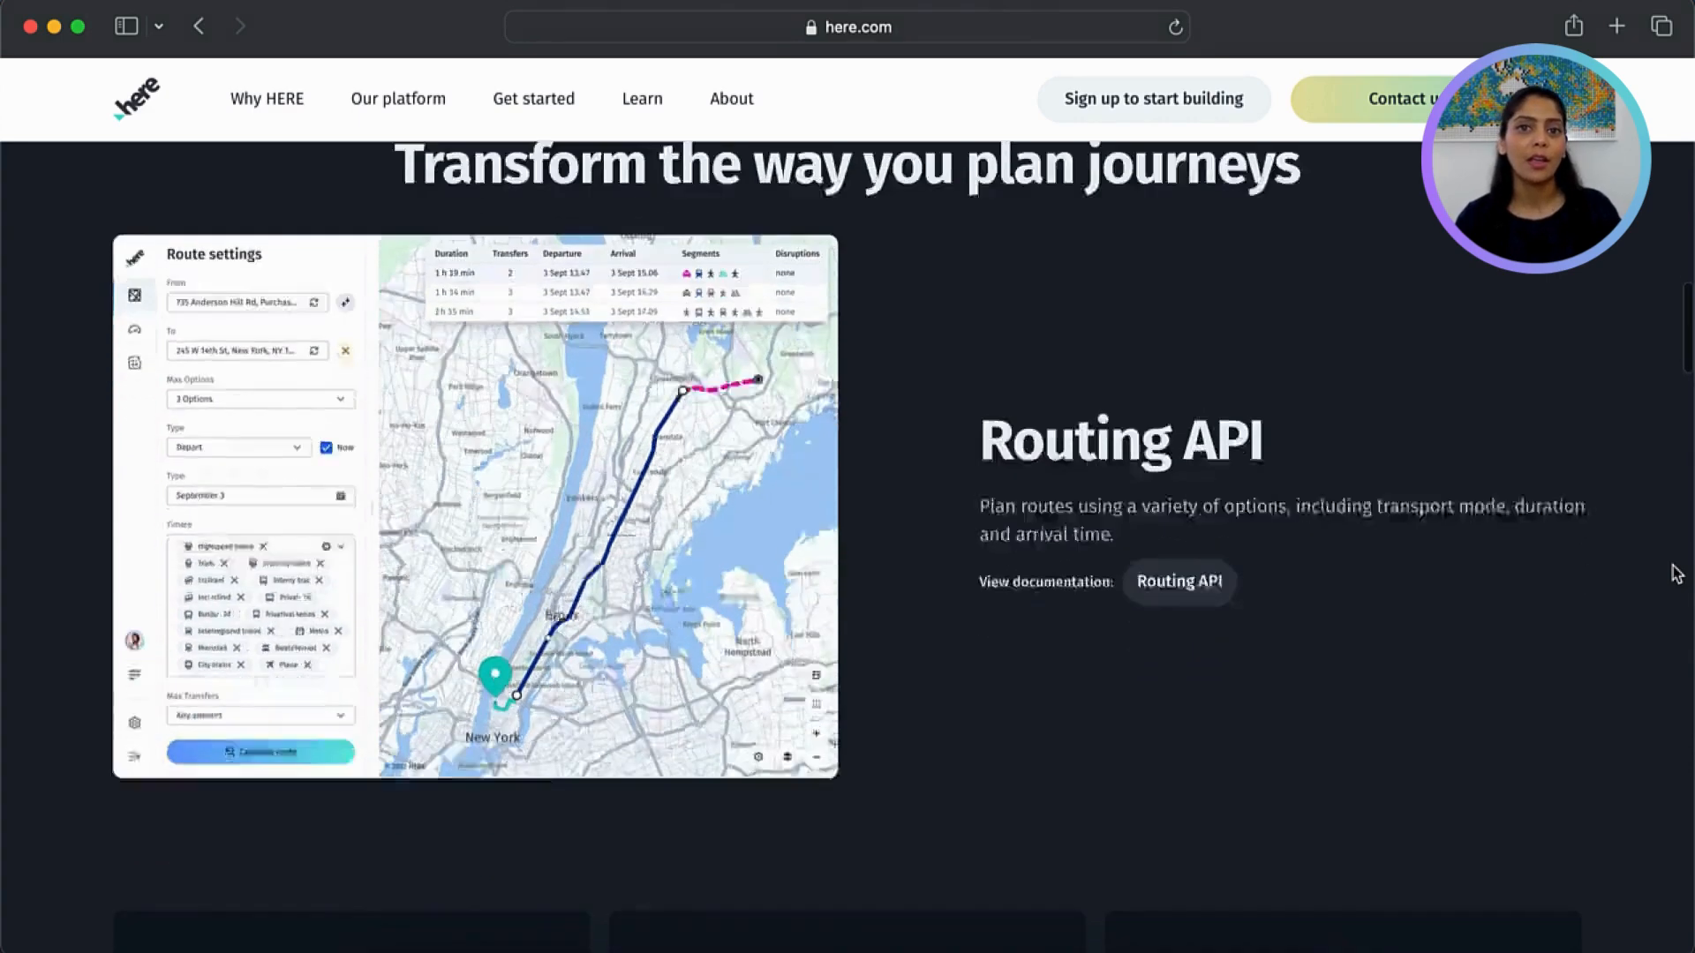
{"action": "scroll", "scroll_direction": "down", "scroll_amount": 3}
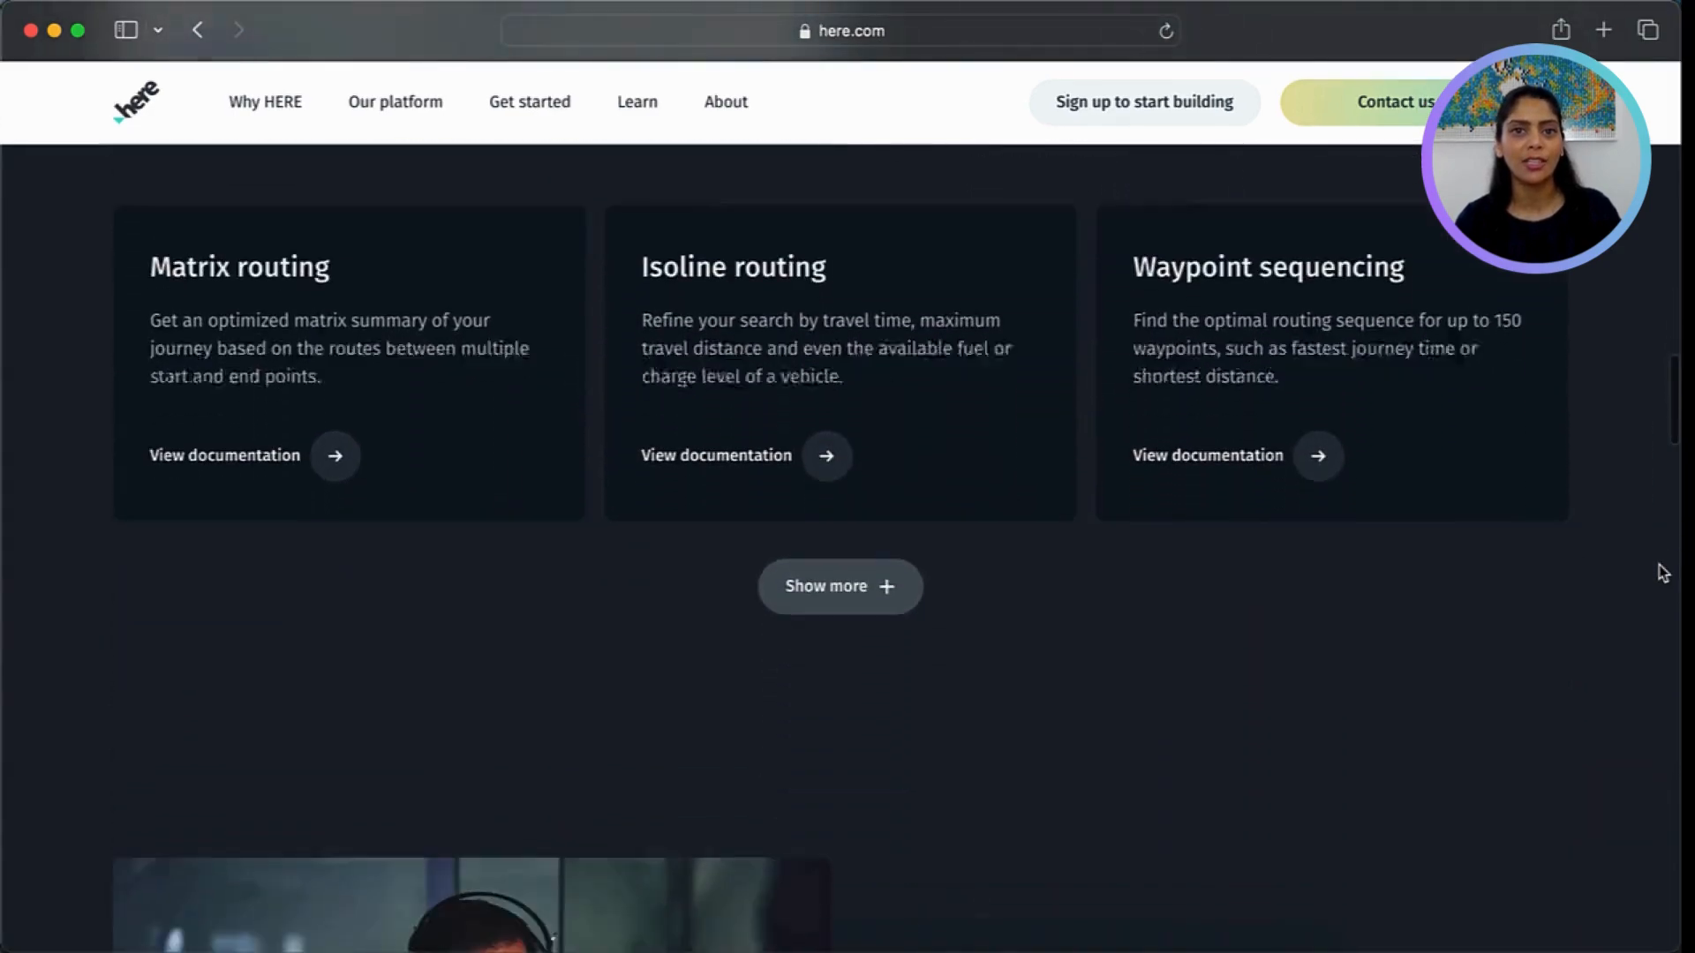
{"action": "scroll", "scroll_direction": "down", "scroll_amount": 3}
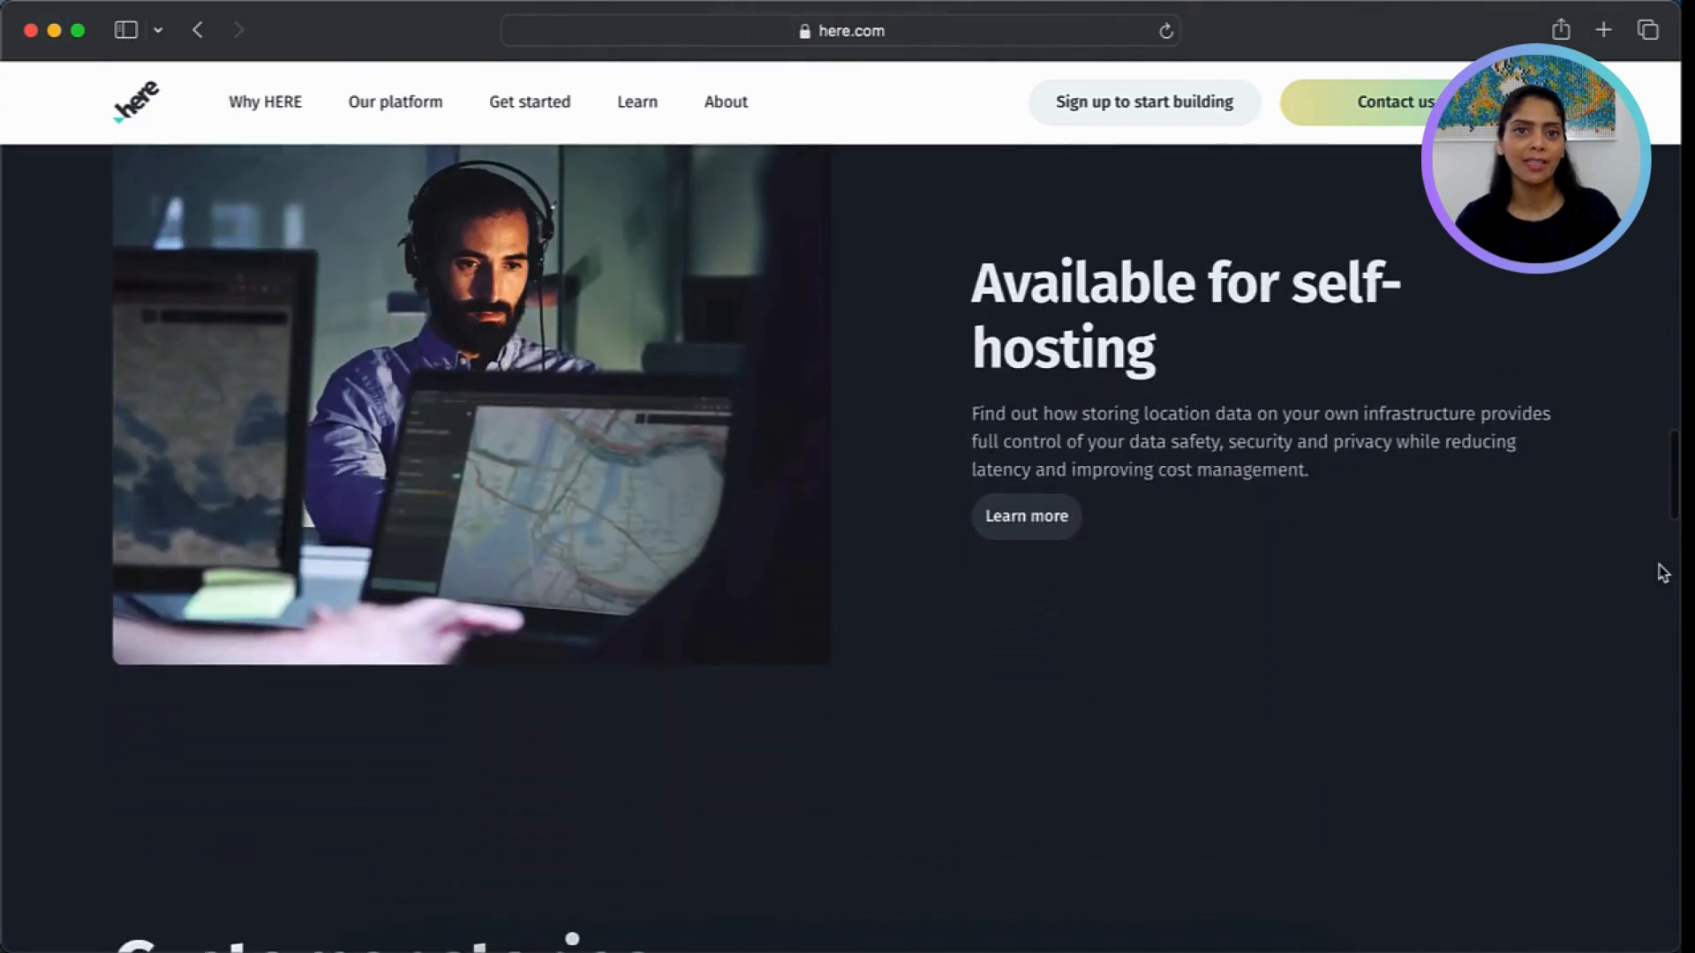
{"action": "scroll", "scroll_direction": "down", "scroll_amount": 3}
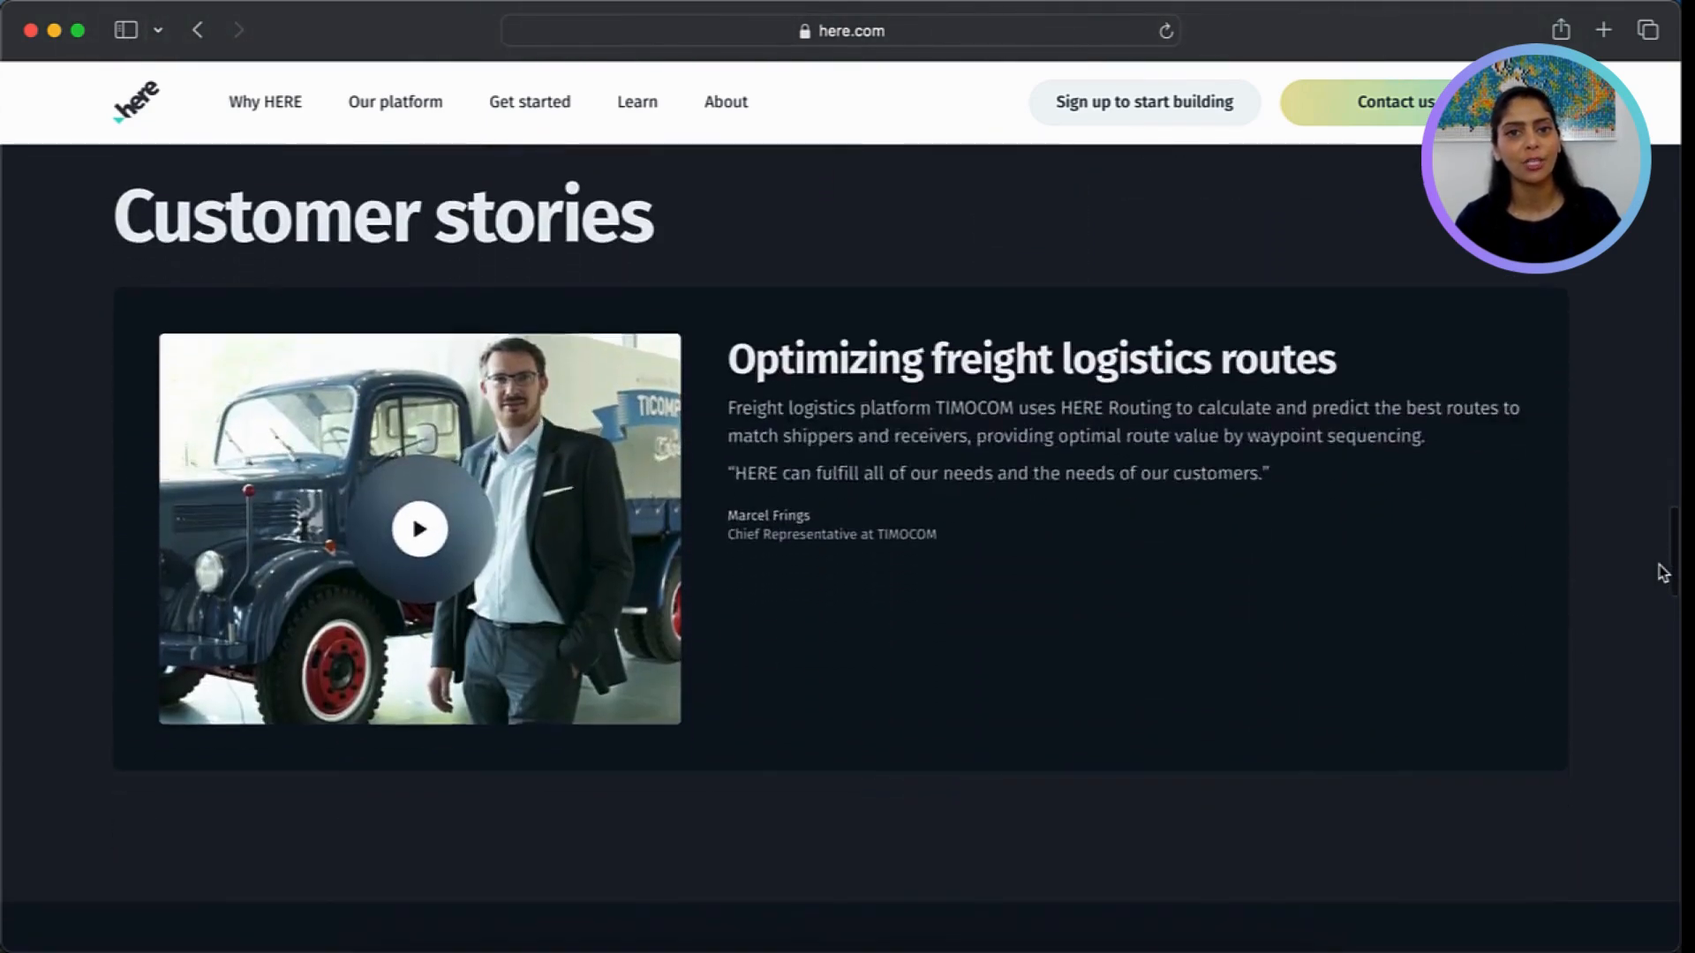
{"action": "scroll", "scroll_direction": "down", "scroll_amount": 3}
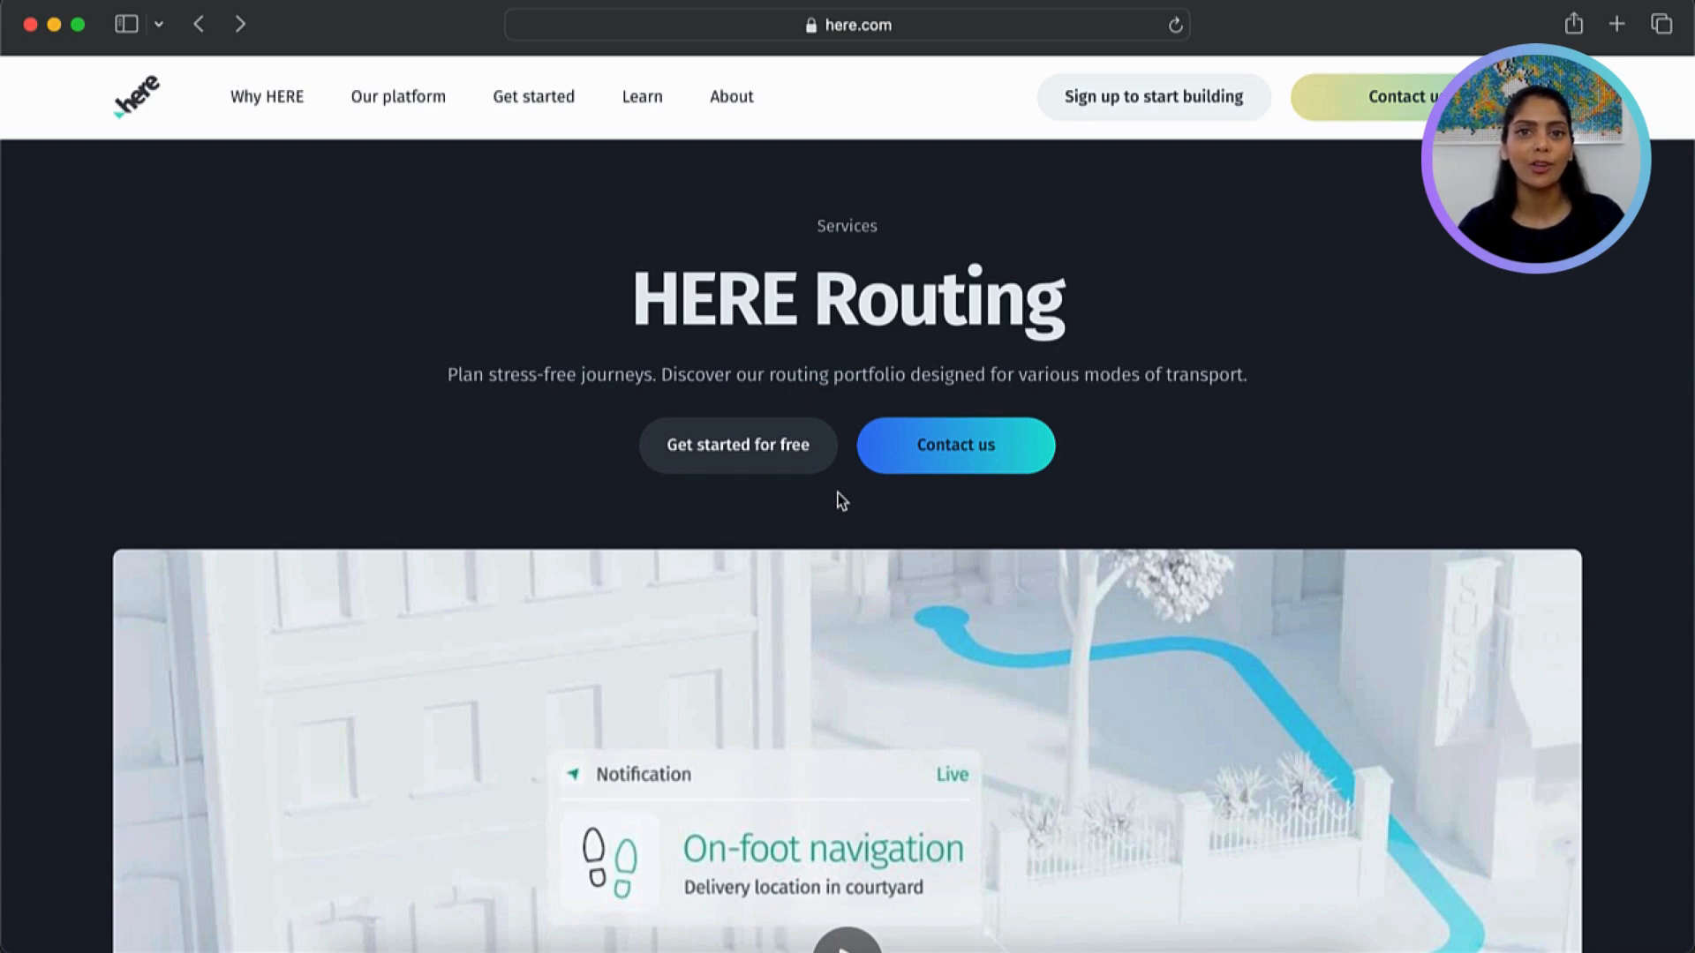
{"action": "mouse_move", "coordinate": [724, 475]}
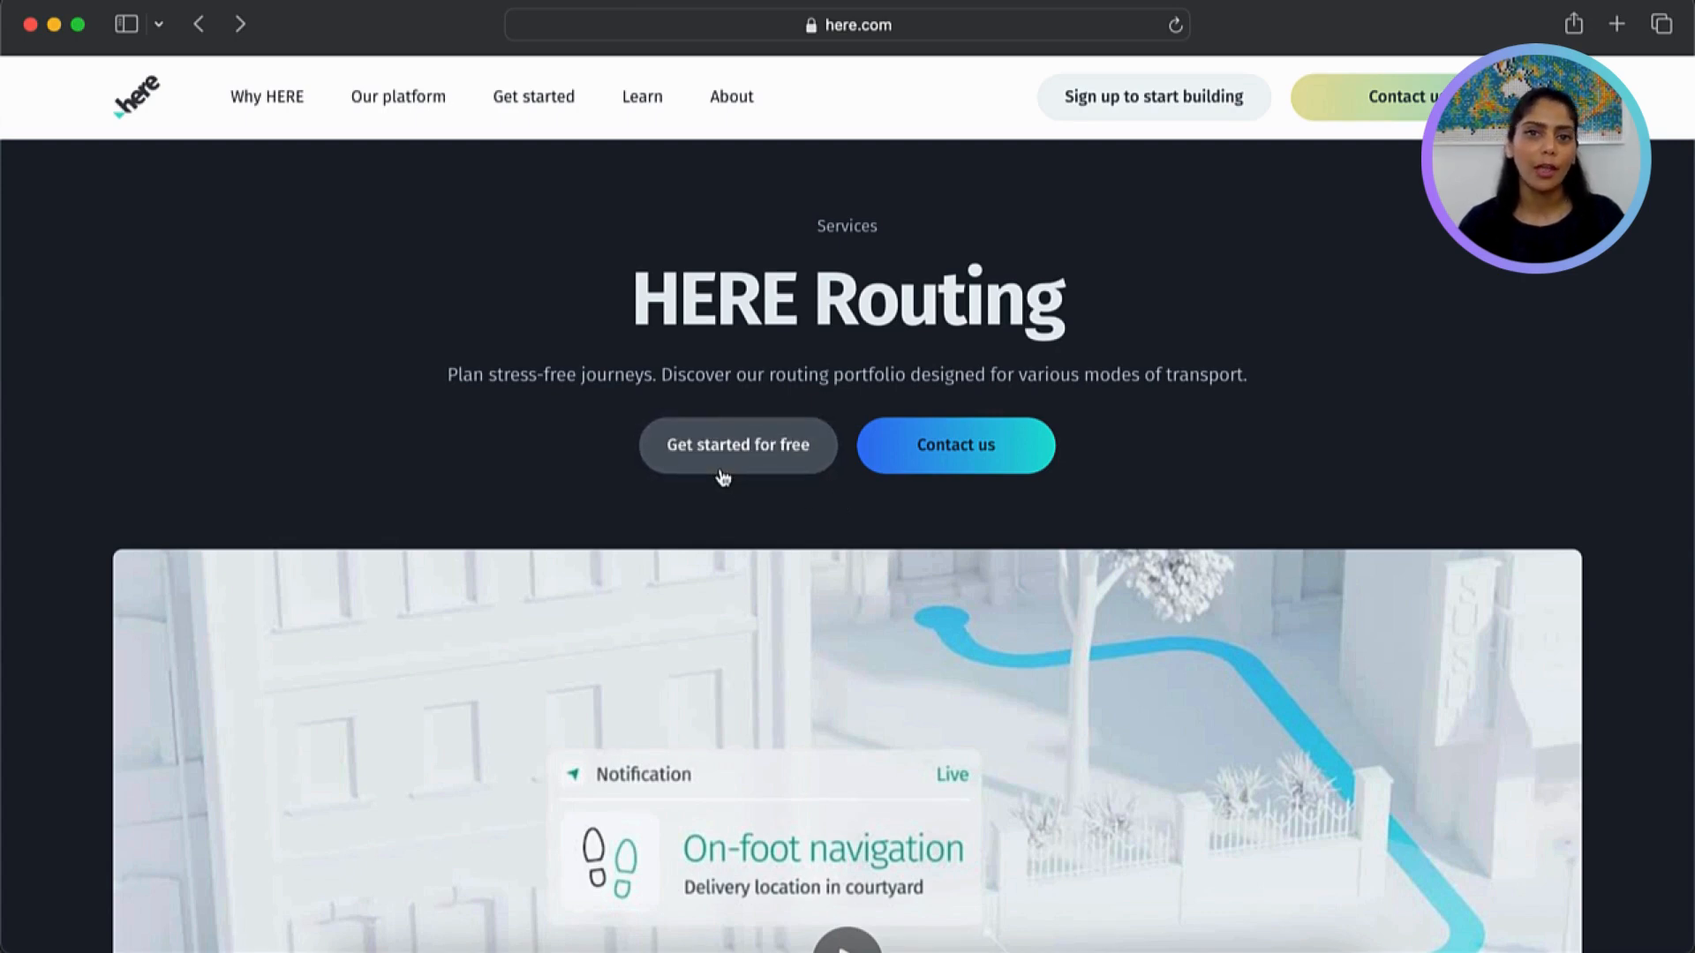
{"action": "left_click", "coordinate": [738, 445]}
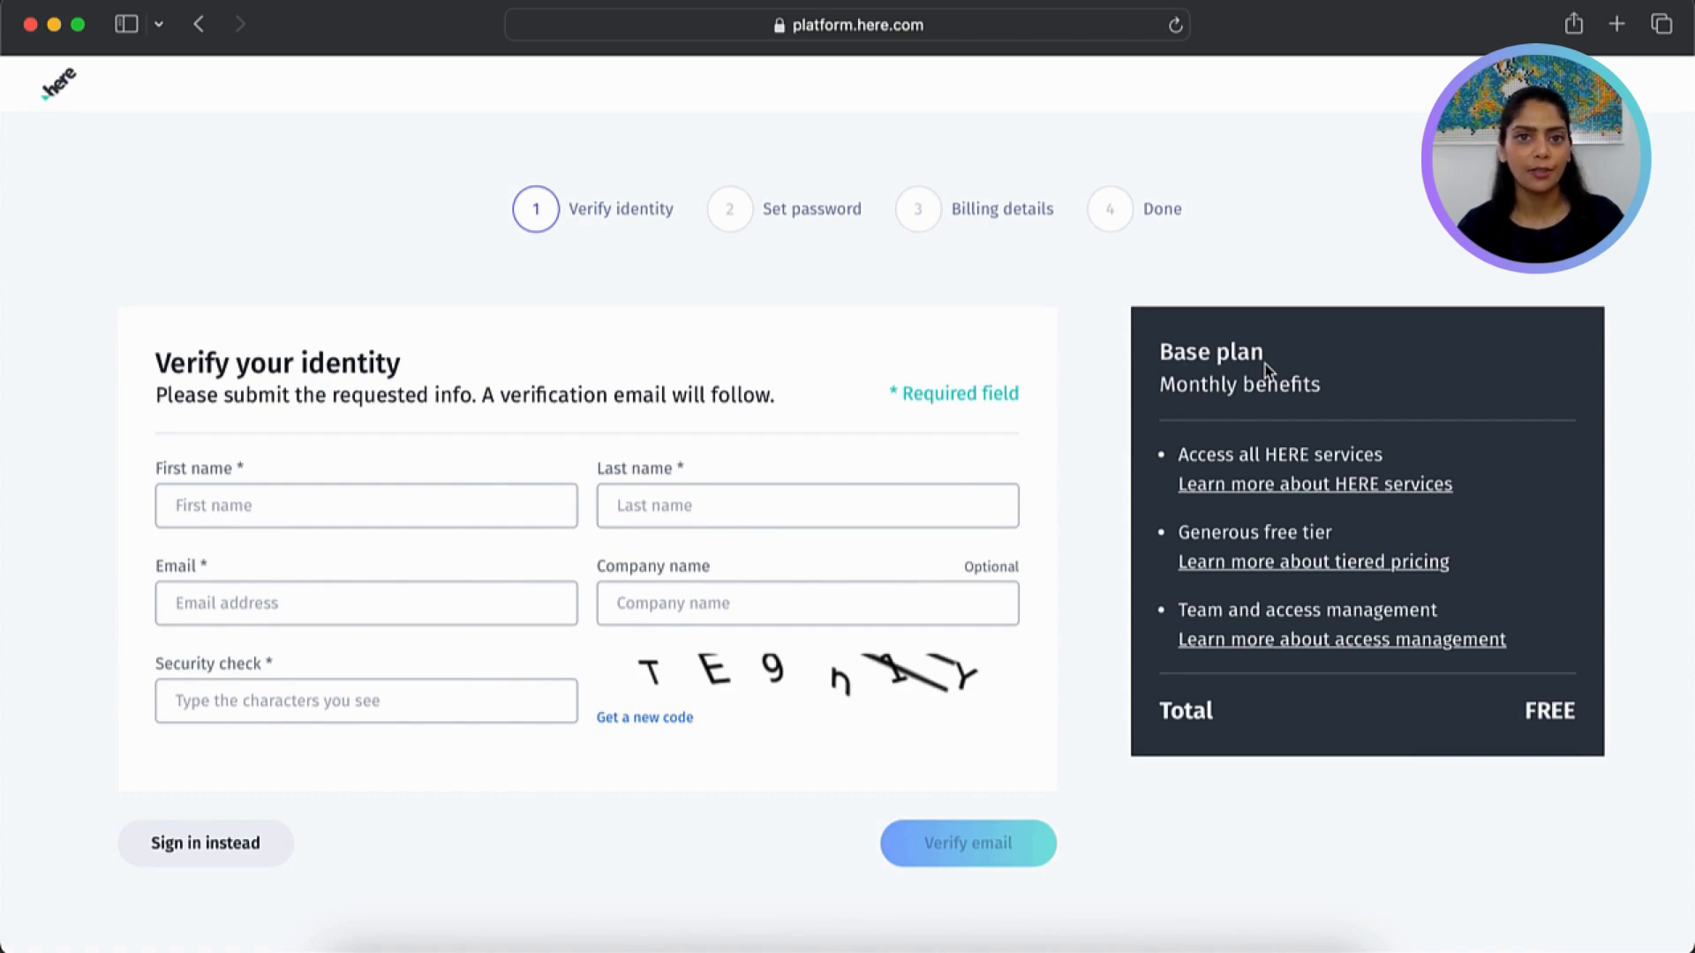
{"action": "mouse_move", "coordinate": [1305, 573]}
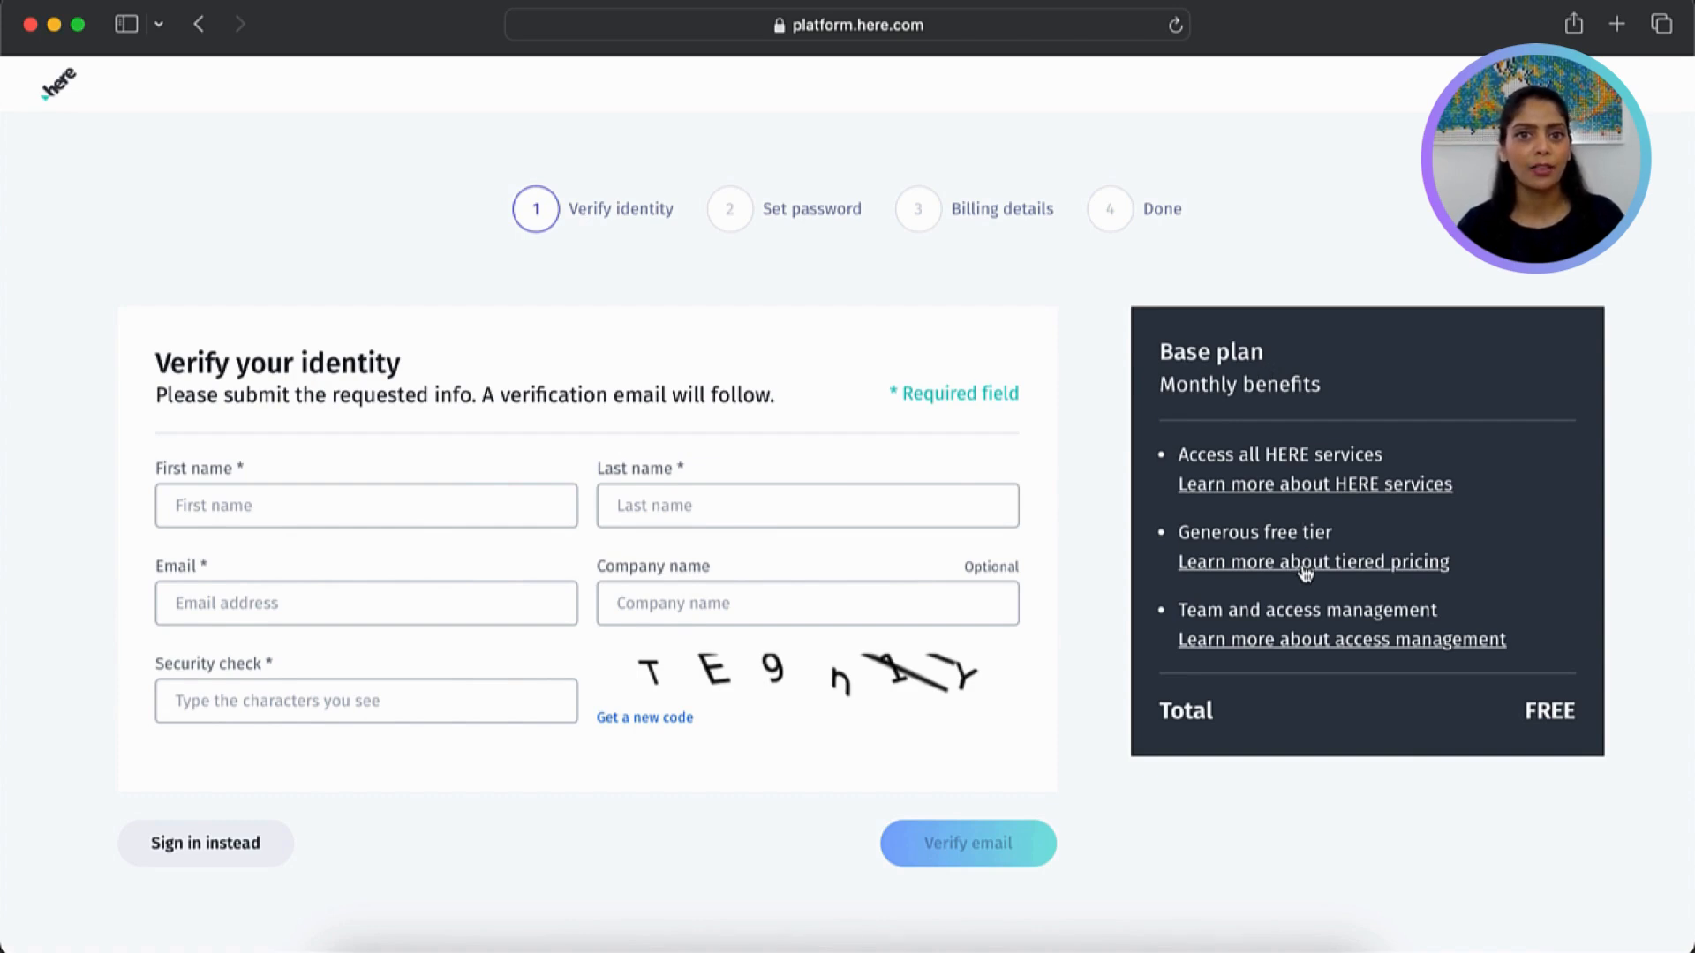
Review the tiered pricing page down to the HERE Routing free-tier cost table
{"action": "left_click", "coordinate": [1312, 561]}
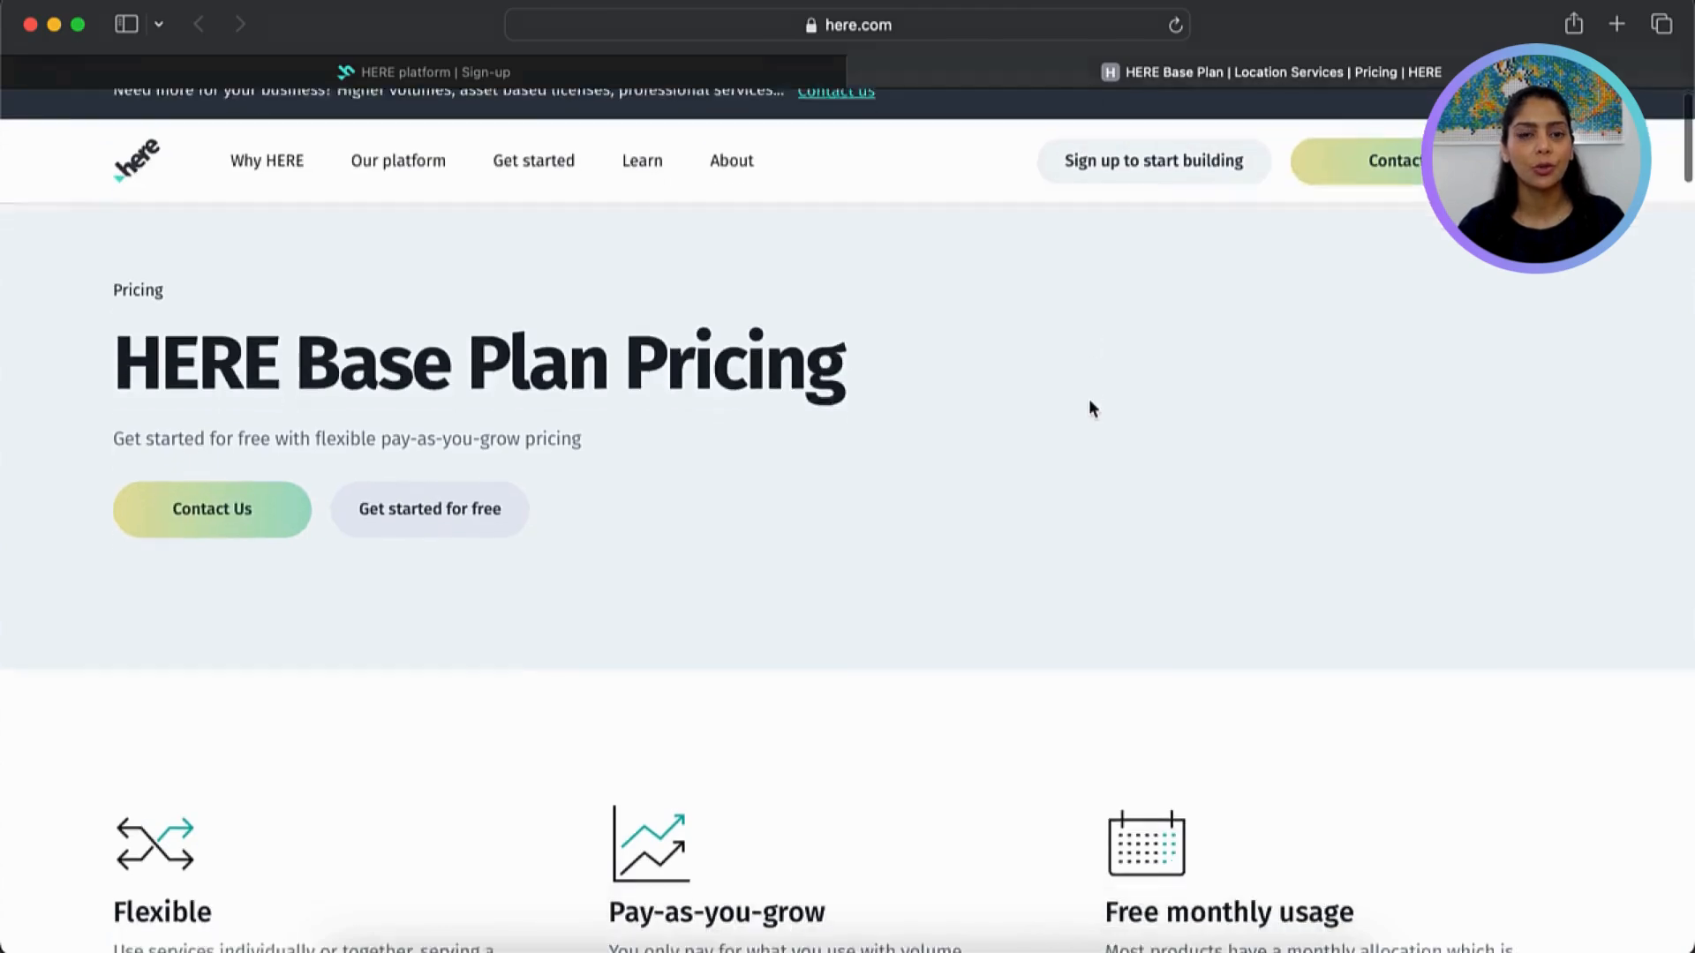
{"action": "scroll", "scroll_direction": "down", "scroll_amount": 3}
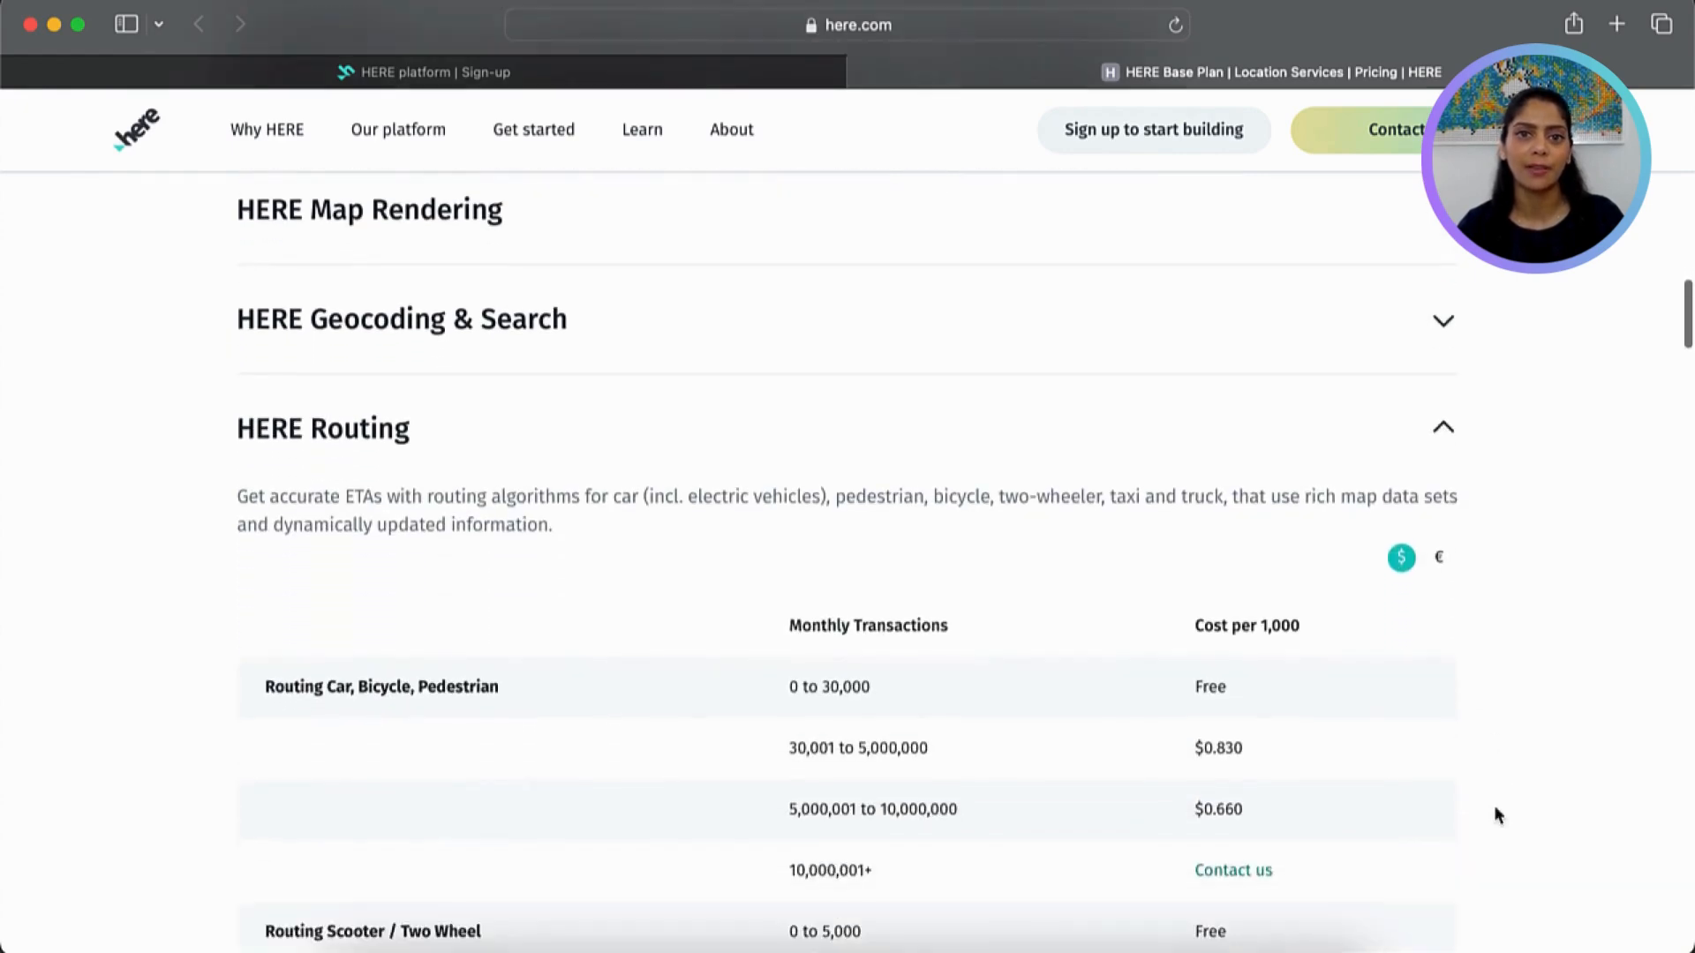
{"action": "scroll", "scroll_direction": "down", "scroll_amount": 3}
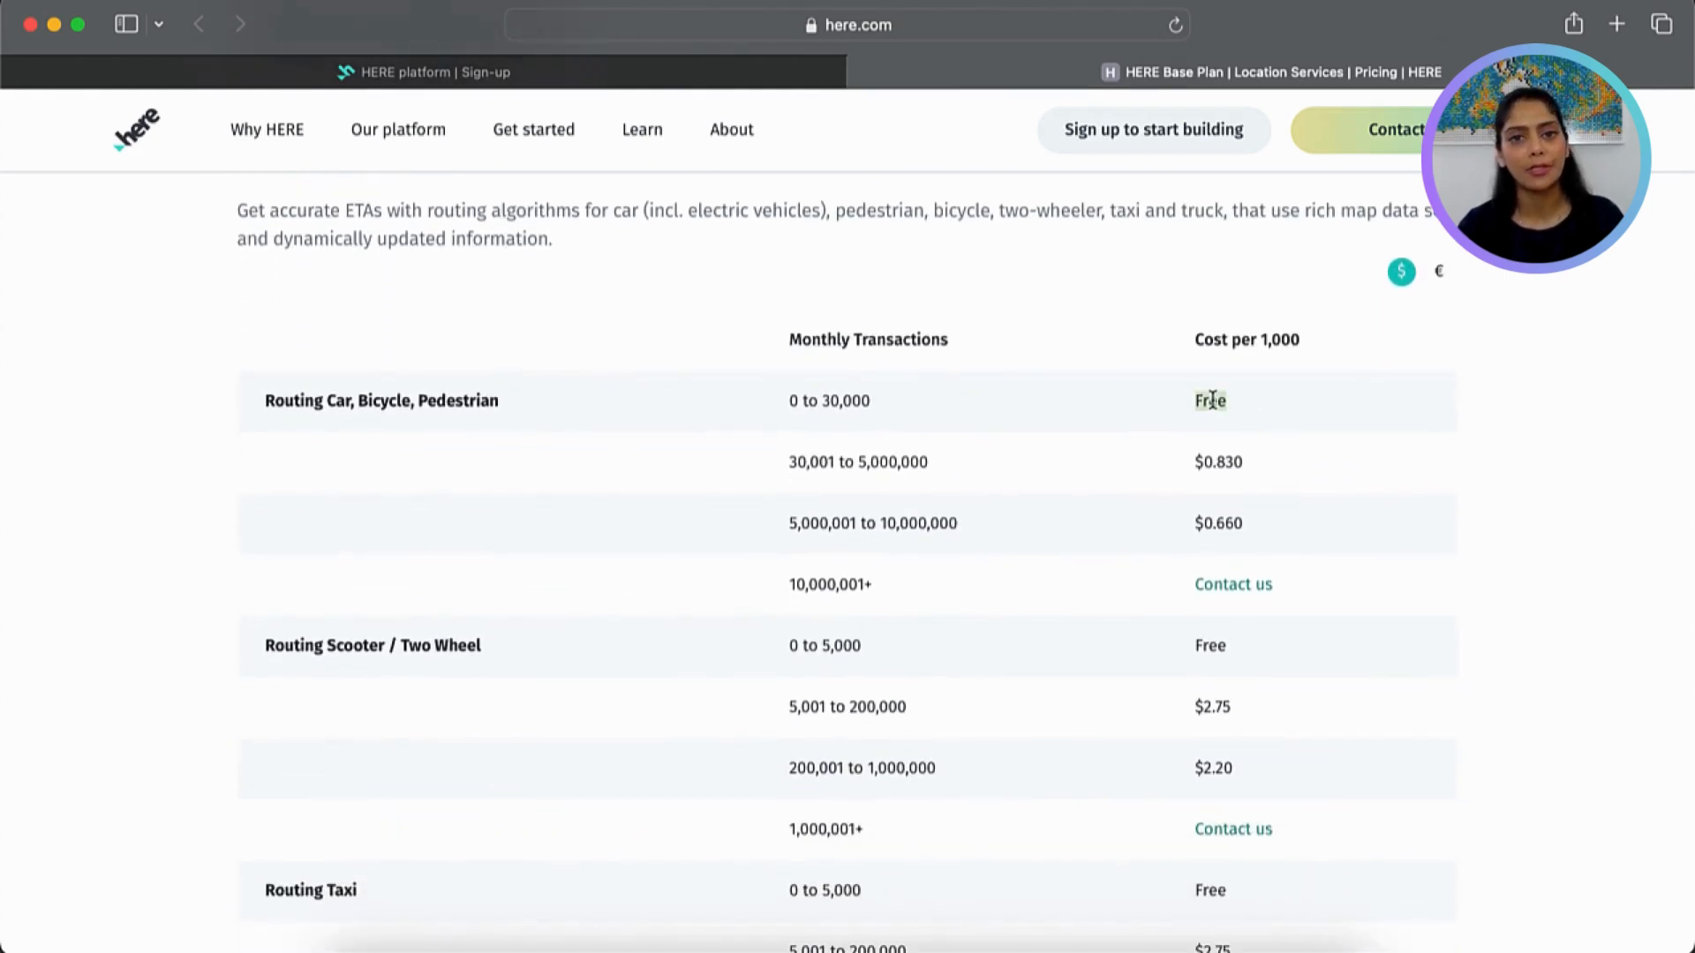
{"action": "scroll", "scroll_direction": "down", "scroll_amount": 3}
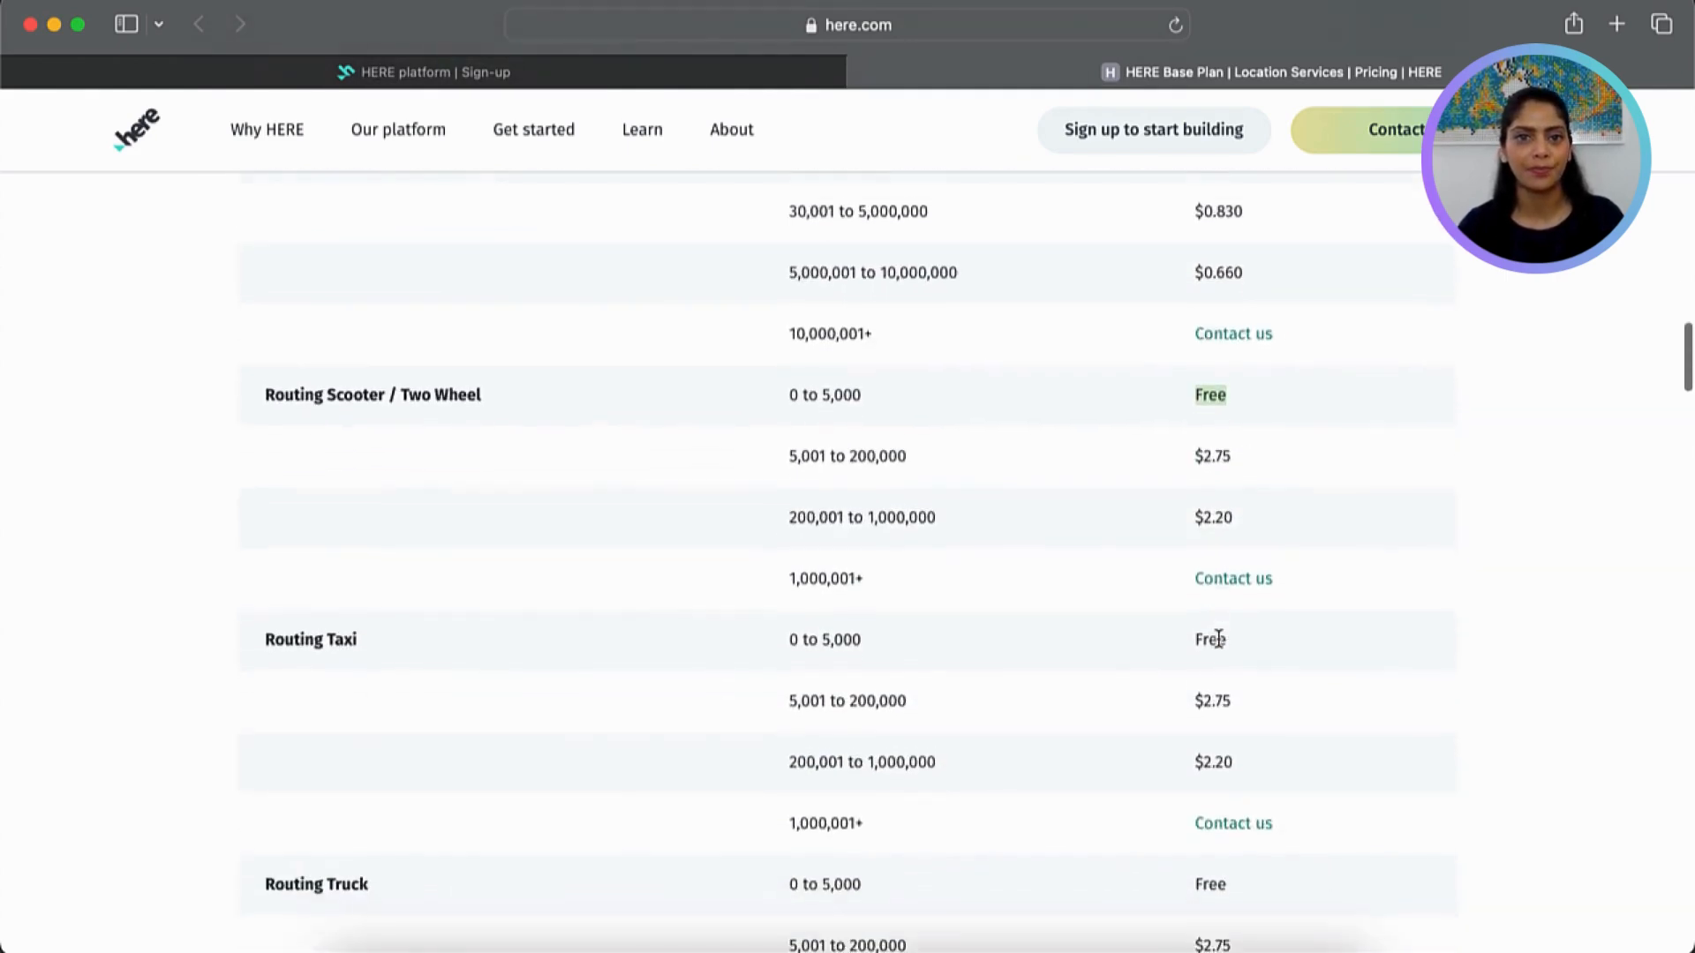
{"action": "scroll", "scroll_direction": "down", "scroll_amount": 3}
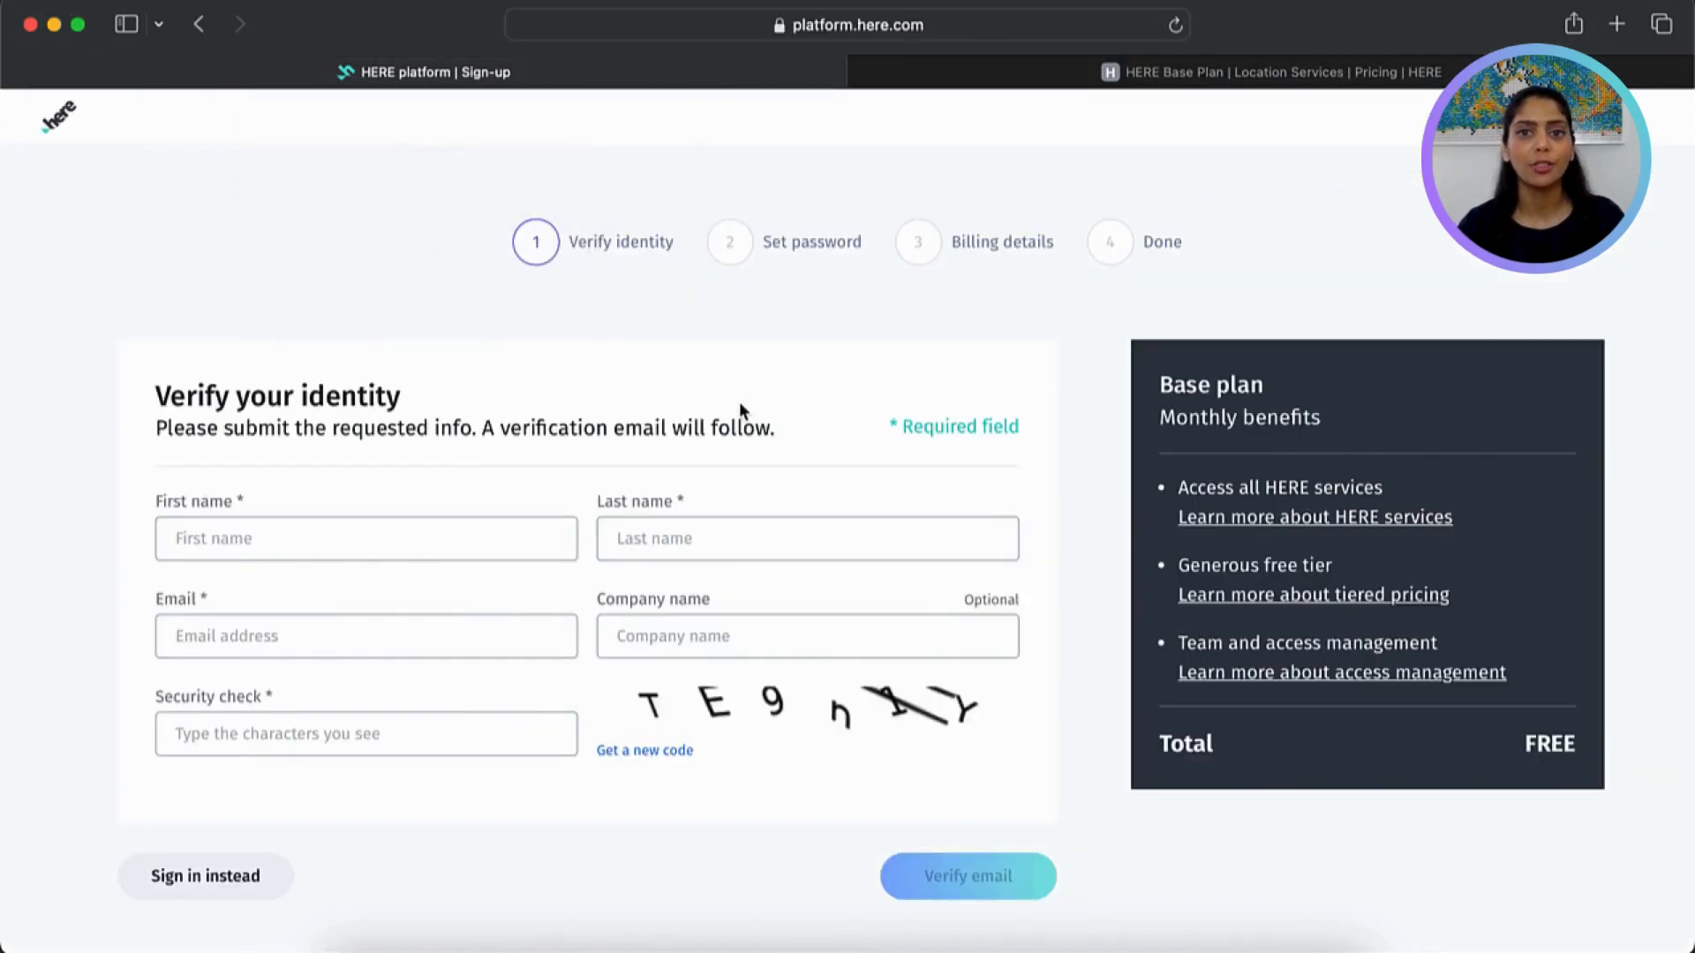
{"action": "mouse_move", "coordinate": [339, 869]}
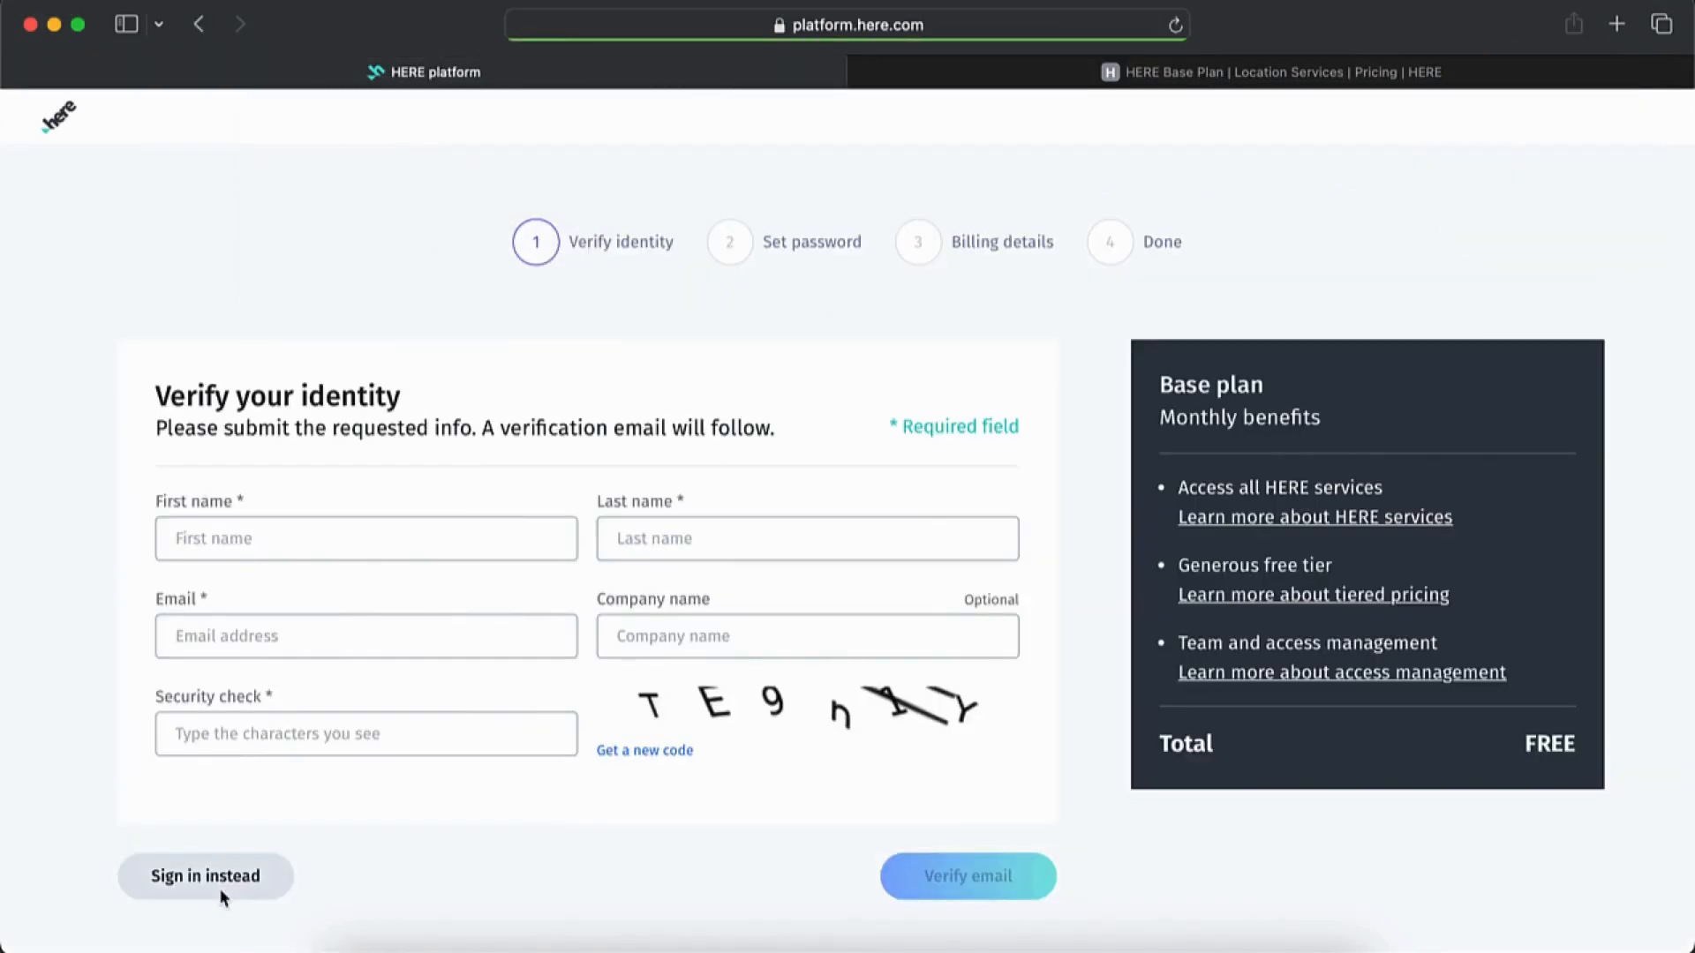
Sign in with an existing HERE account instead of registering a new one
{"action": "left_click", "coordinate": [205, 876]}
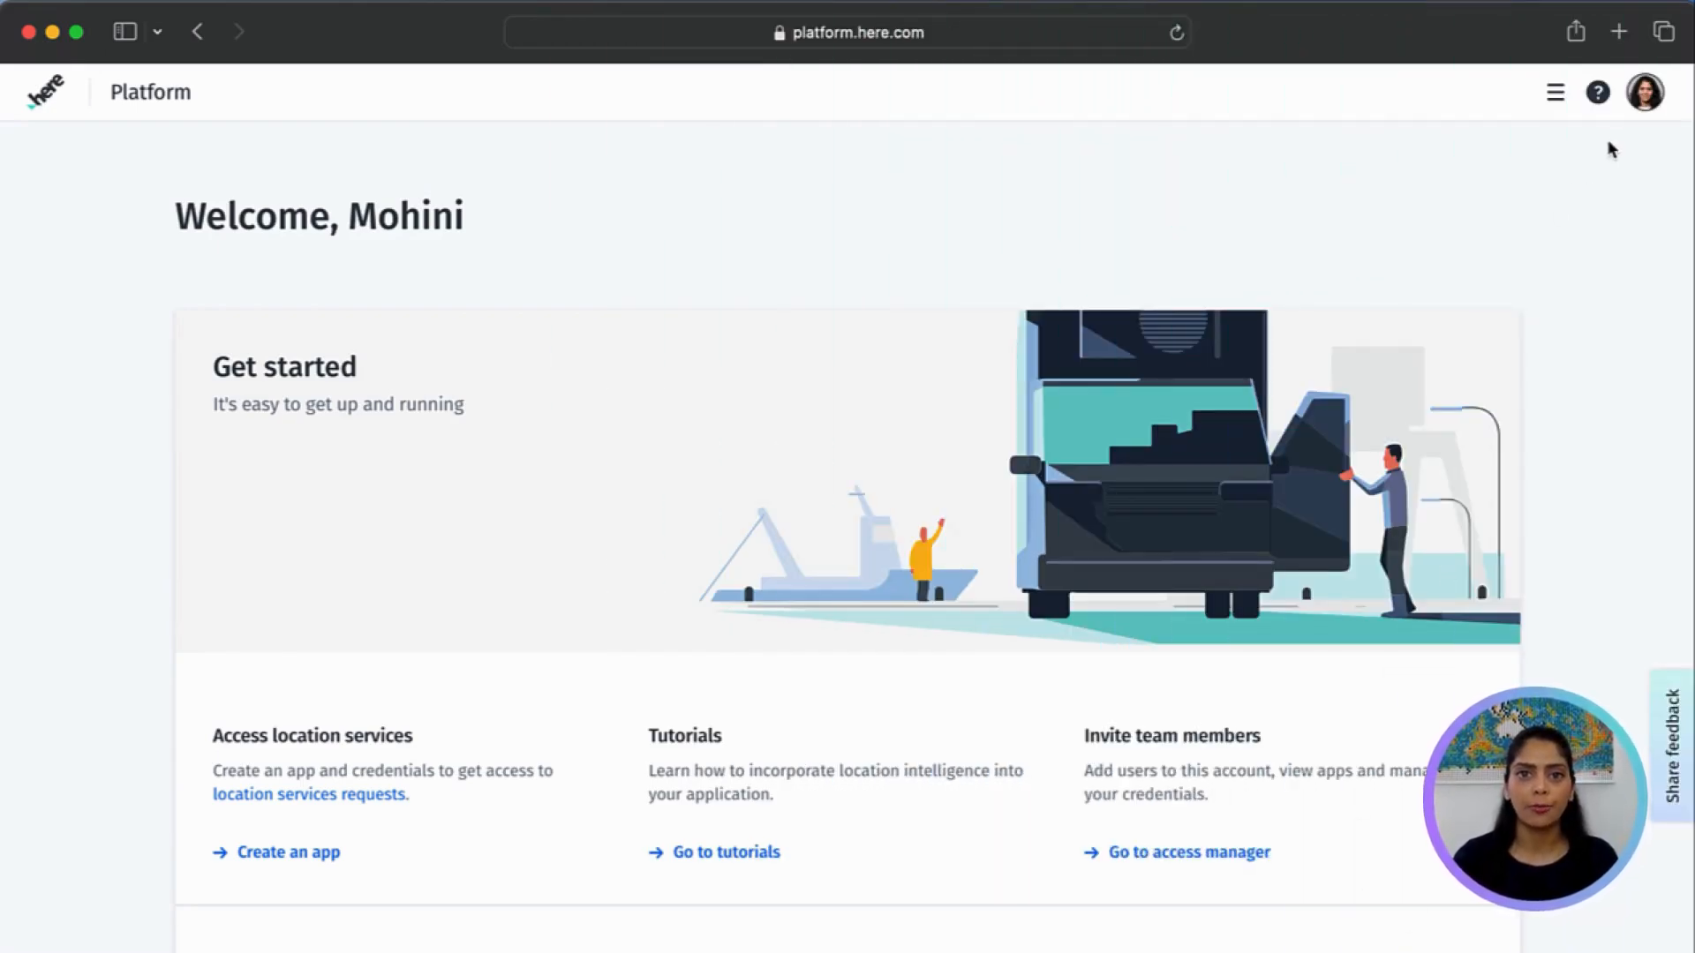
{"action": "mouse_move", "coordinate": [1555, 91]}
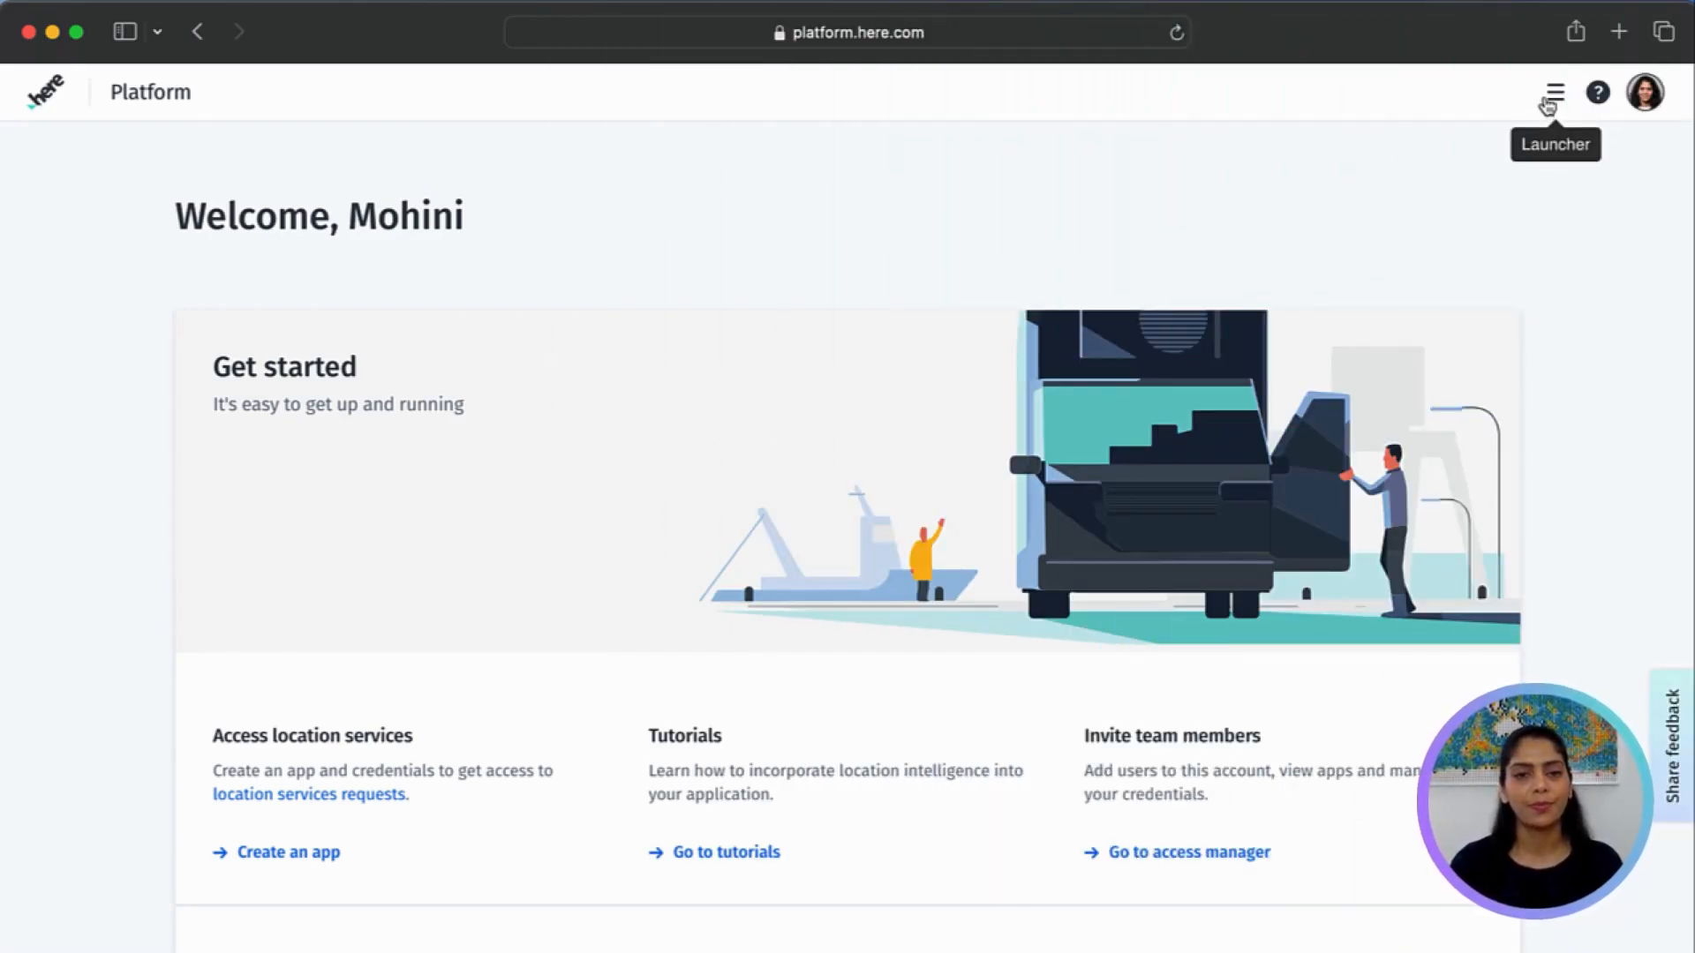
Go to Projects Manager from the platform launcher to see your projects
{"action": "left_click", "coordinate": [1554, 92]}
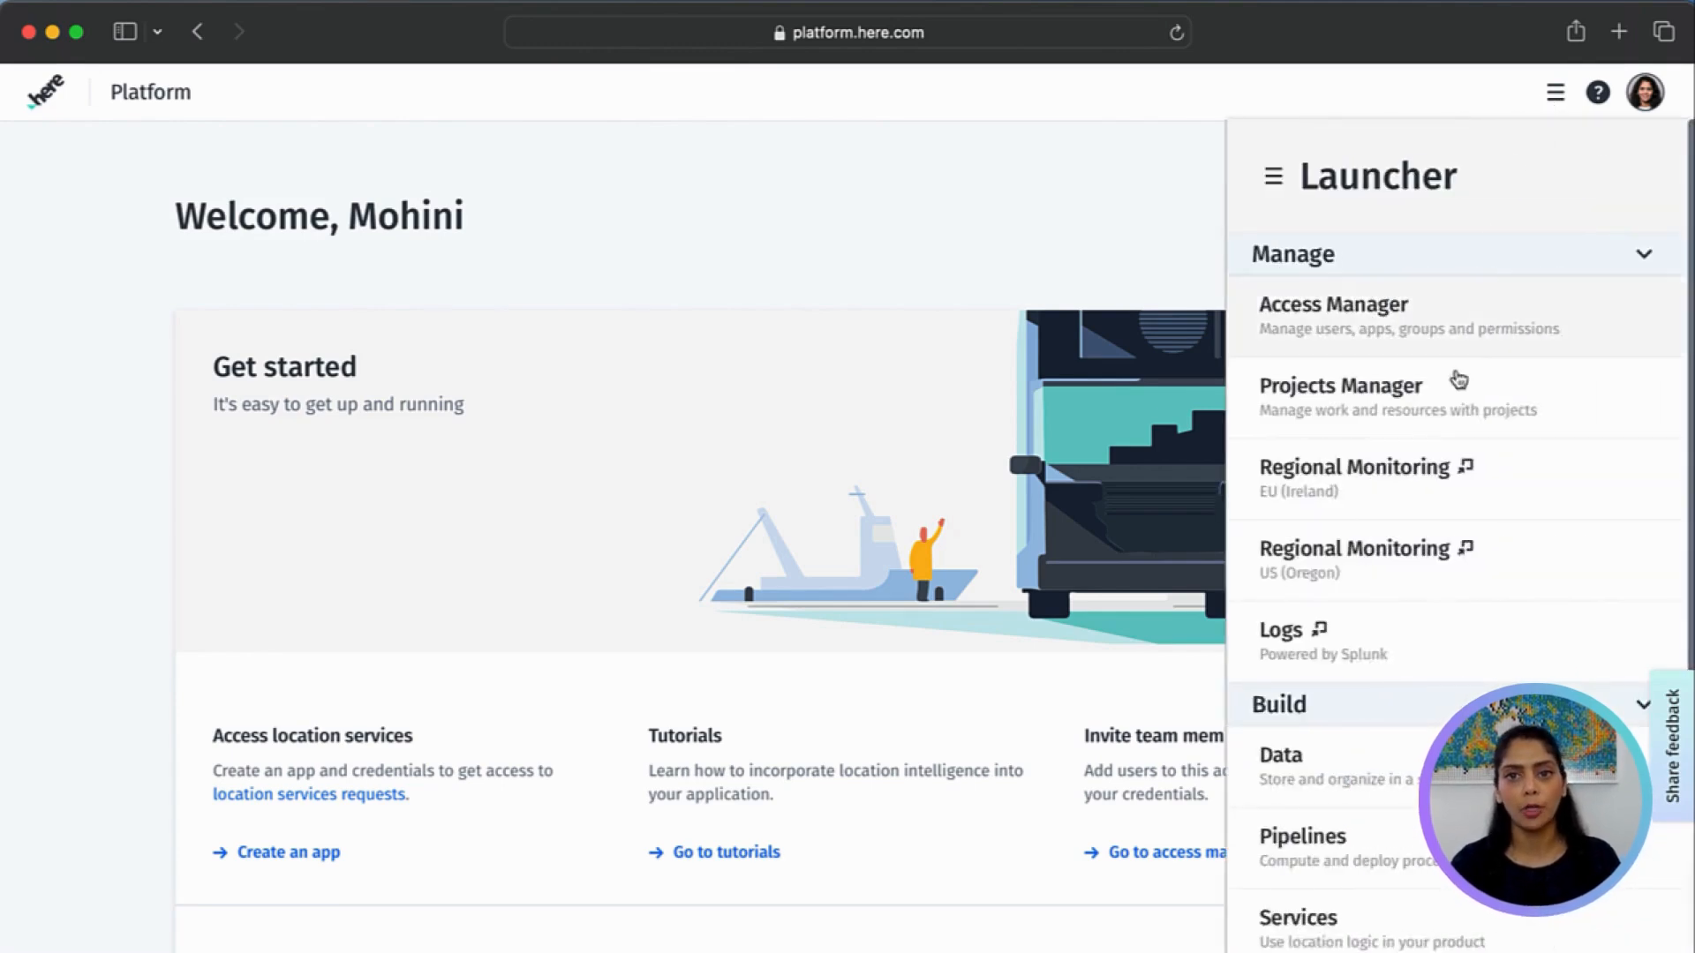
{"action": "left_click", "coordinate": [1340, 387]}
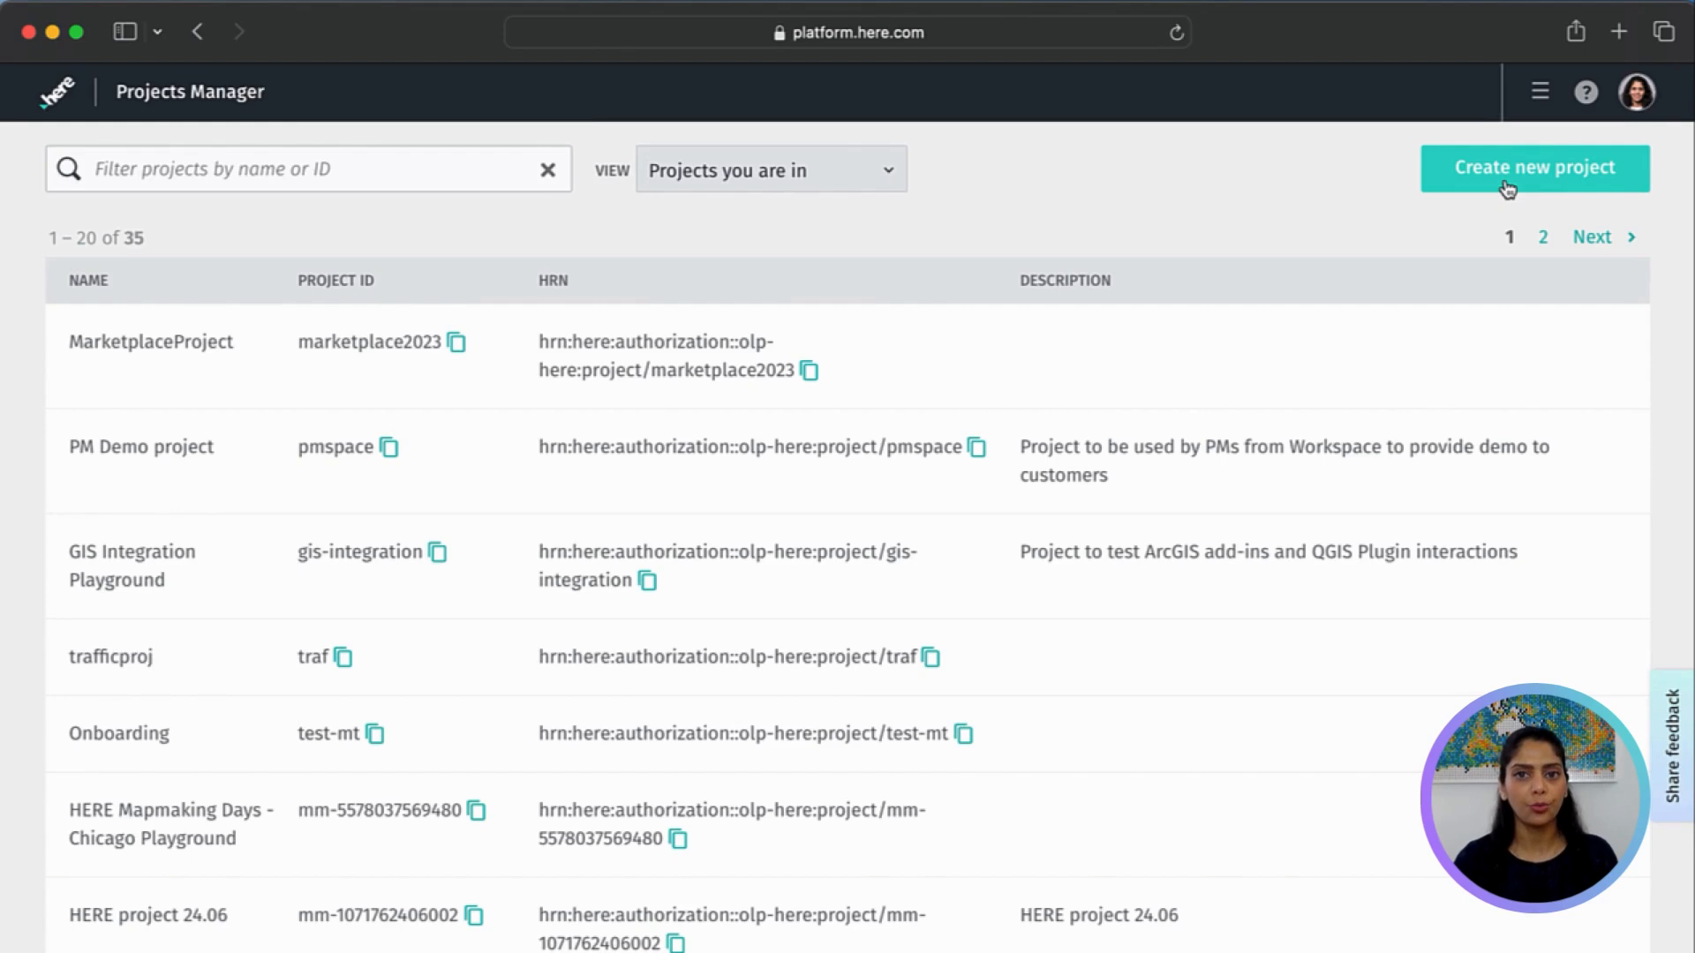
Create a project named RoutingIntroduction with ID routingintro
{"action": "left_click", "coordinate": [1535, 168]}
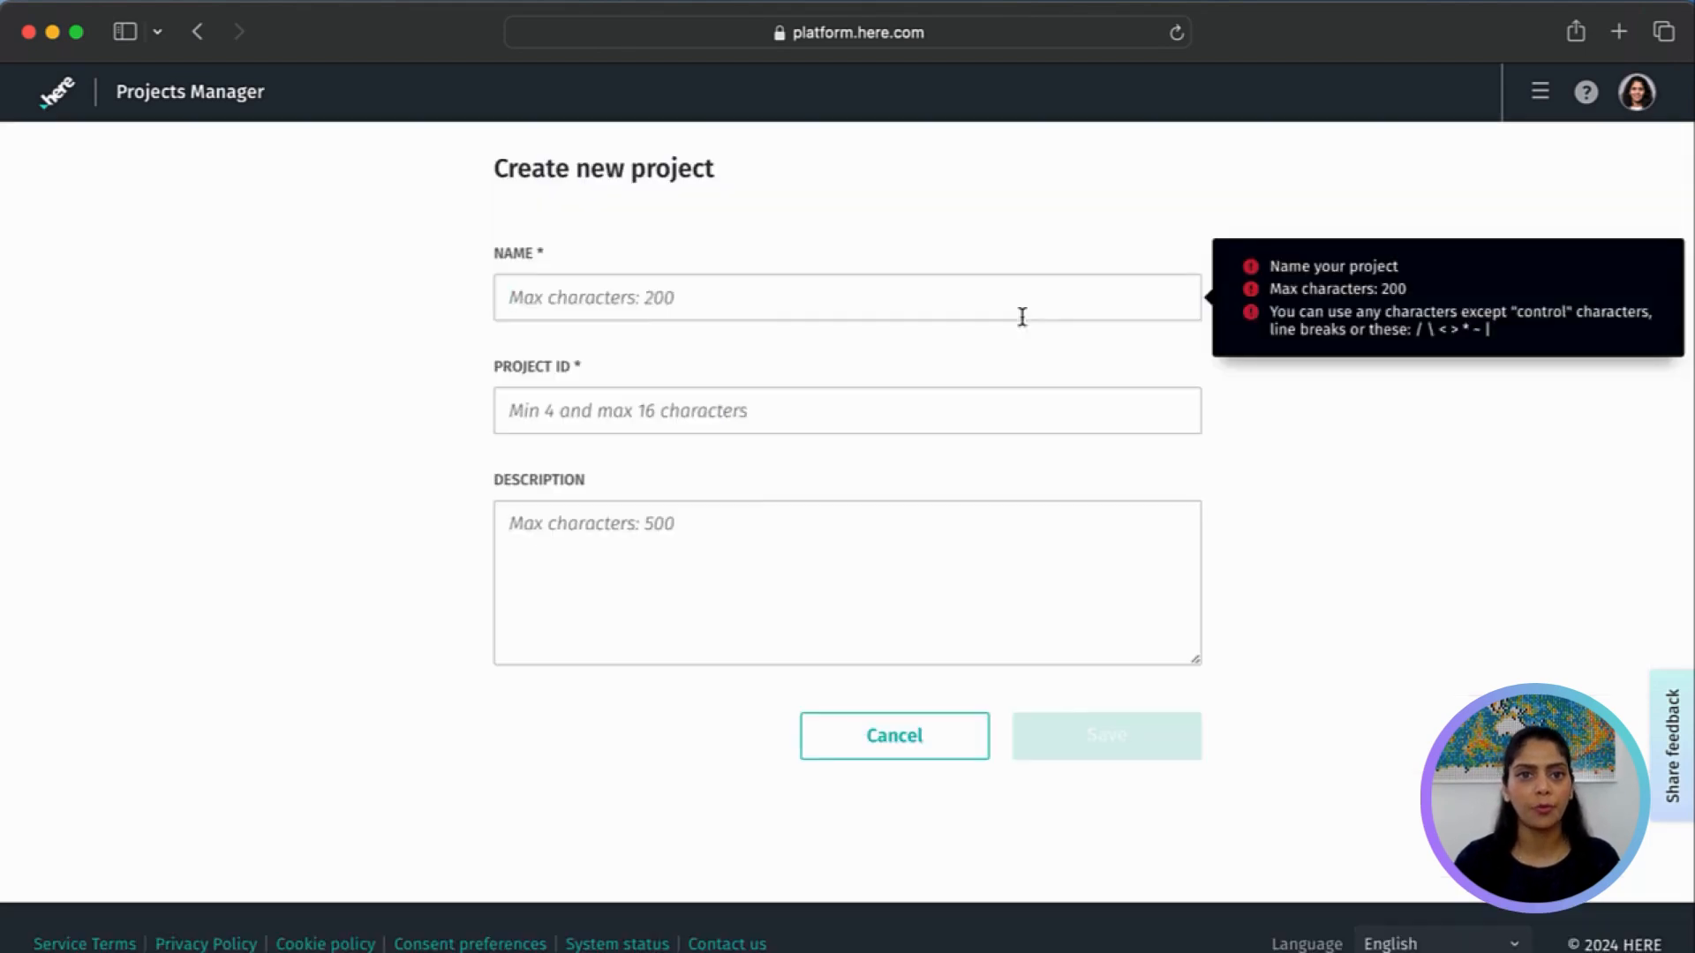
{"action": "type", "text": "RoutingIntr"}
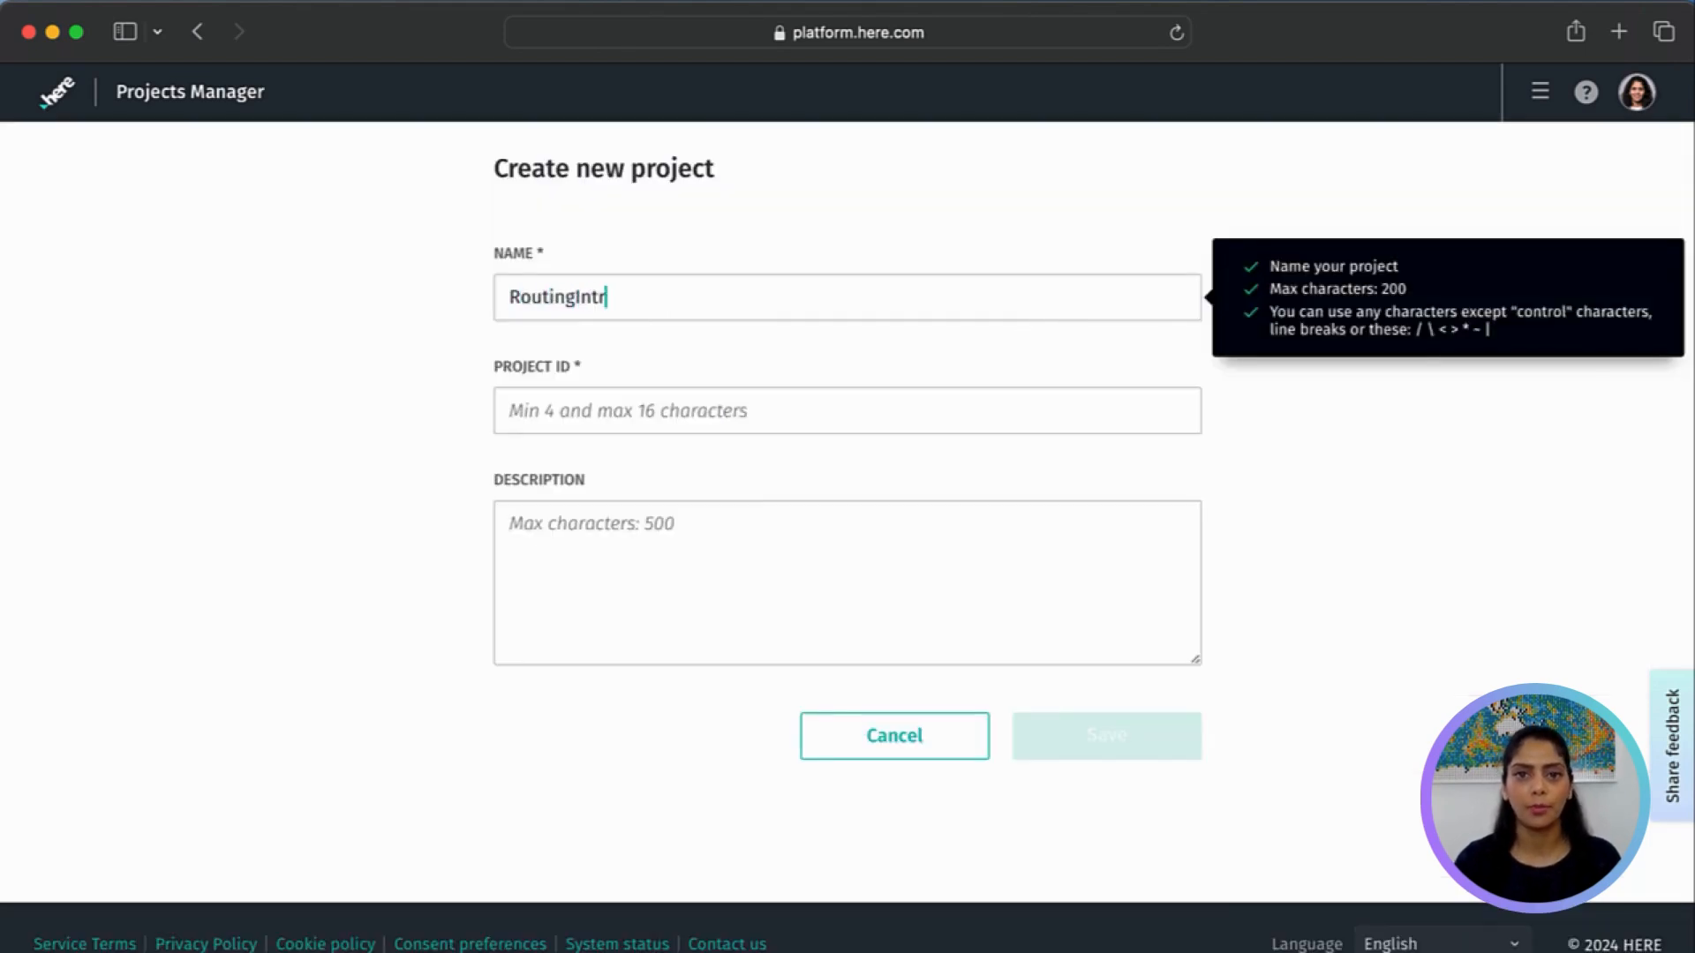
{"action": "type", "text": "routingintro"}
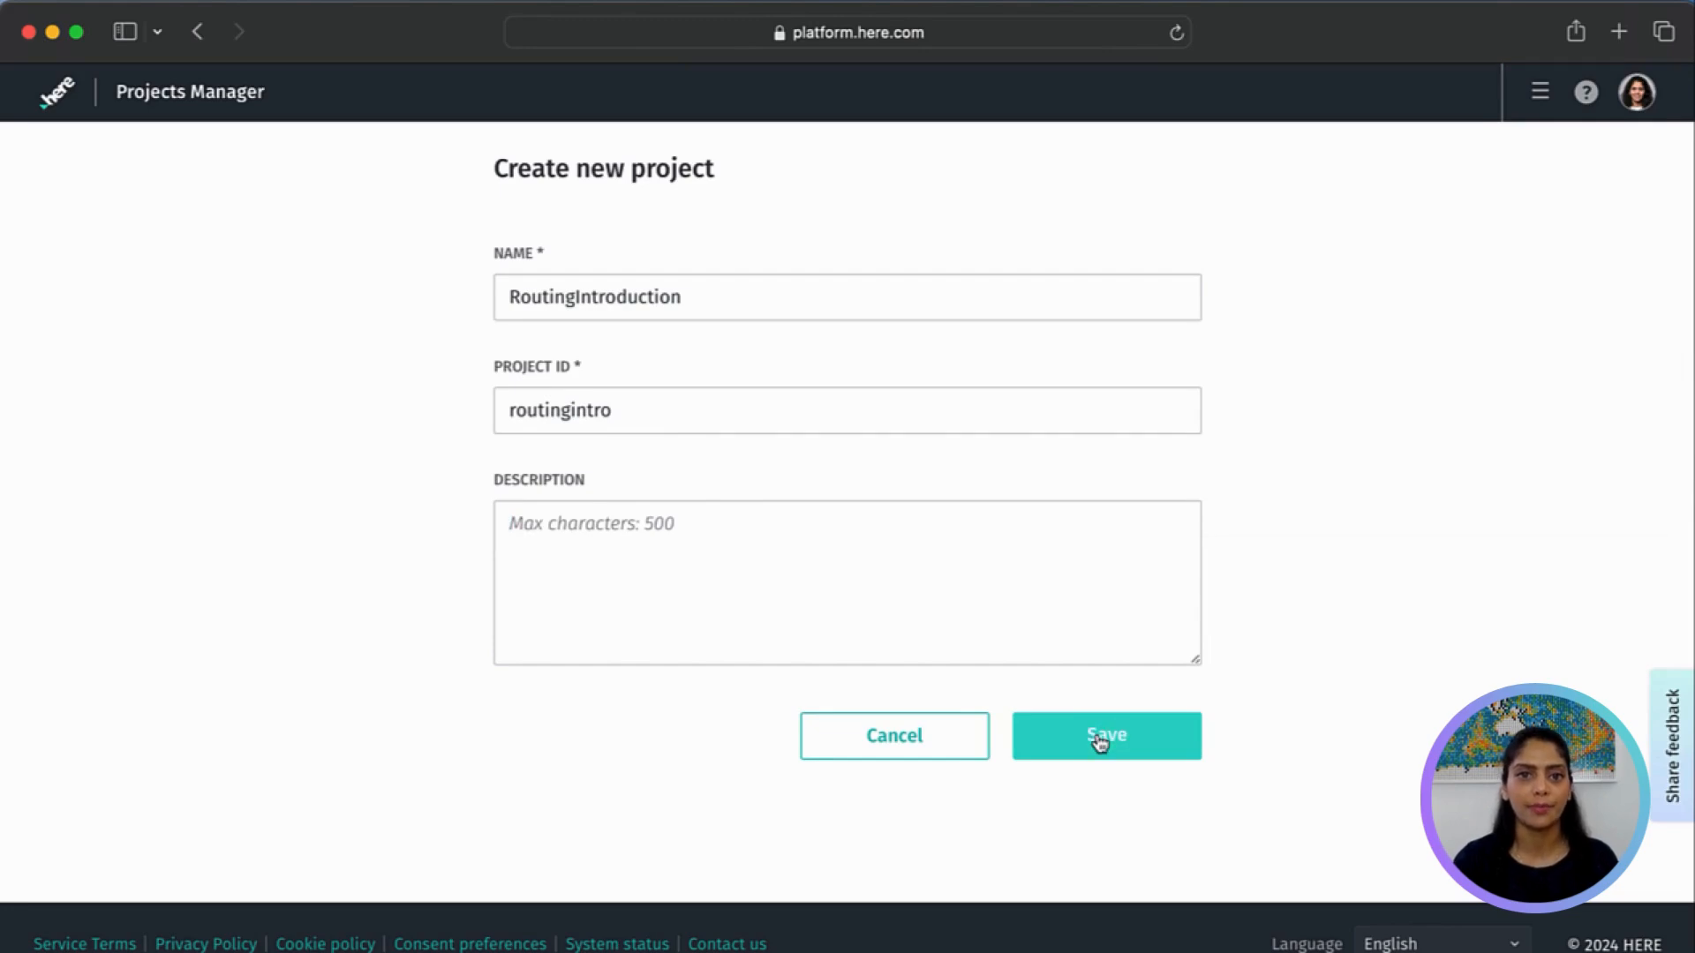
{"action": "left_click", "coordinate": [1105, 735]}
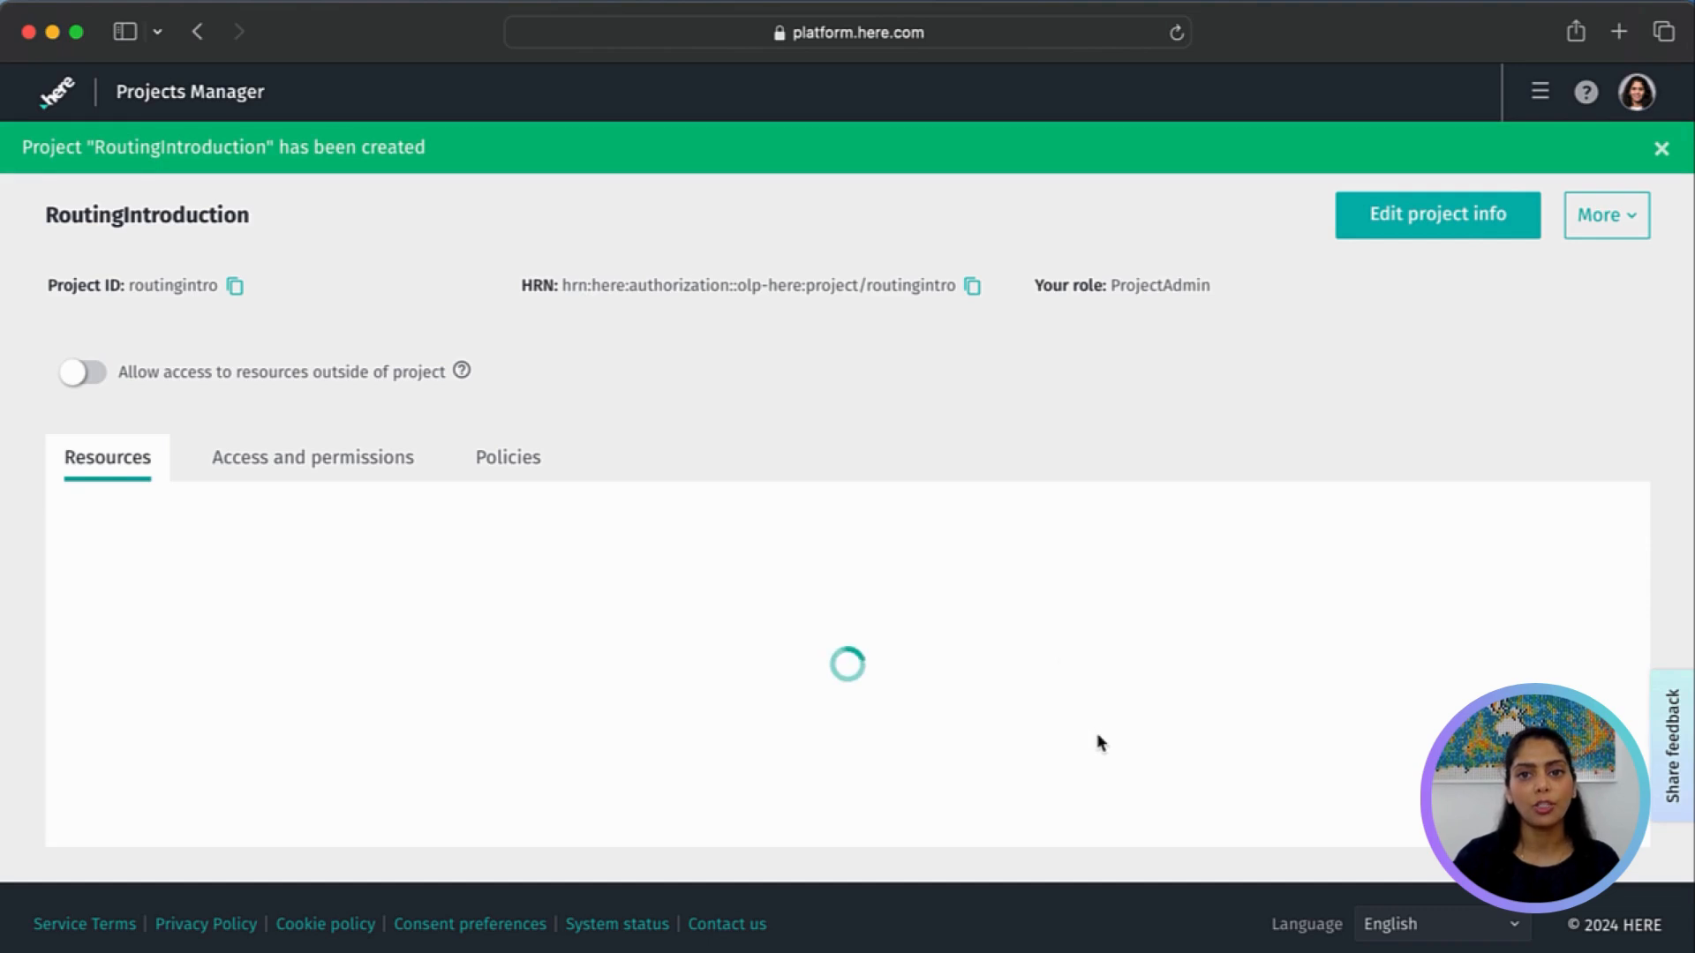
Link the HERE Routing service to the RoutingIntroduction project's services
{"action": "left_click", "coordinate": [1661, 148]}
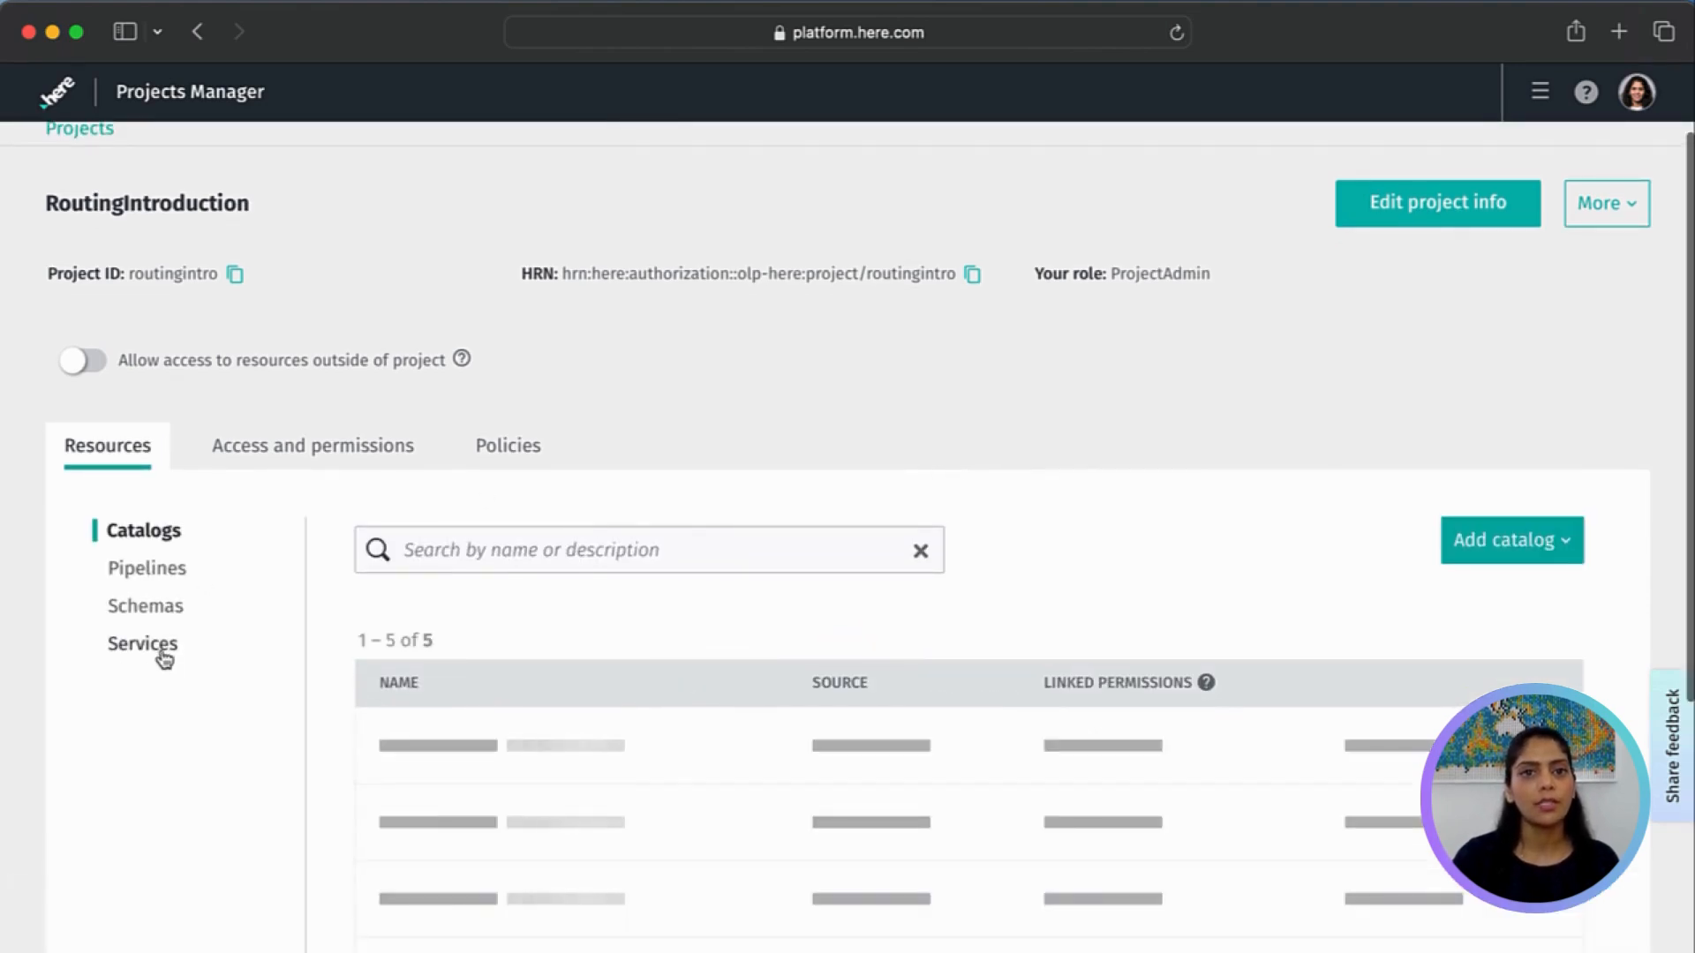
{"action": "left_click", "coordinate": [141, 643]}
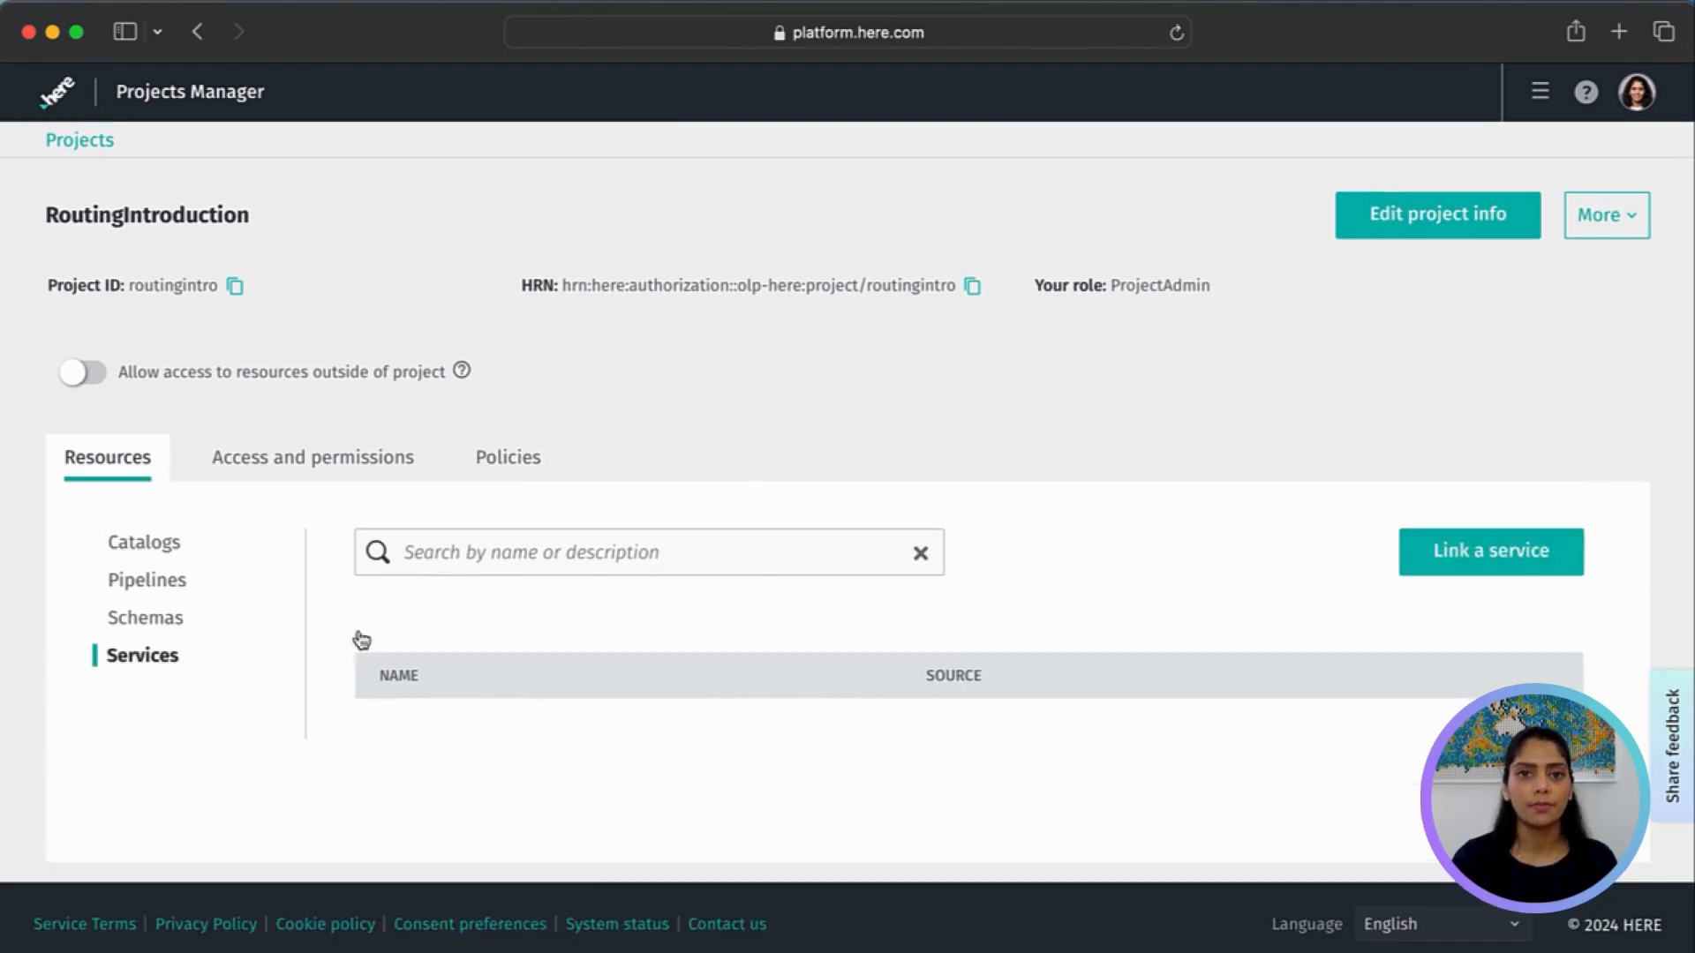
{"action": "scroll", "scroll_direction": "down", "scroll_amount": 3}
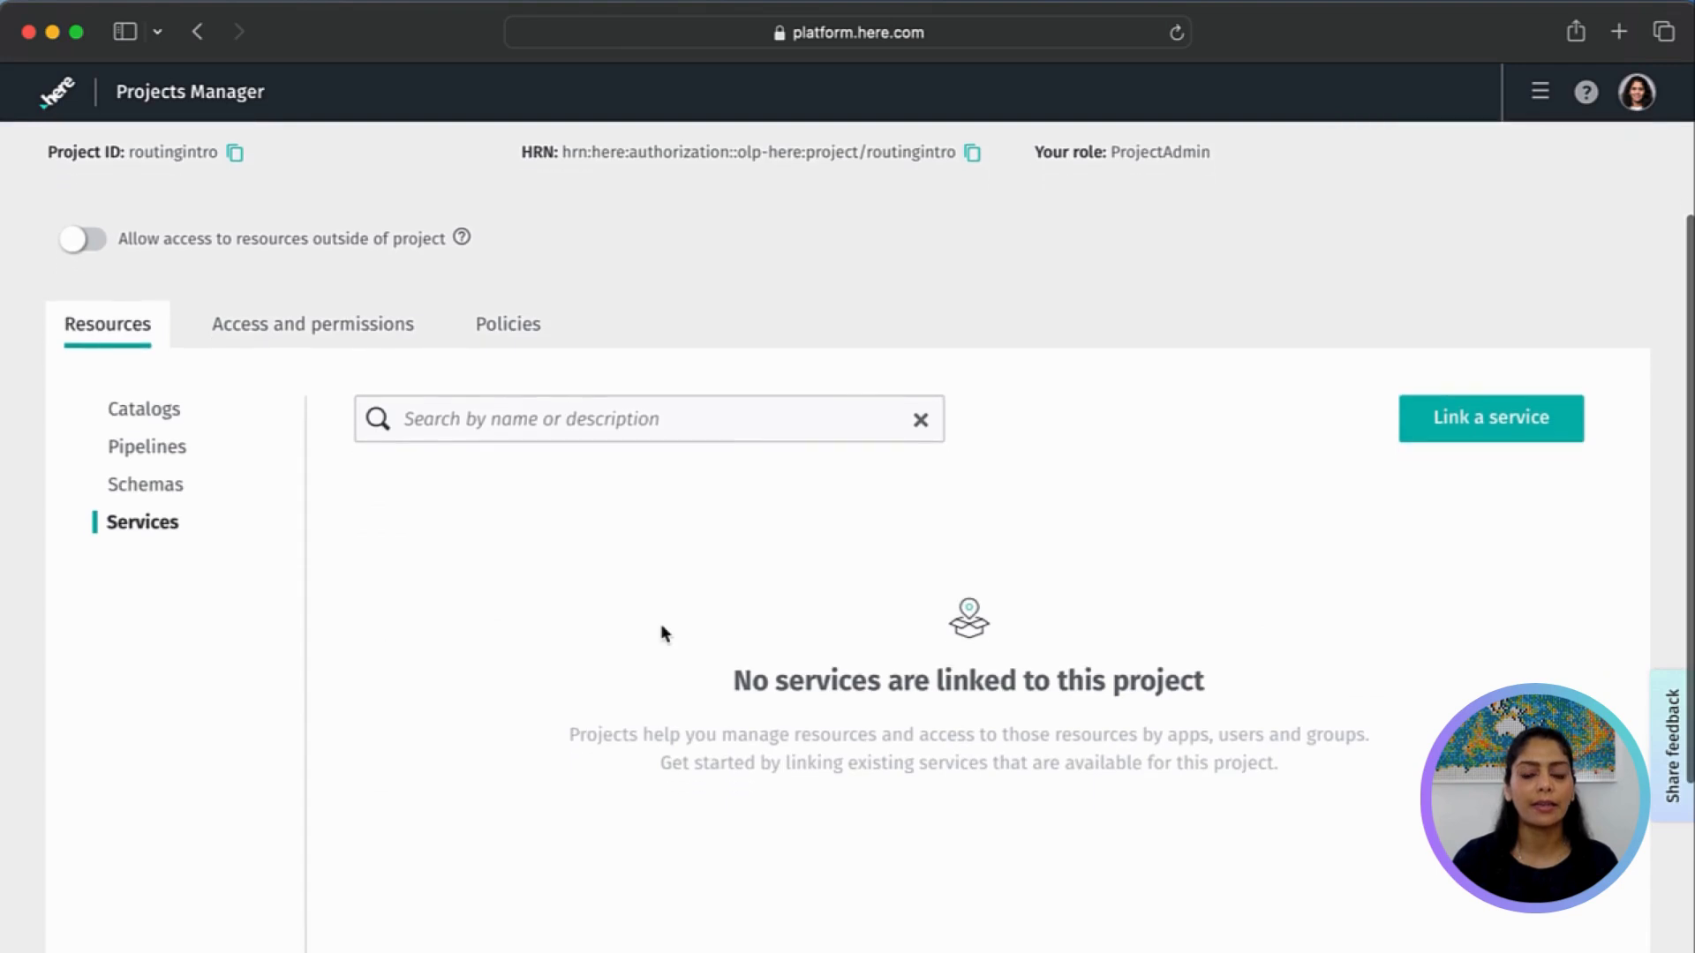
{"action": "left_click", "coordinate": [1491, 418]}
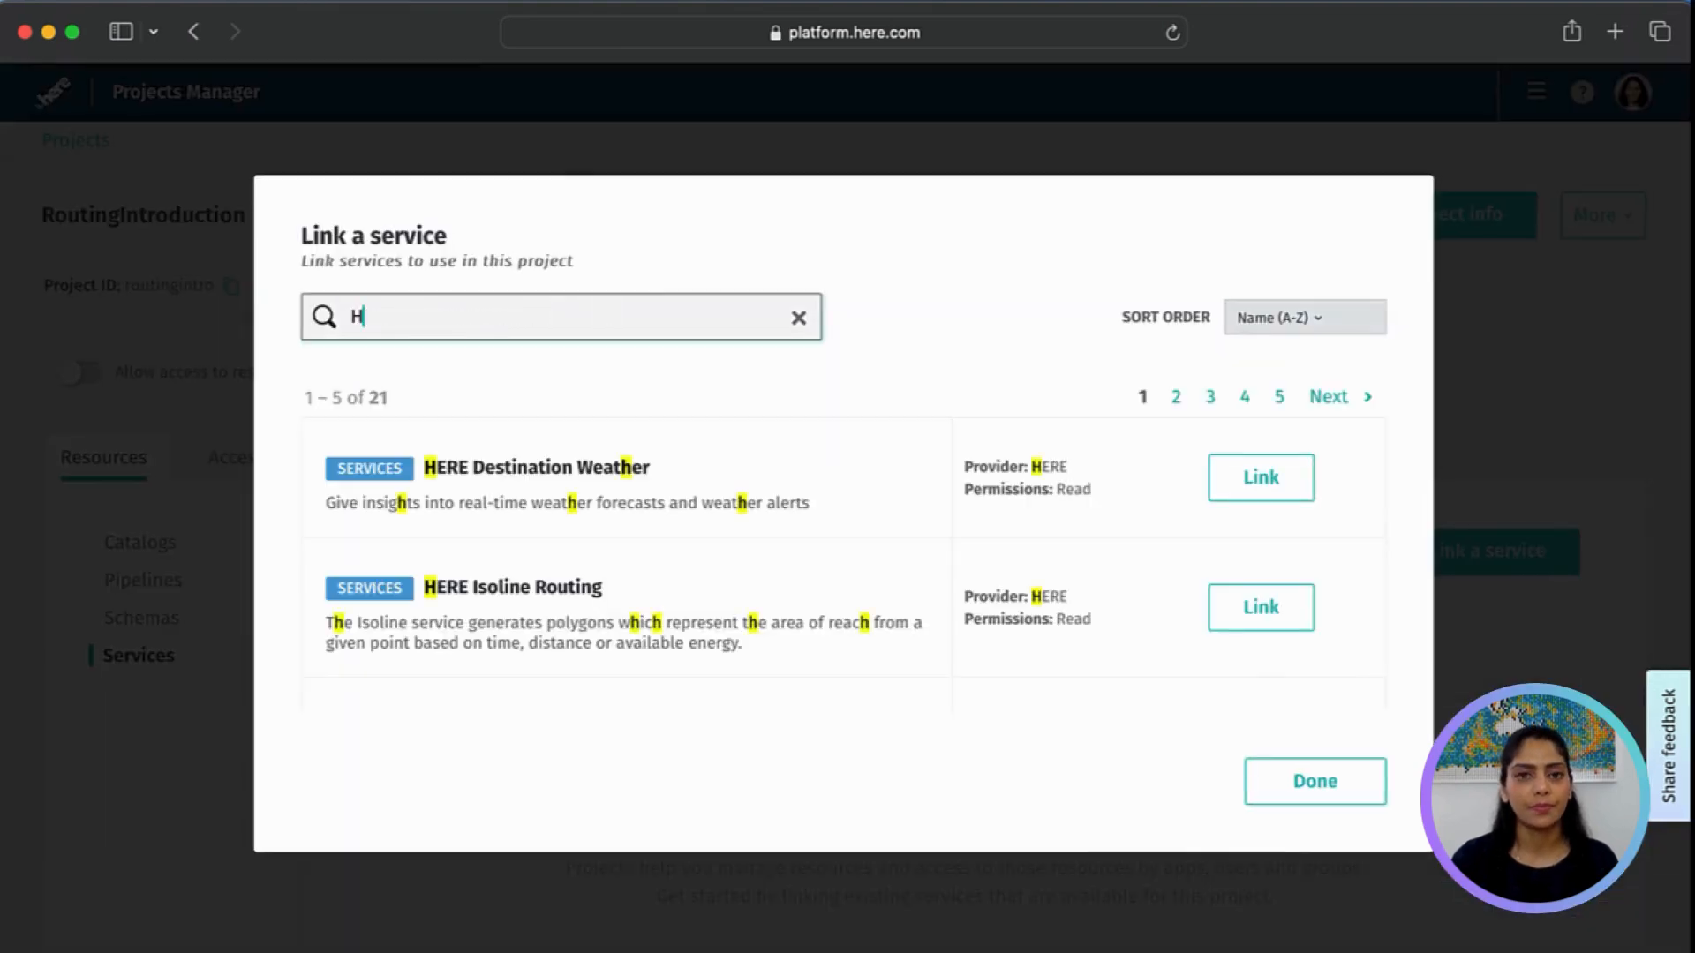
{"action": "type", "text": "ERE Routin"}
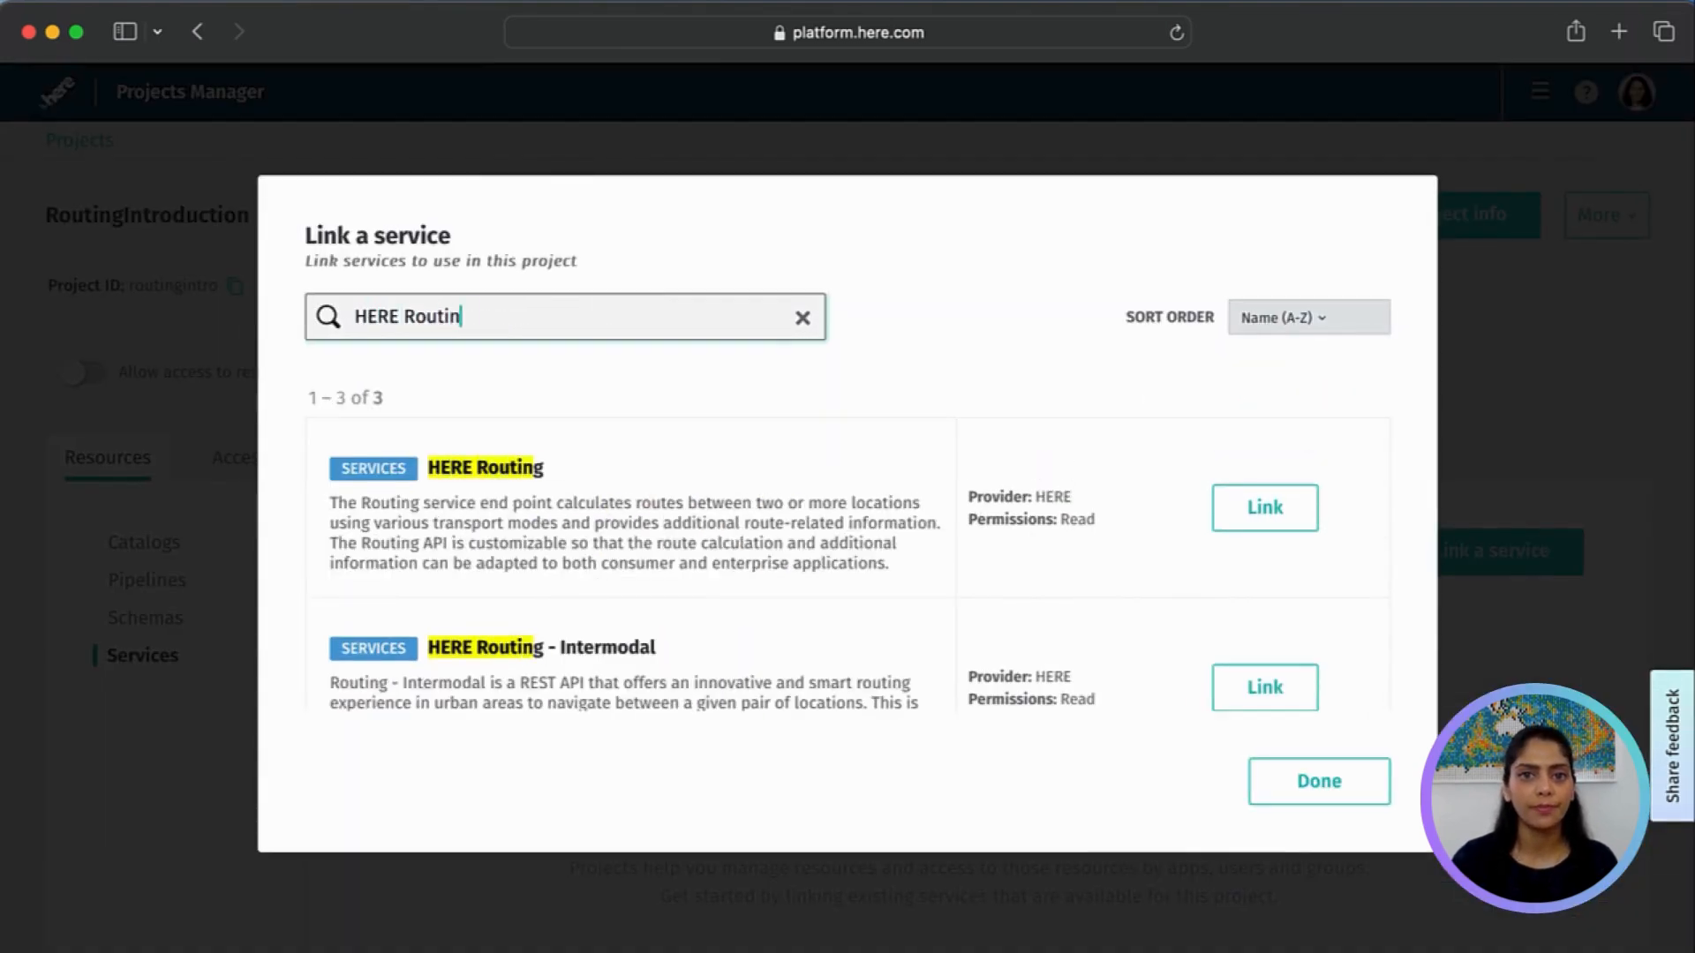
{"action": "left_click", "coordinate": [1264, 507]}
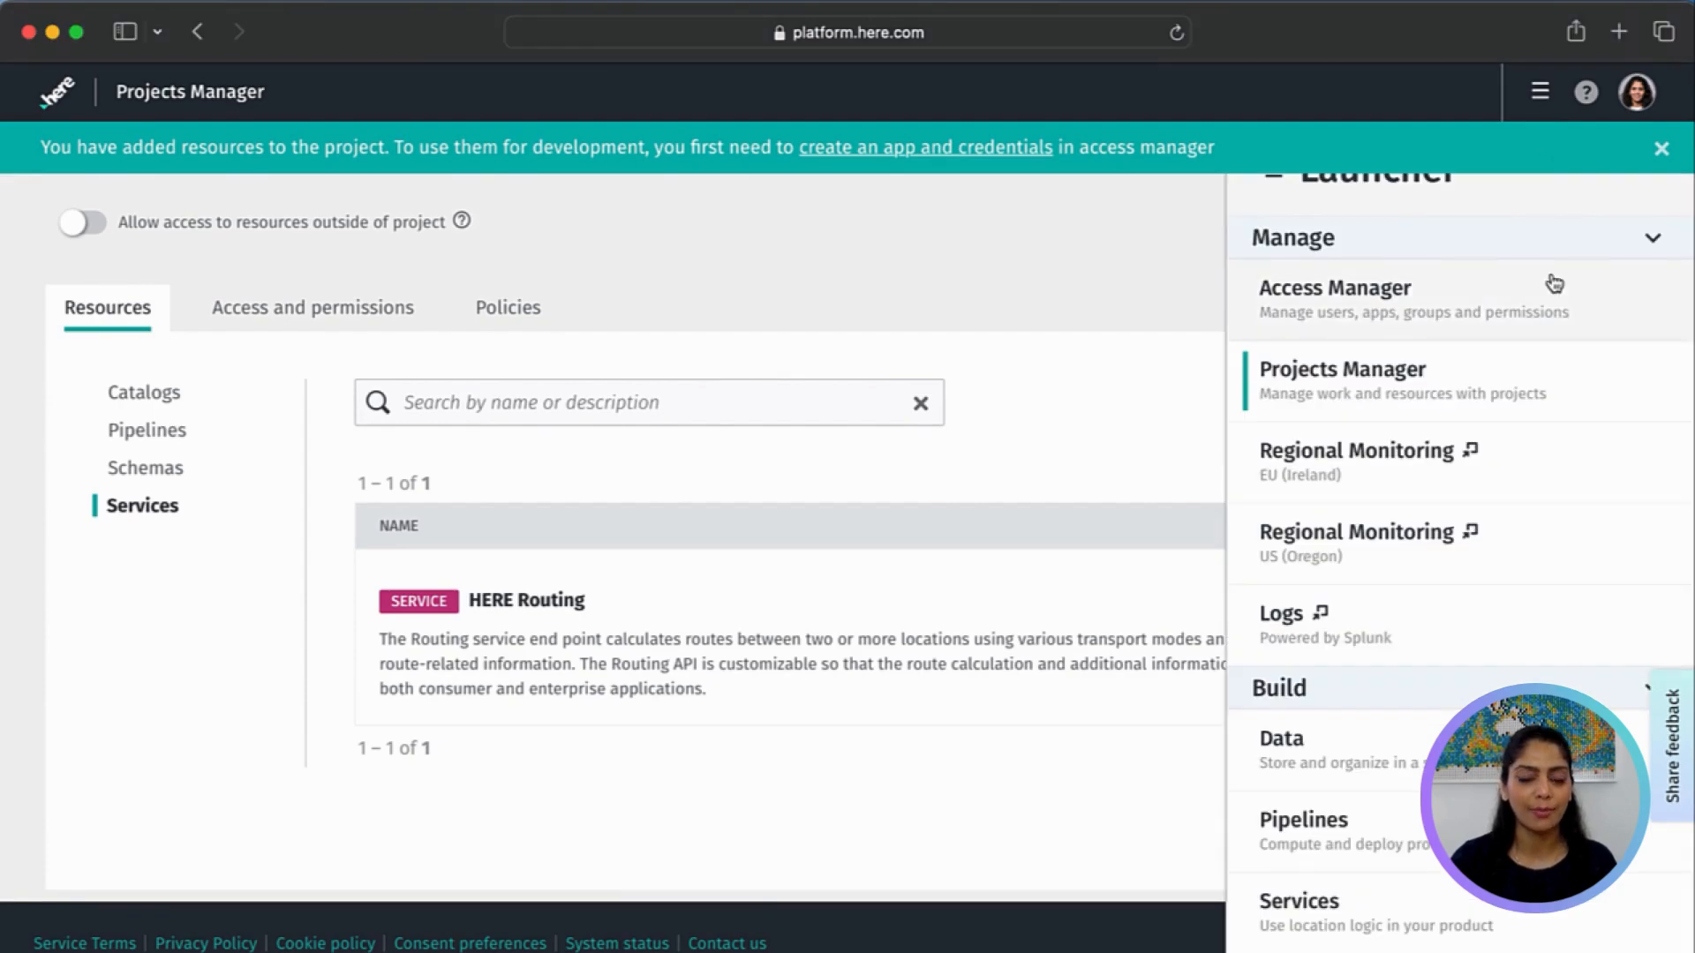
Go to Access Manager's Apps list of registered apps
{"action": "left_click", "coordinate": [1335, 288]}
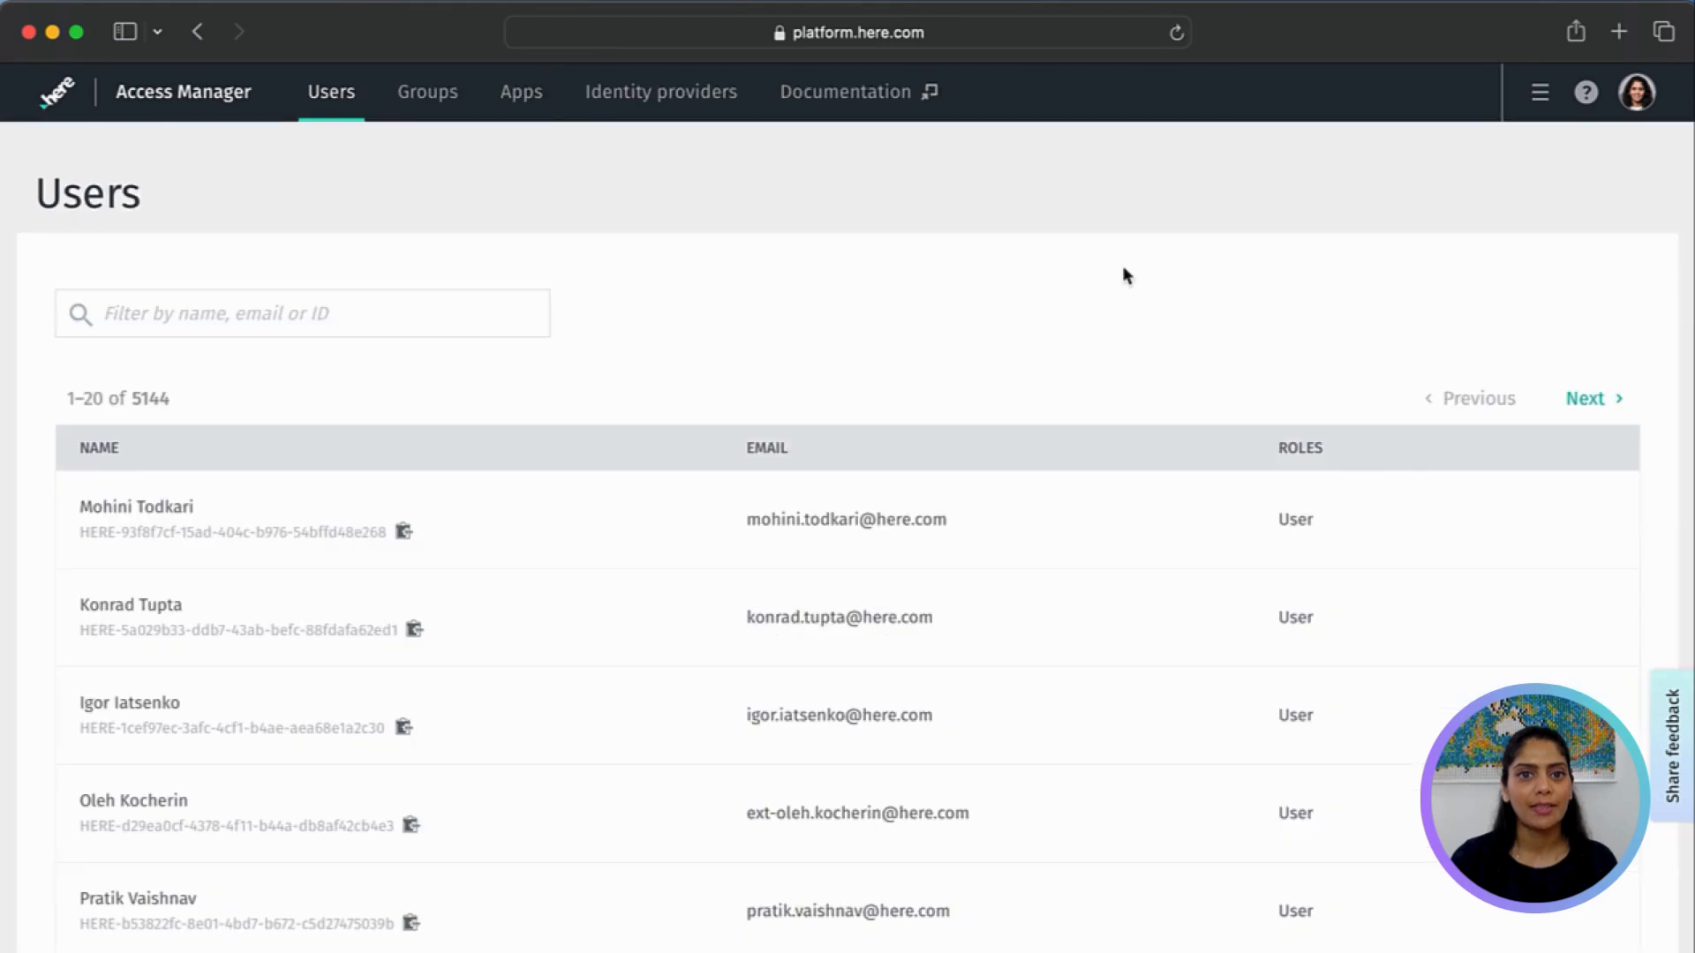
{"action": "left_click", "coordinate": [521, 90]}
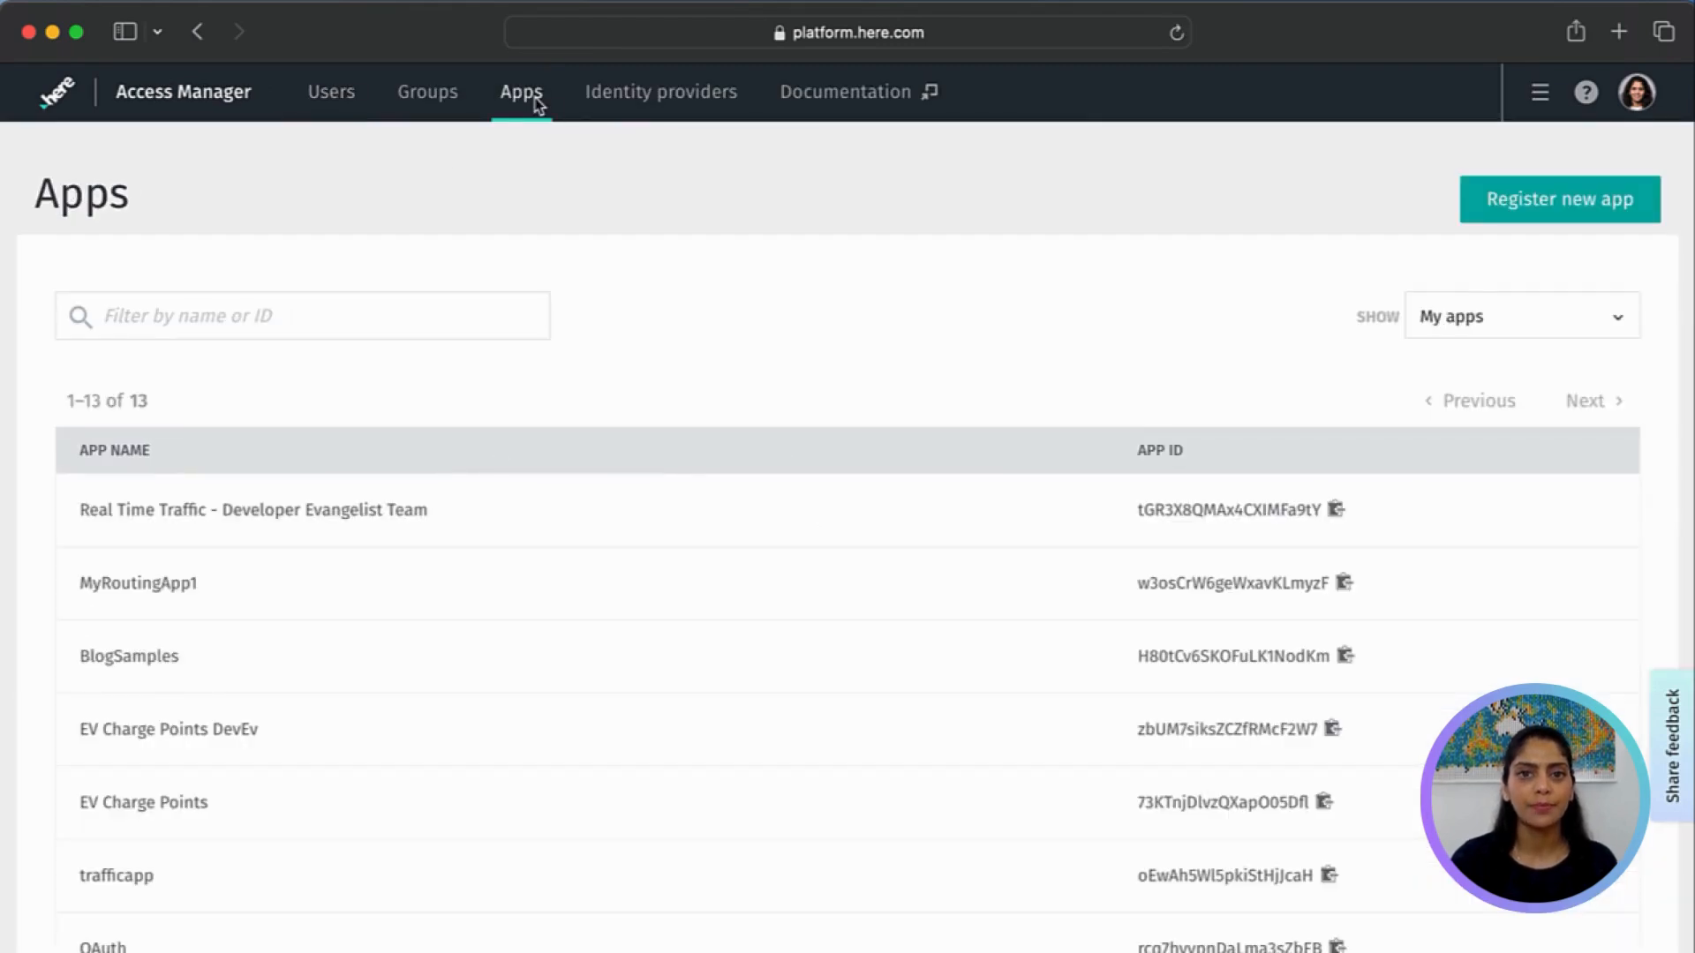
{"action": "mouse_move", "coordinate": [1590, 198]}
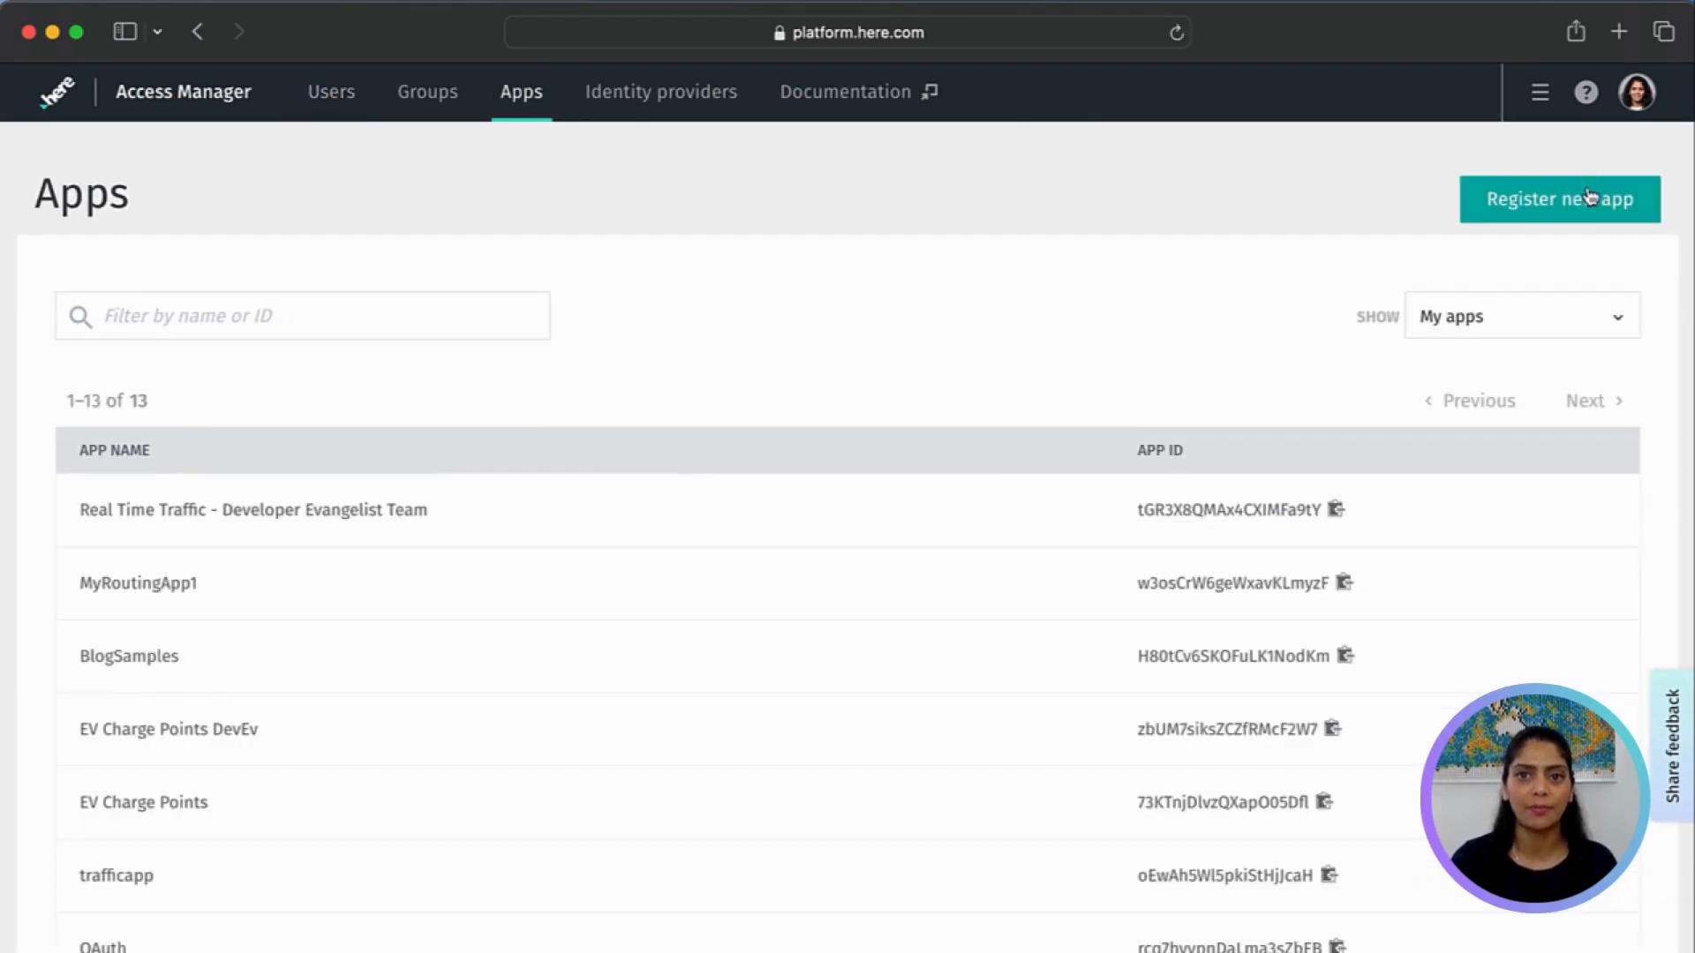
Register a new app named RoutingIntroApp and dismiss the confirmation banner
{"action": "left_click", "coordinate": [1559, 199]}
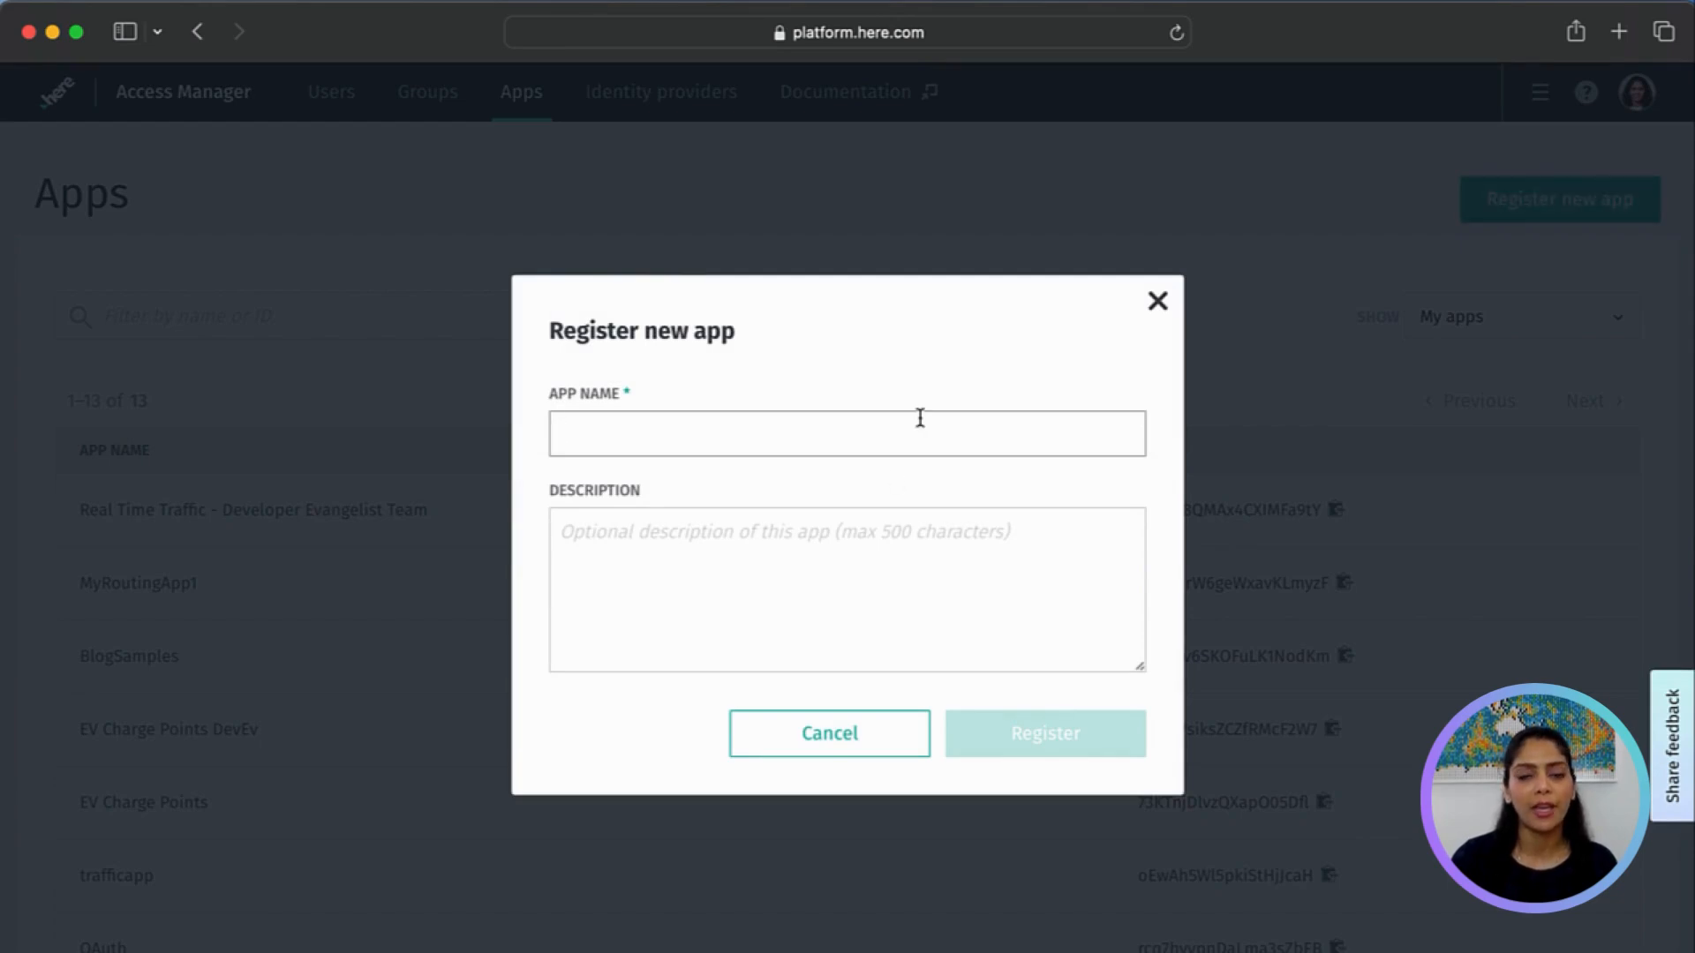
{"action": "type", "text": "RoutingIntroApp"}
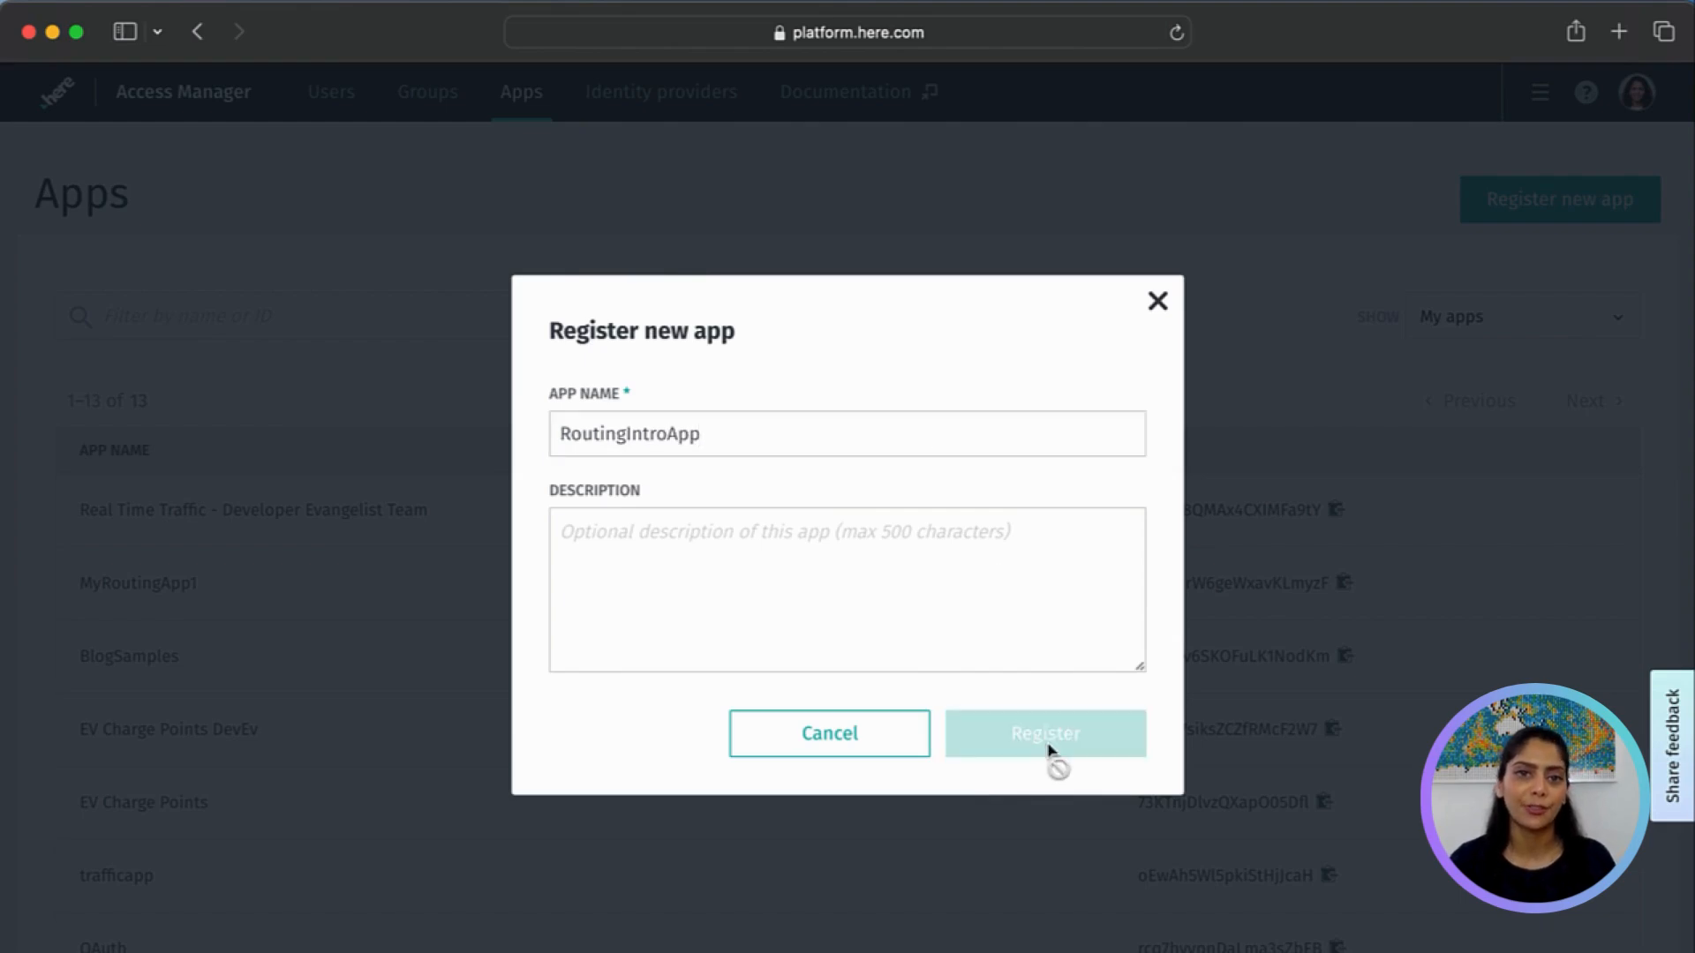
{"action": "left_click", "coordinate": [1043, 733]}
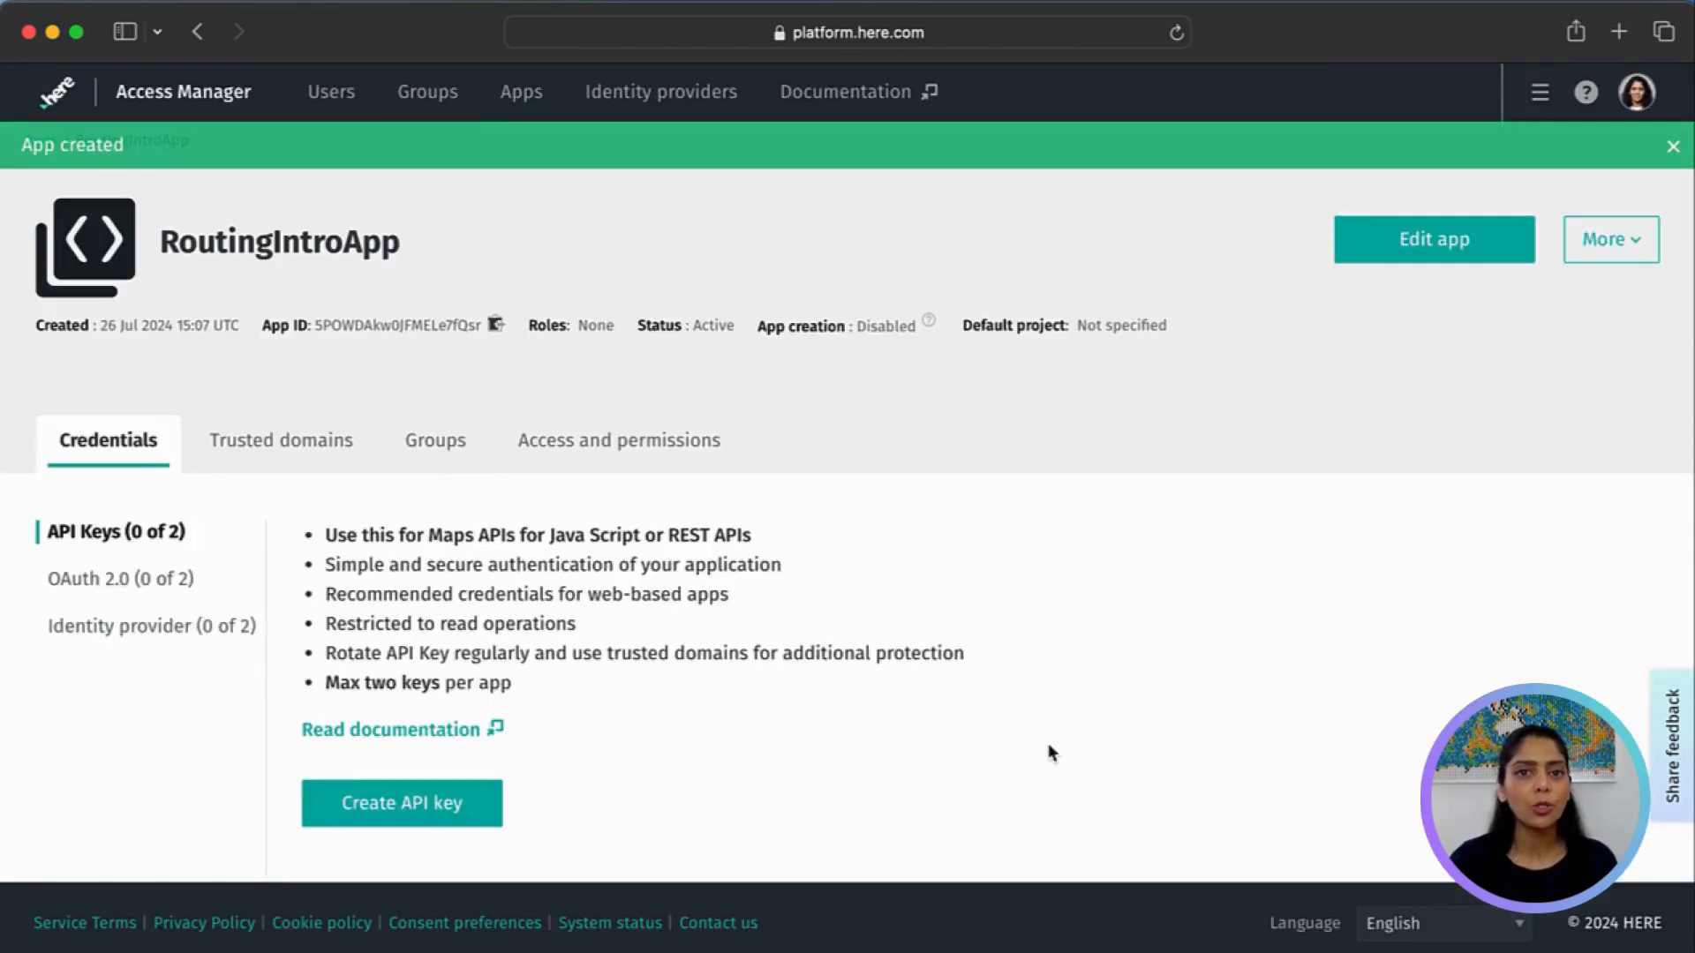
{"action": "left_click", "coordinate": [1674, 147]}
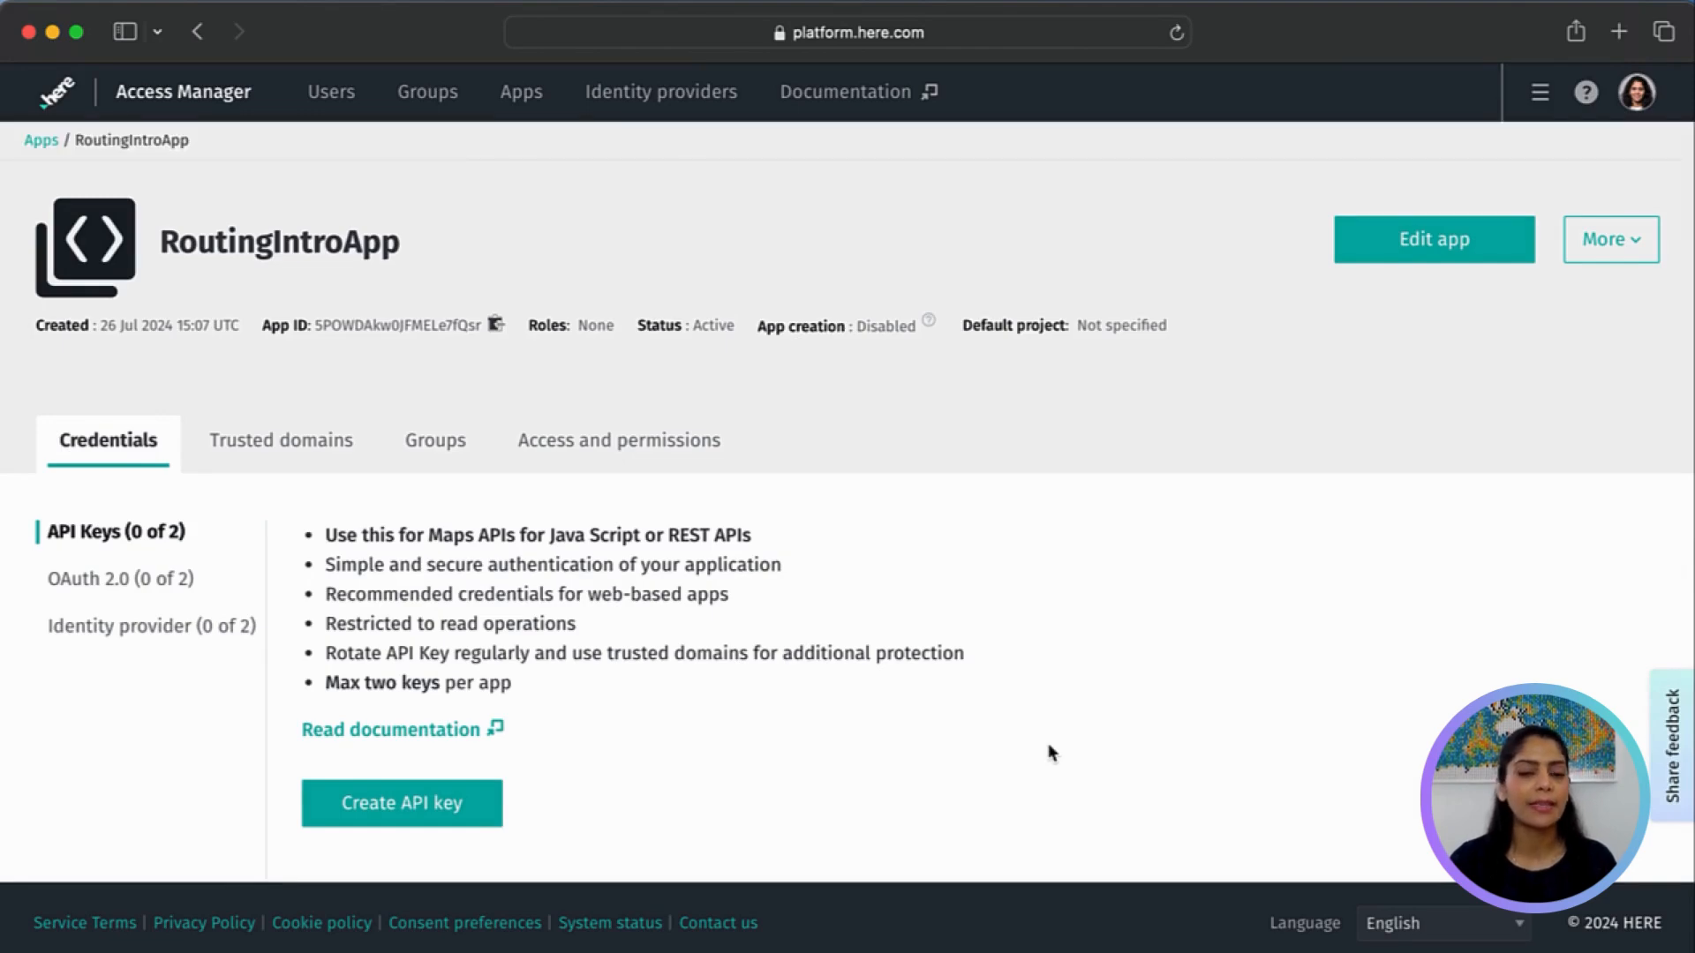
Give RoutingIntroApp default access to the RoutingIntroduction project and save the update
{"action": "left_click", "coordinate": [1433, 239]}
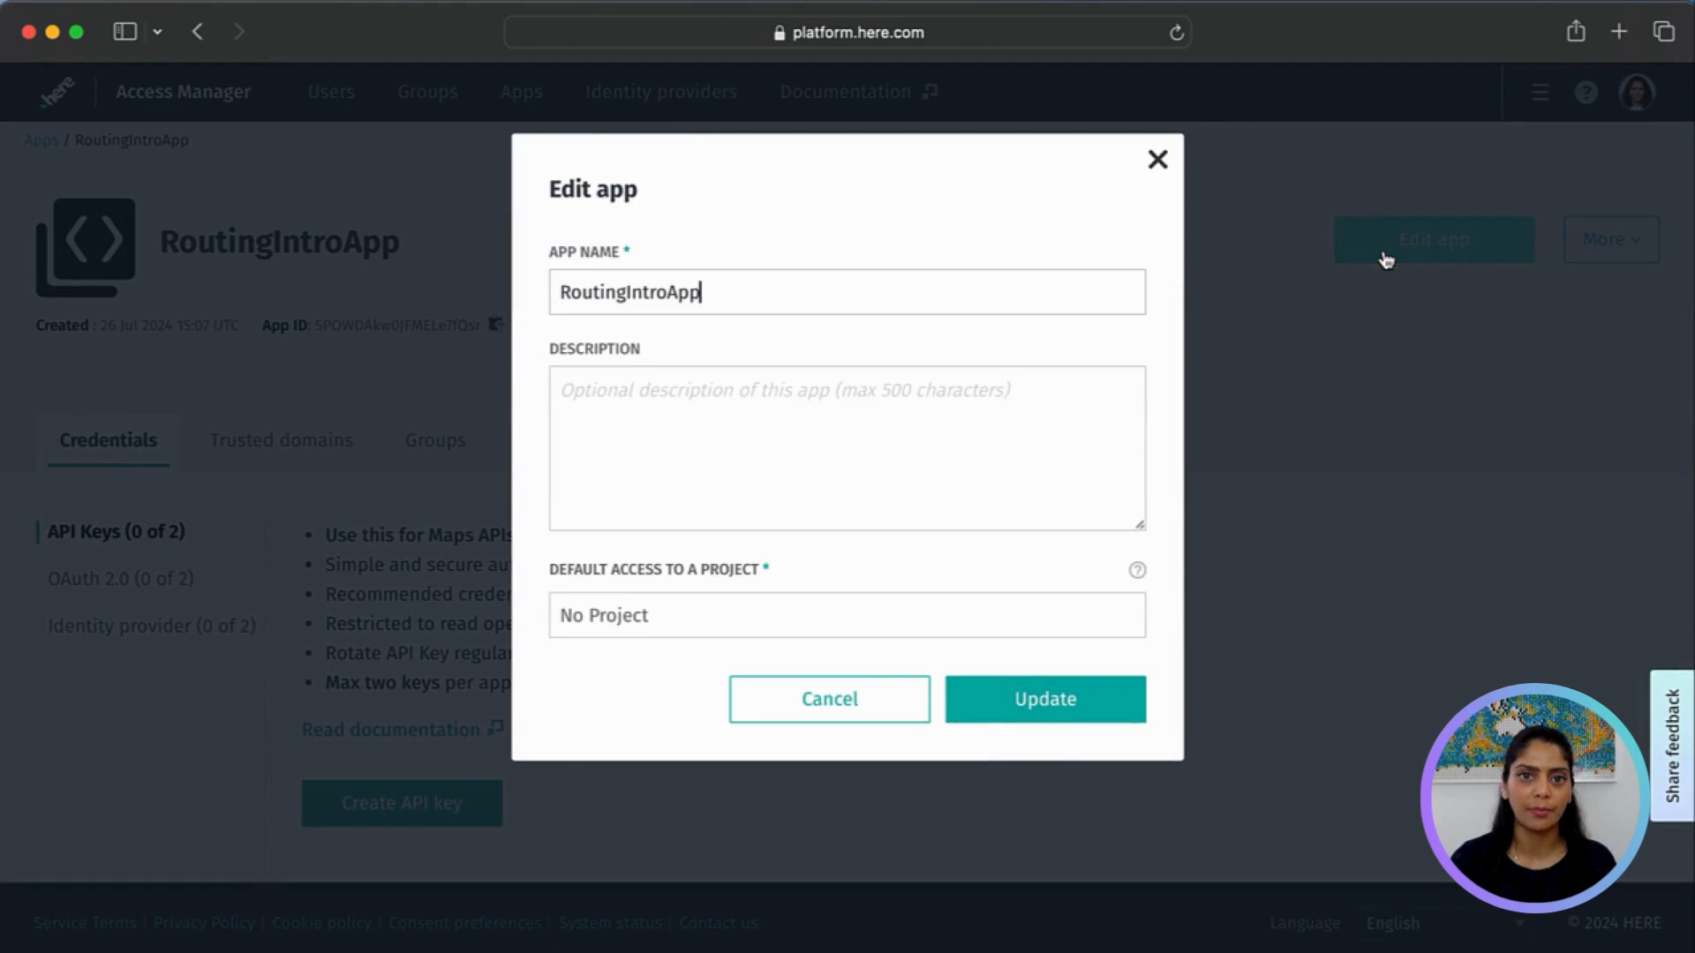
{"action": "left_click", "coordinate": [846, 614]}
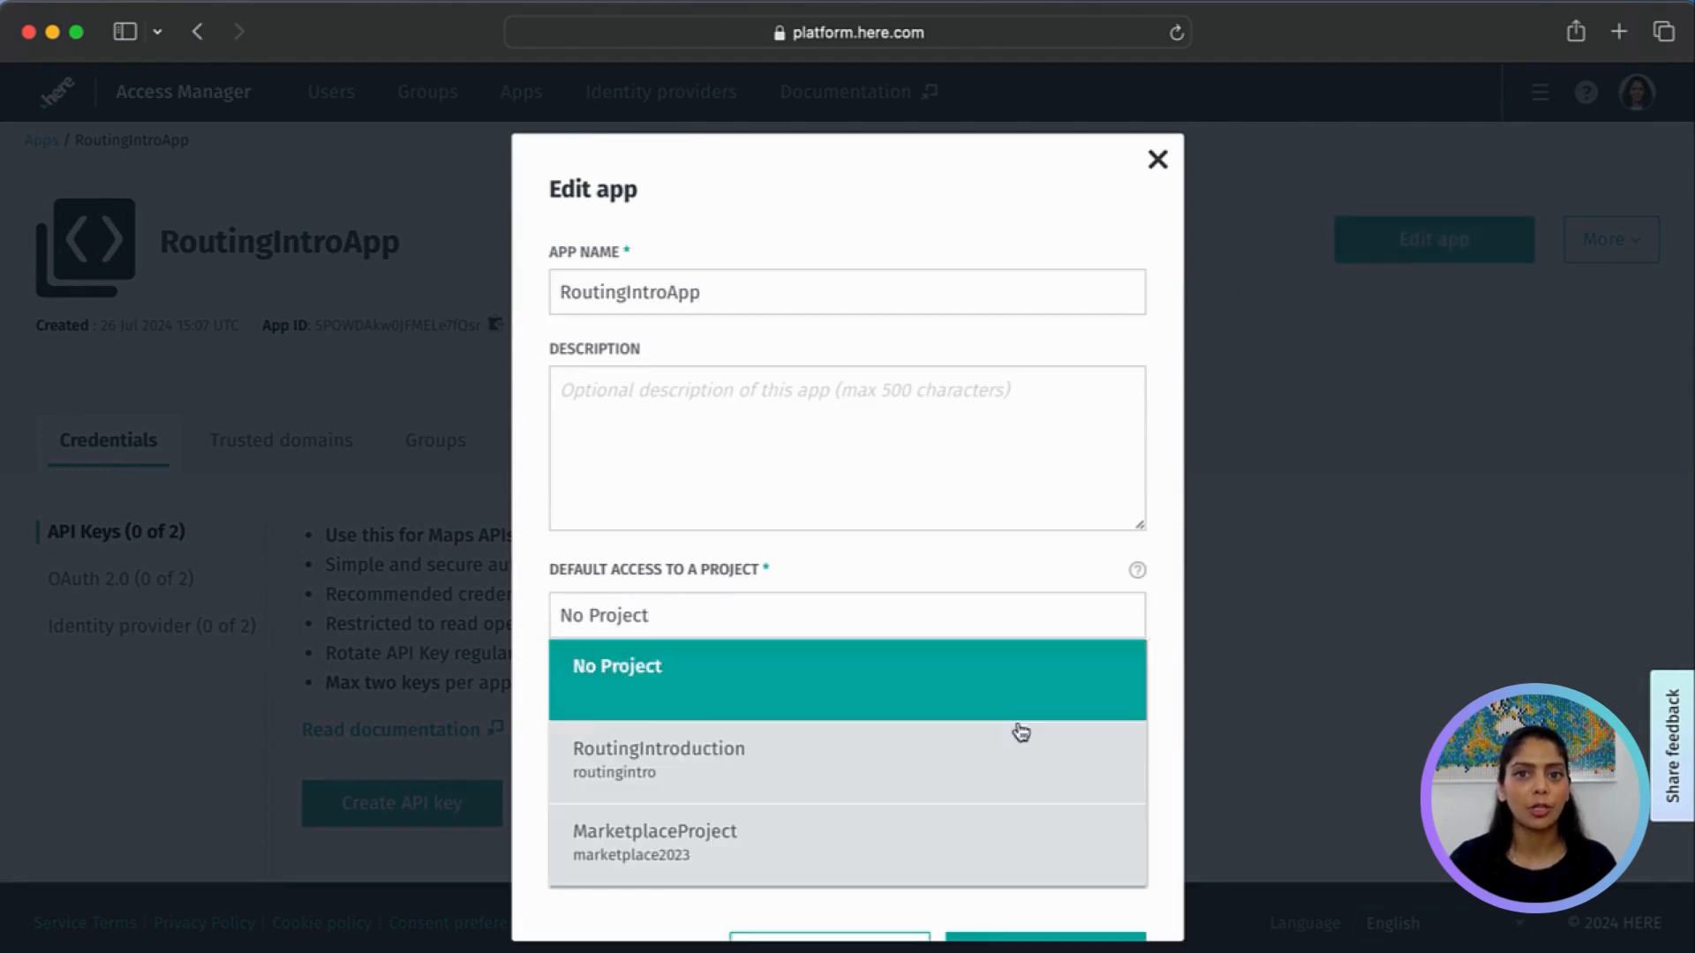
{"action": "left_click", "coordinate": [657, 757]}
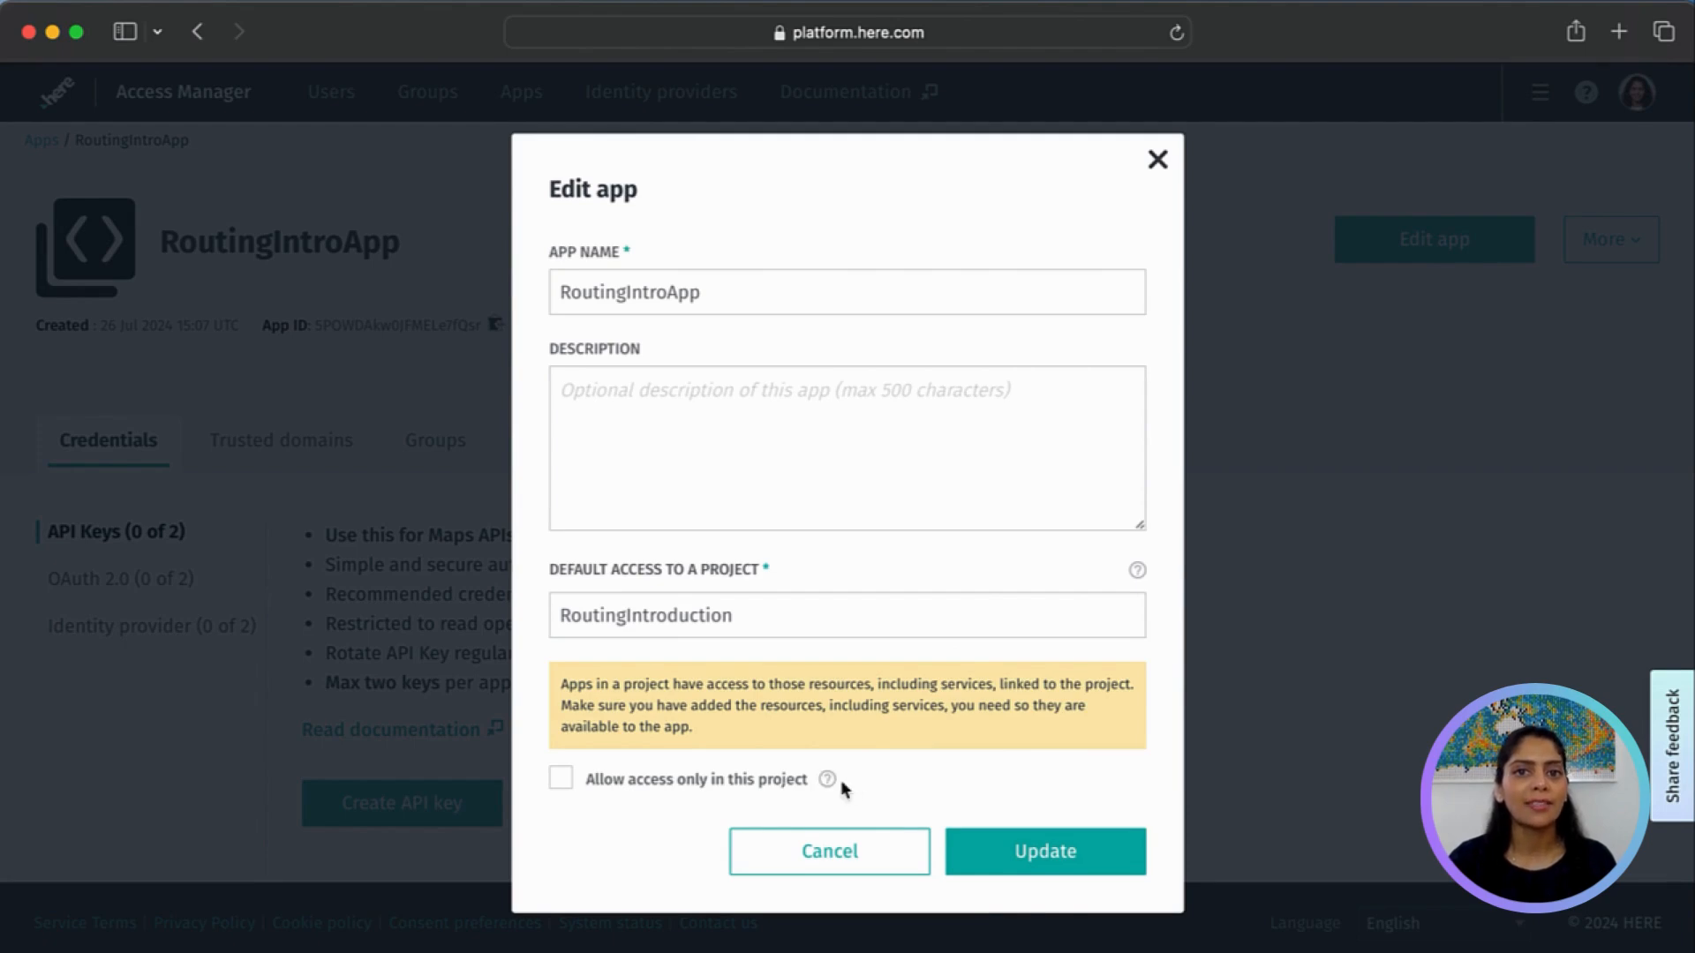
{"action": "mouse_move", "coordinate": [864, 792]}
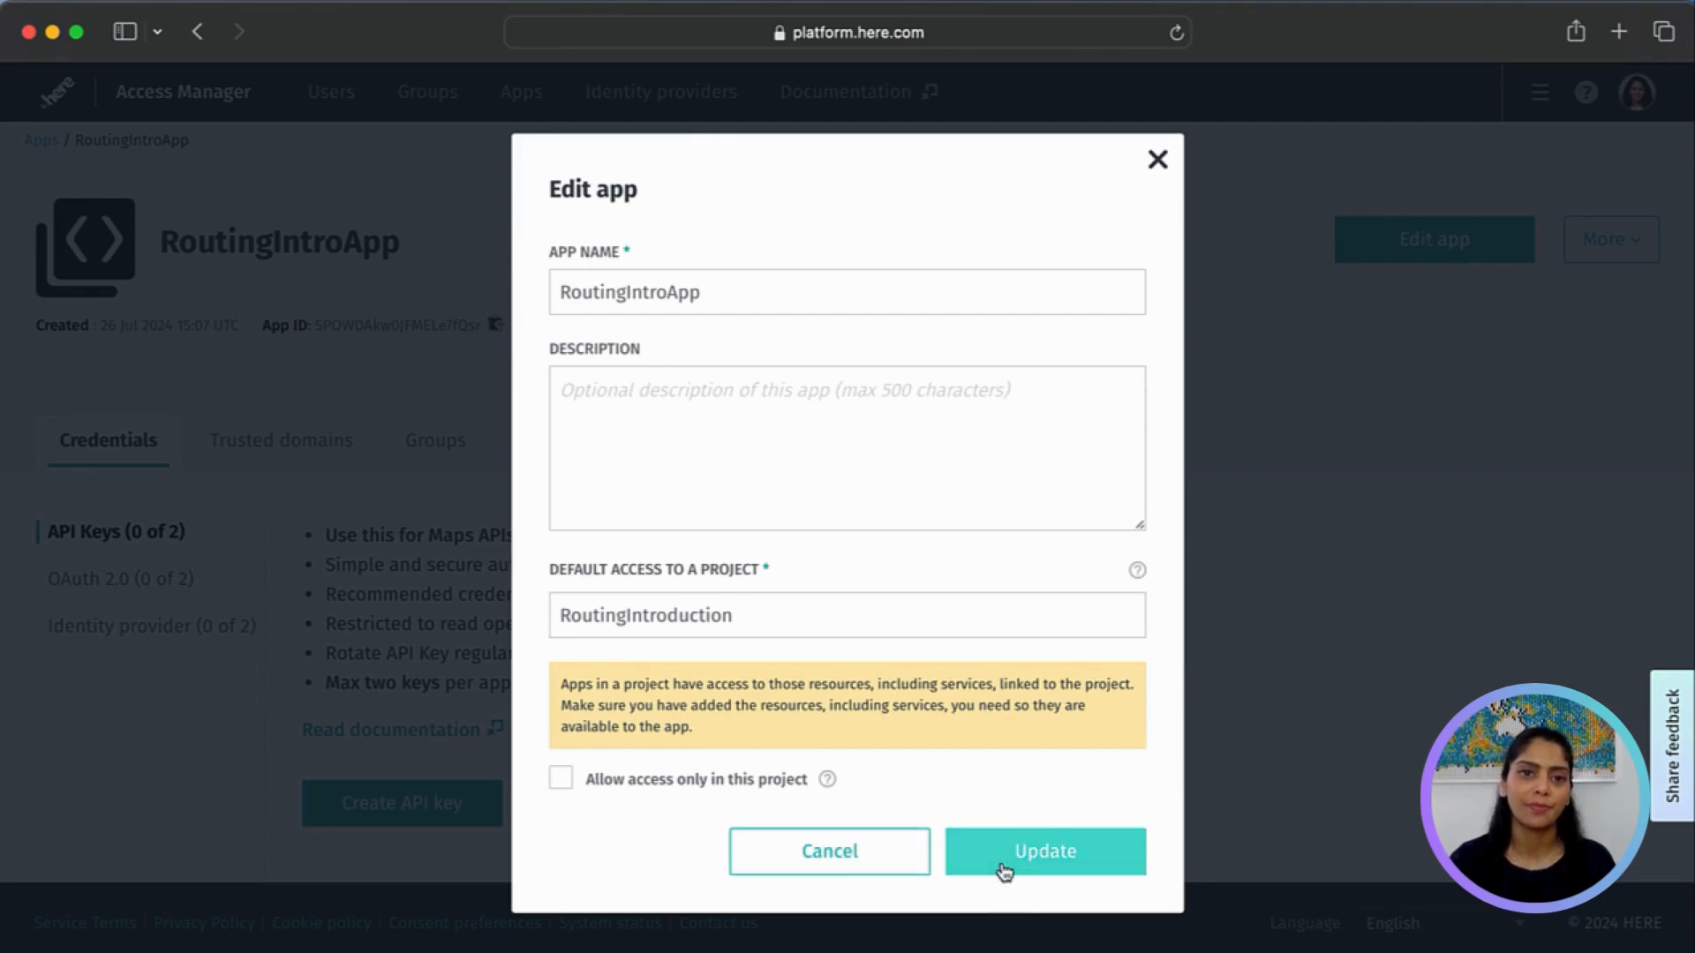
{"action": "left_click", "coordinate": [1043, 851]}
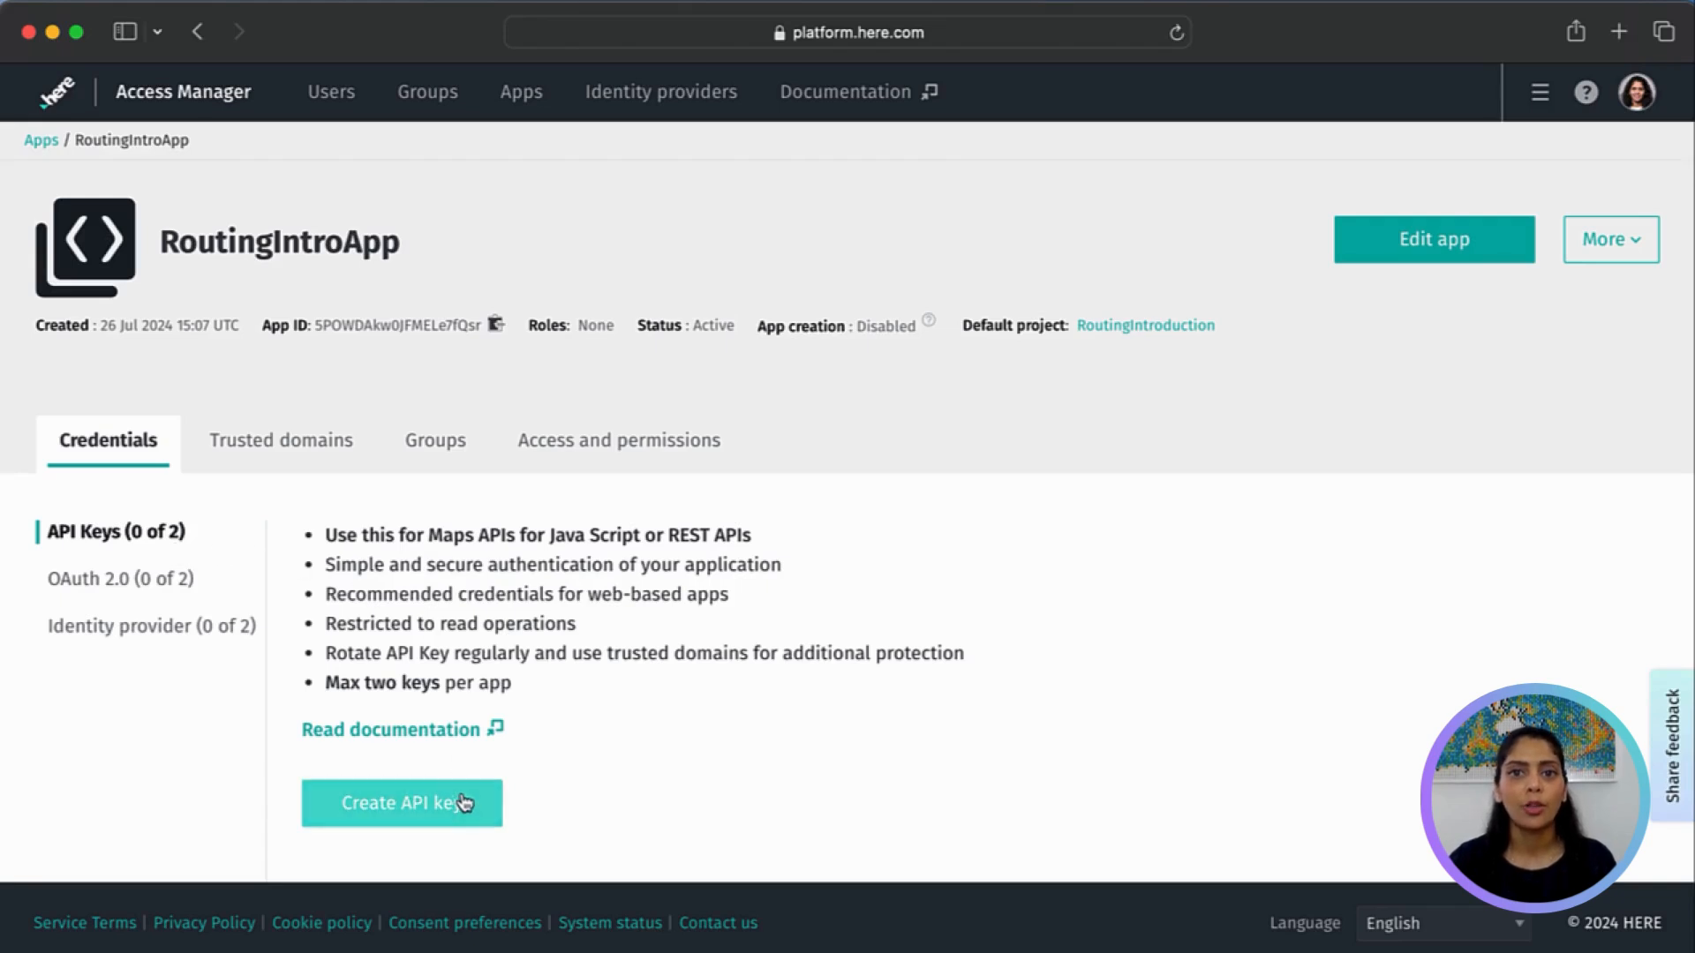
{"action": "mouse_move", "coordinate": [465, 803]}
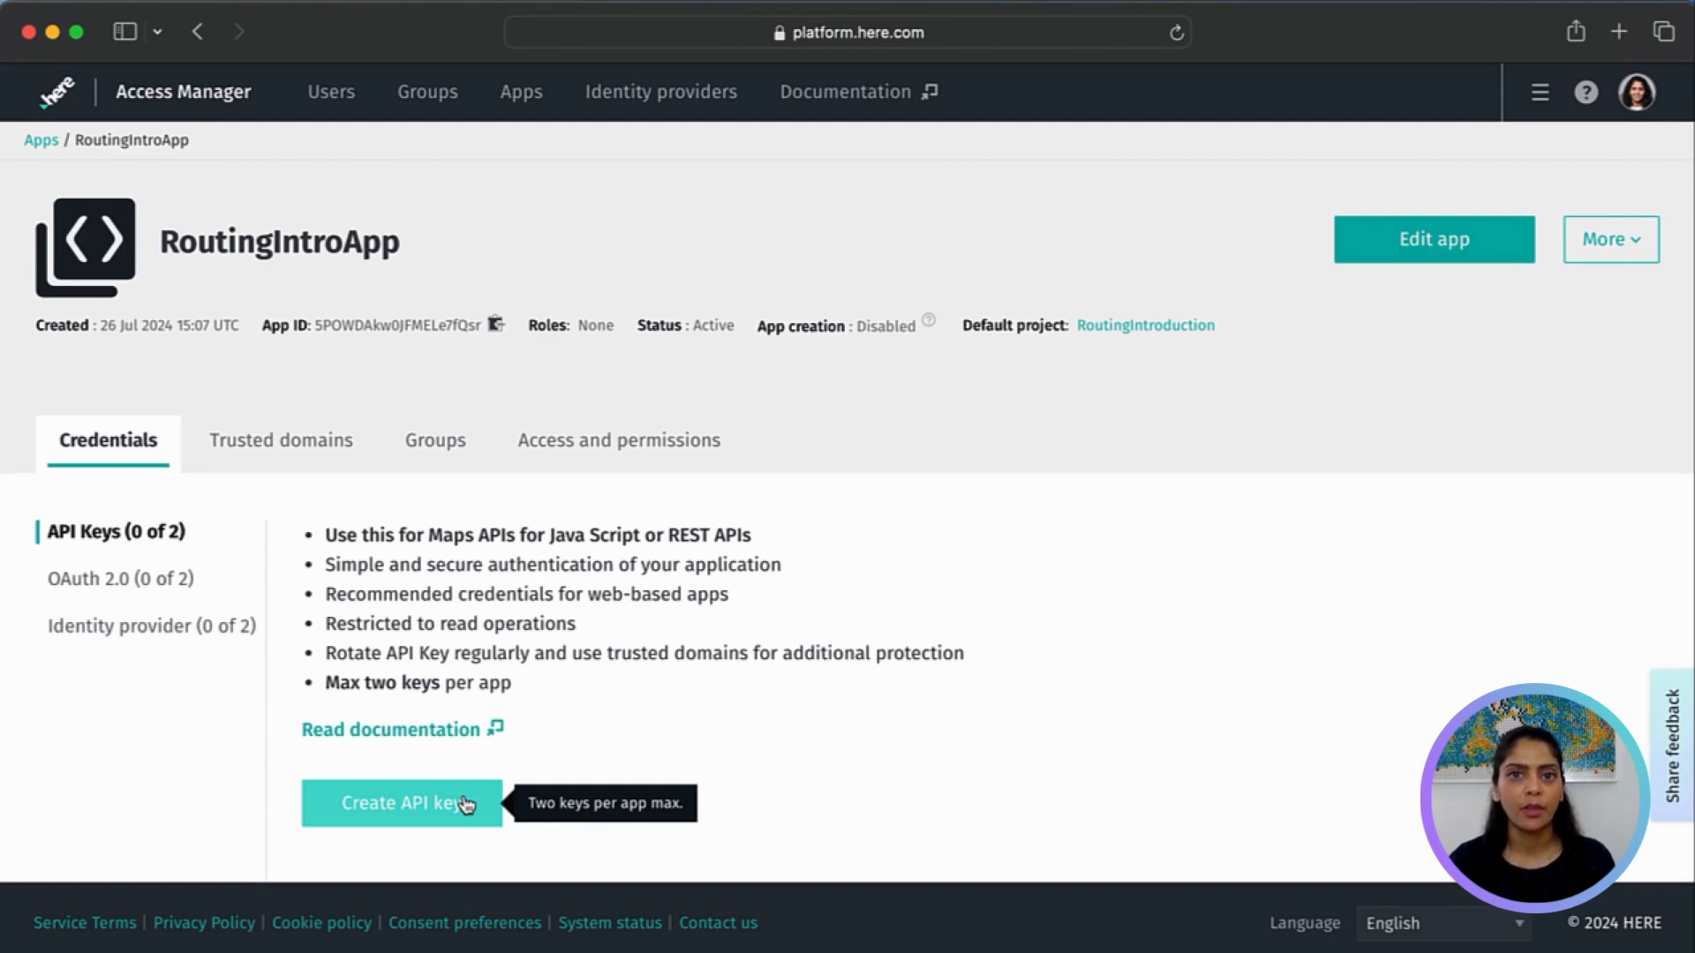
Create the first API key for RoutingIntroApp under Credentials
{"action": "left_click", "coordinate": [401, 803]}
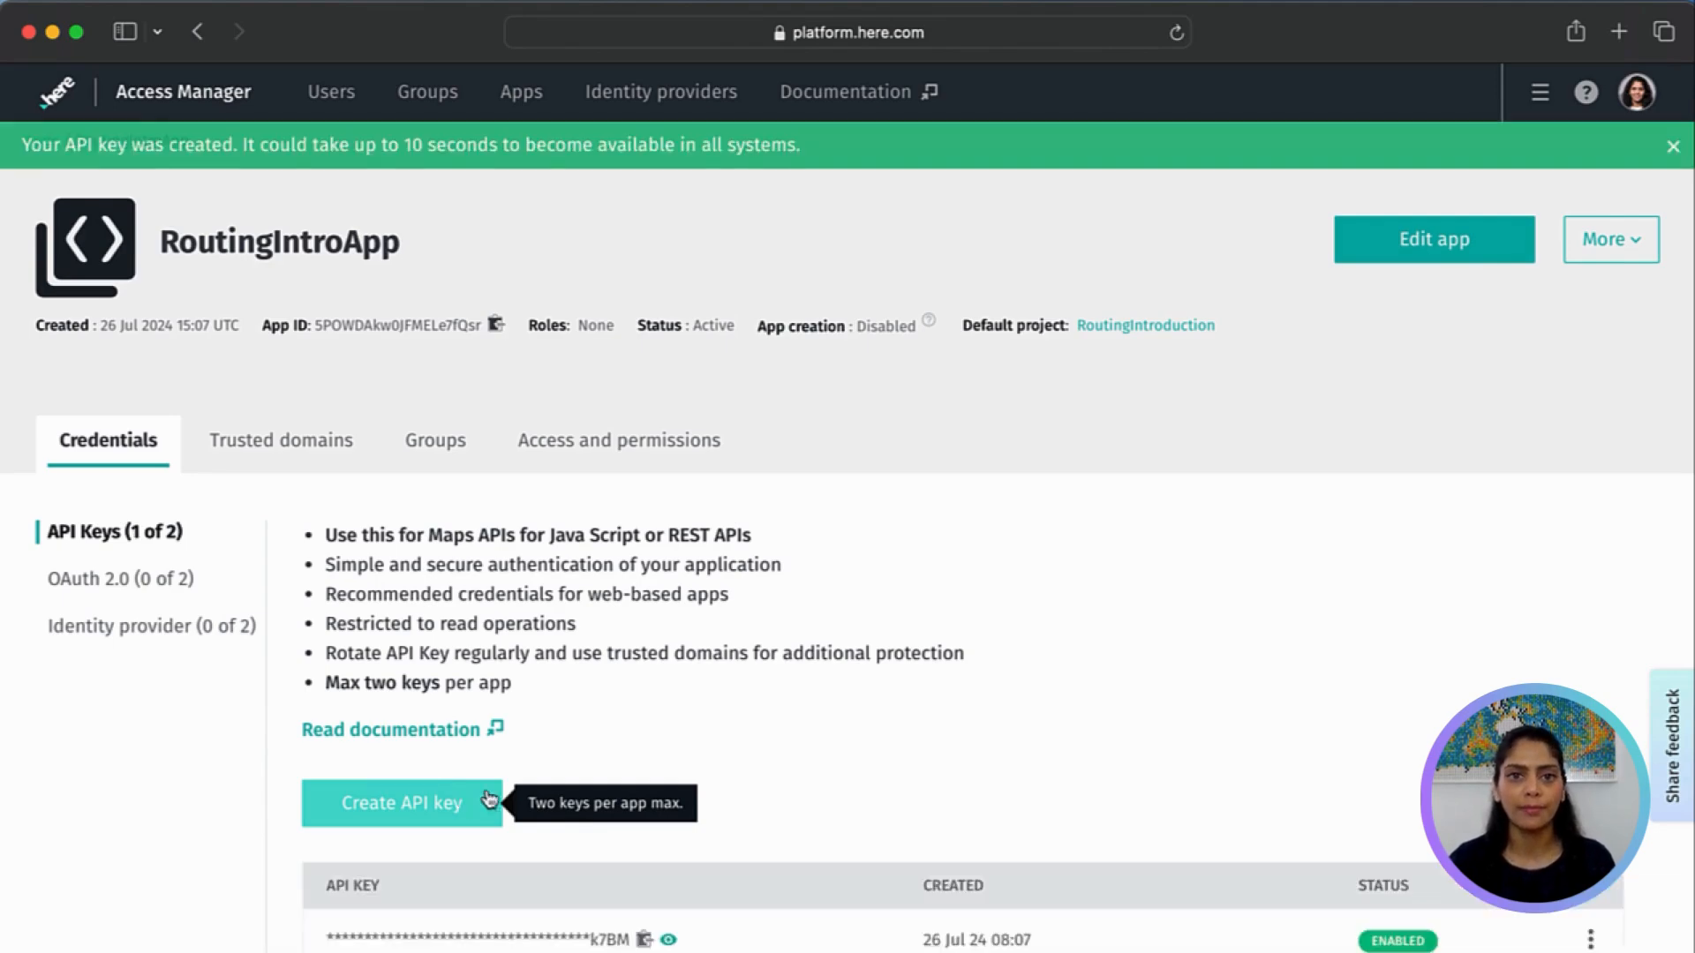
{"action": "scroll", "scroll_direction": "down", "scroll_amount": 3}
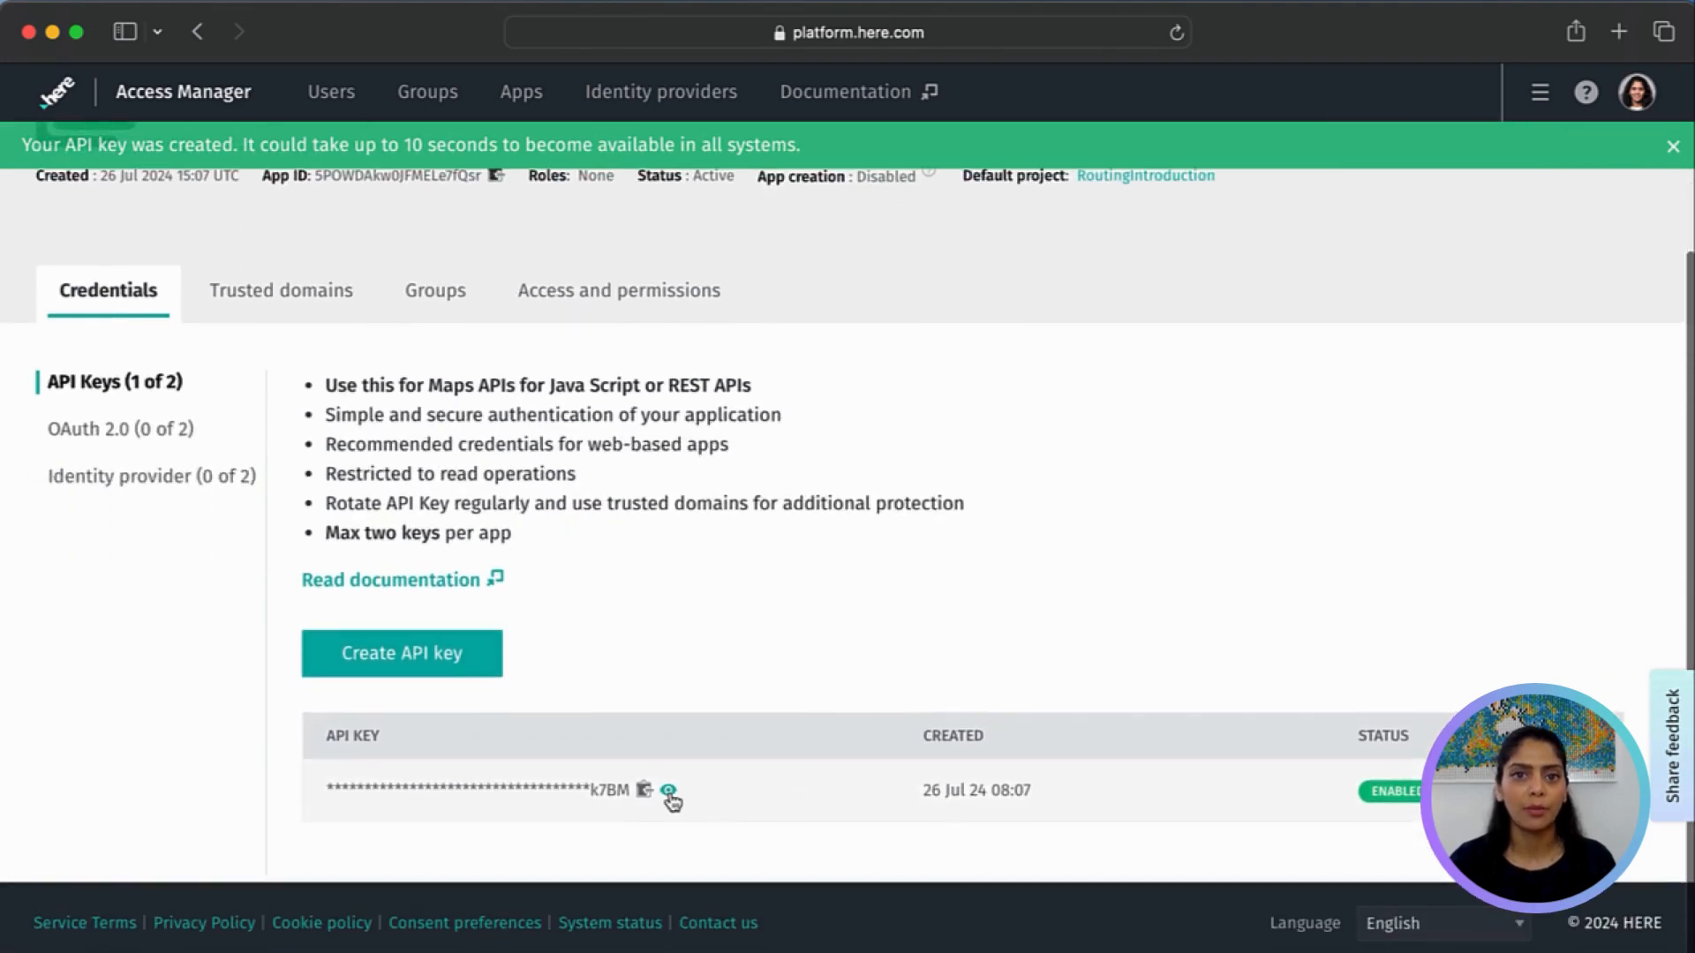
{"action": "mouse_move", "coordinate": [646, 791]}
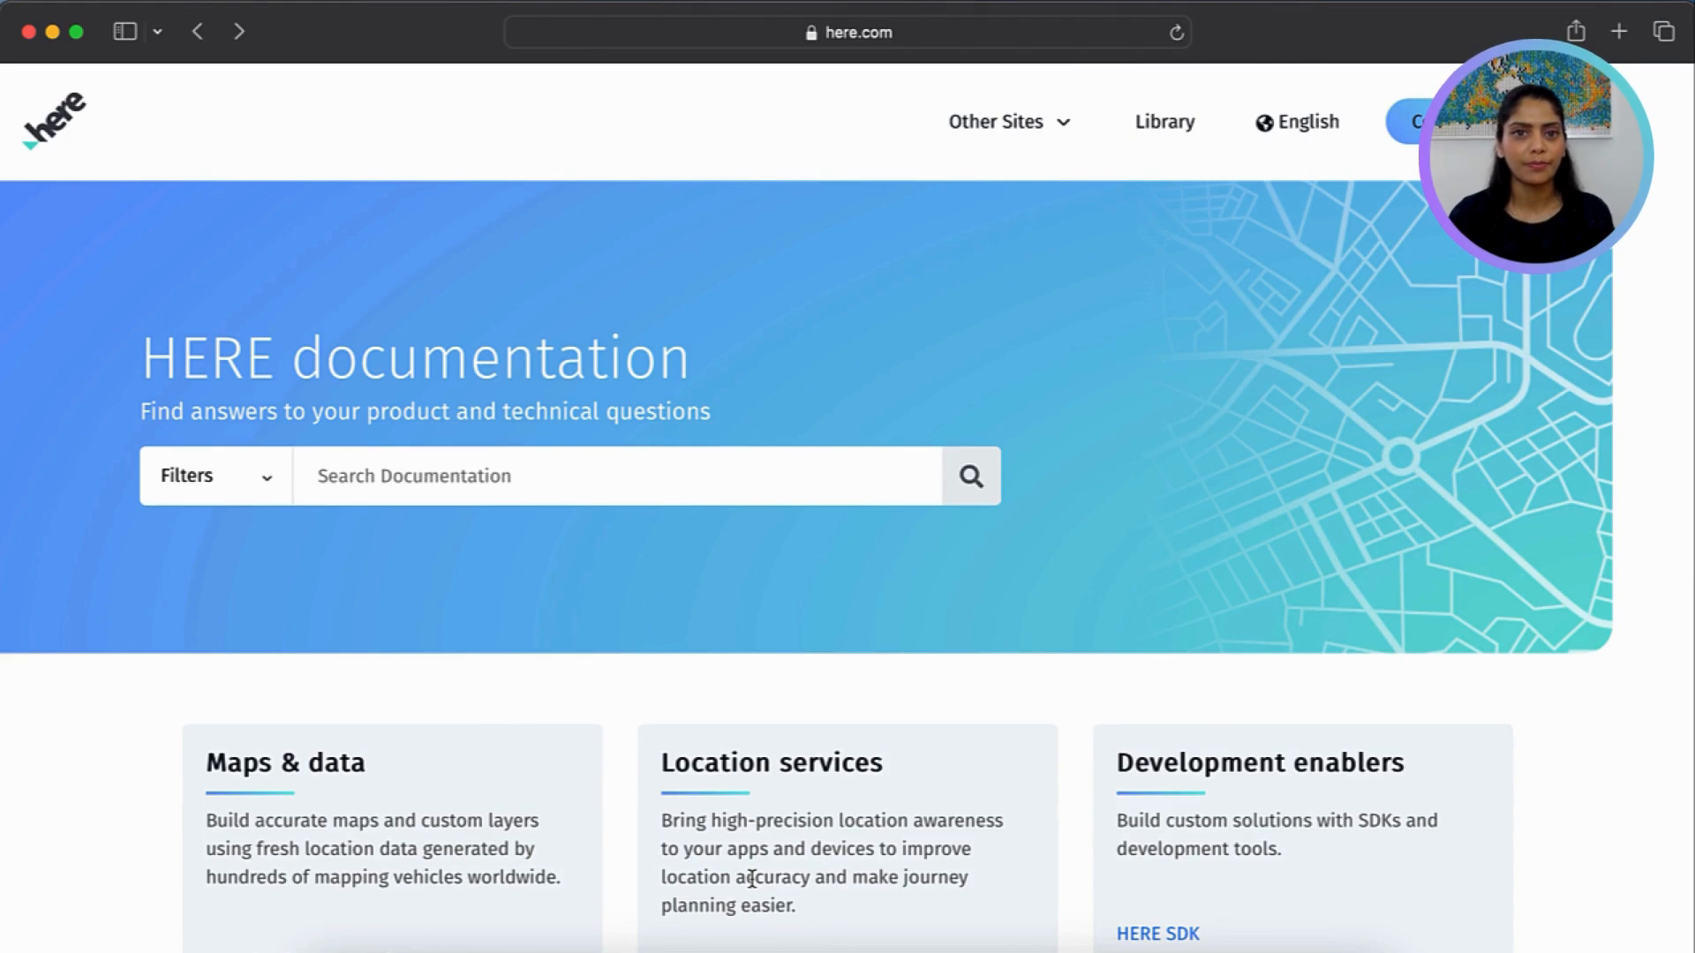
{"action": "mouse_move", "coordinate": [981, 768]}
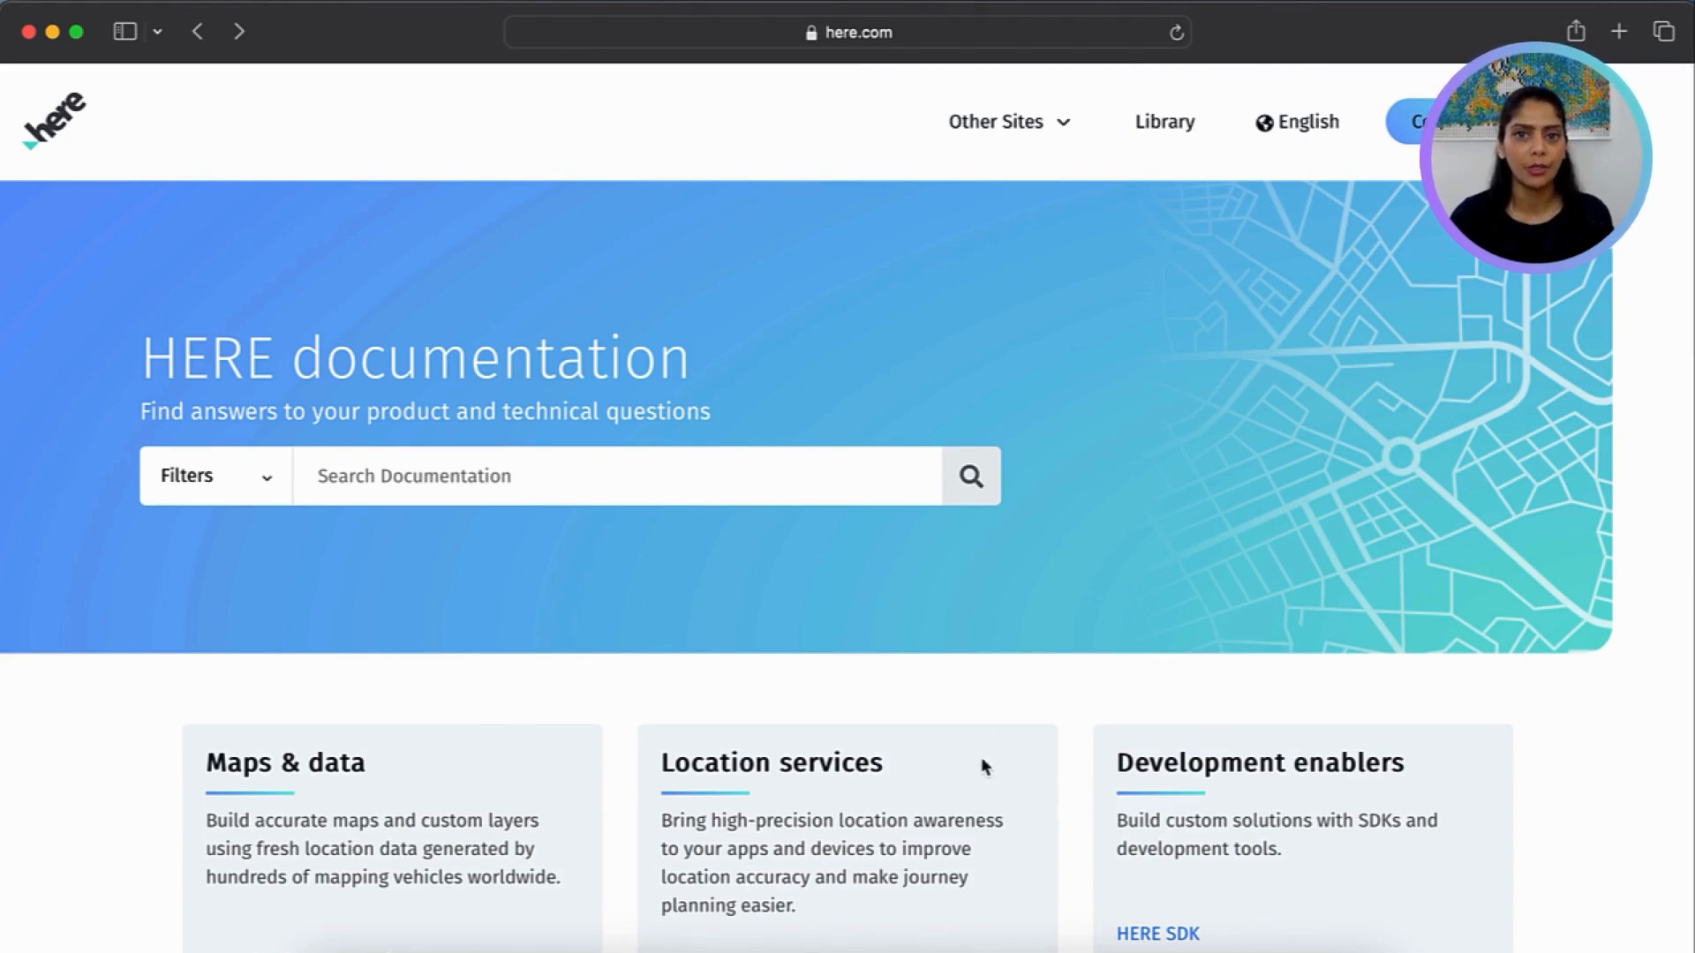
Browse the Routing API v8 guide's Get started section to the multiple via waypoints tutorial
{"action": "scroll", "scroll_direction": "down", "scroll_amount": 3}
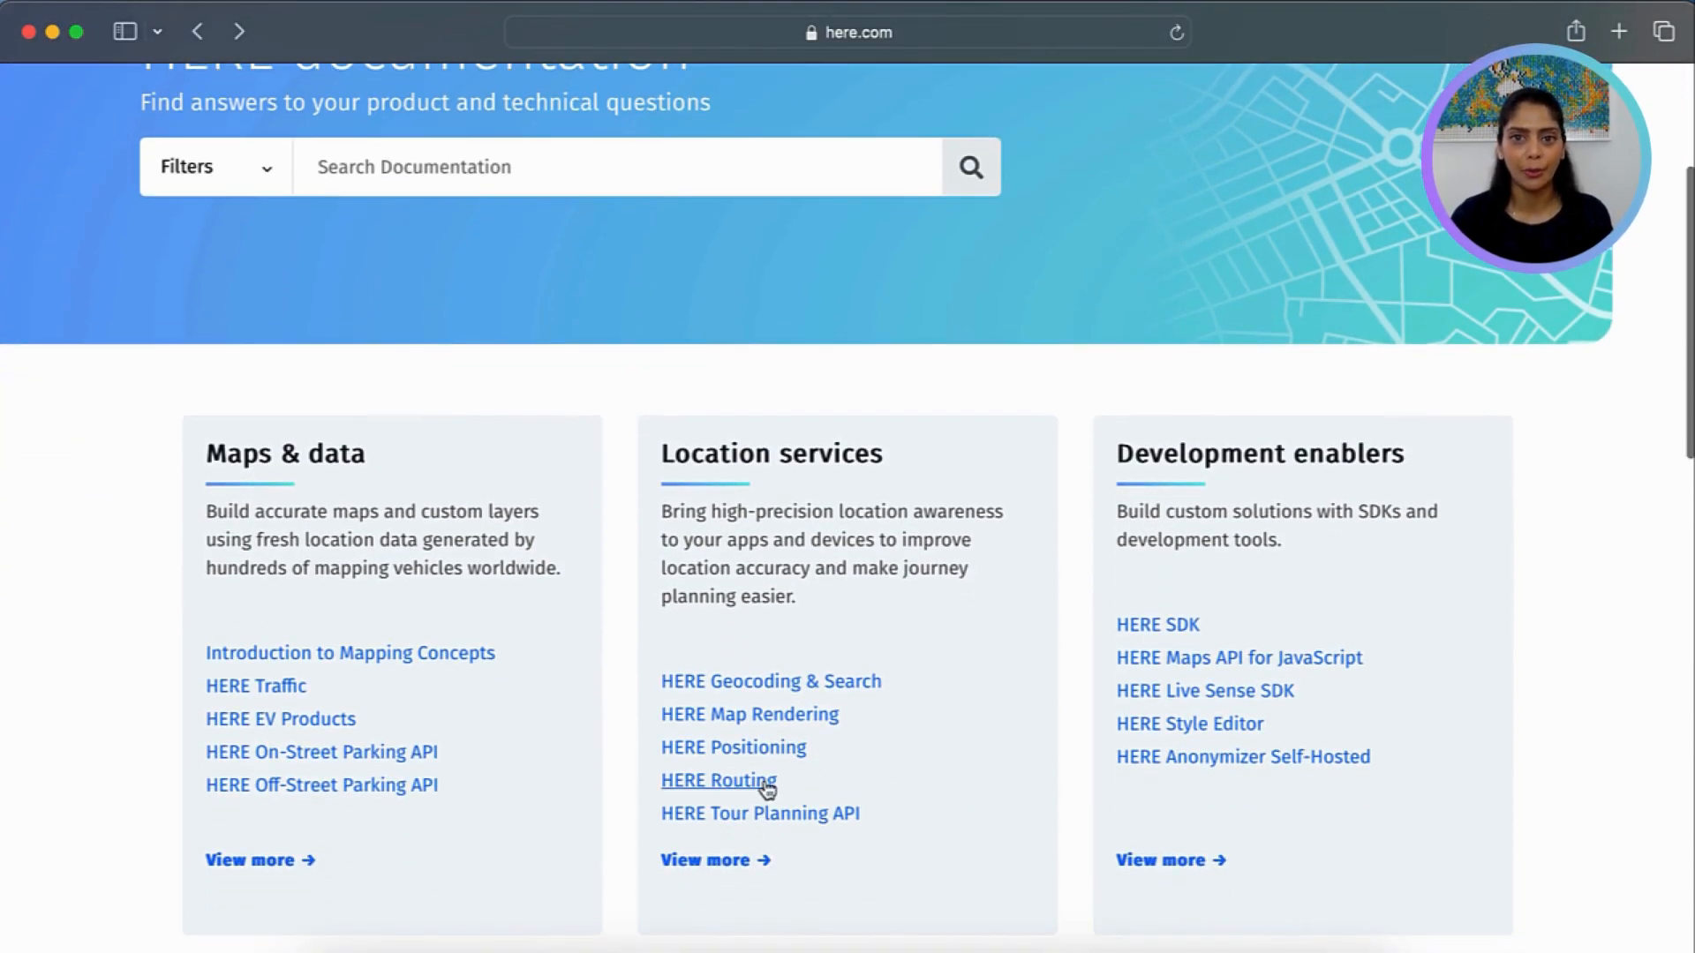
{"action": "left_click", "coordinate": [718, 781]}
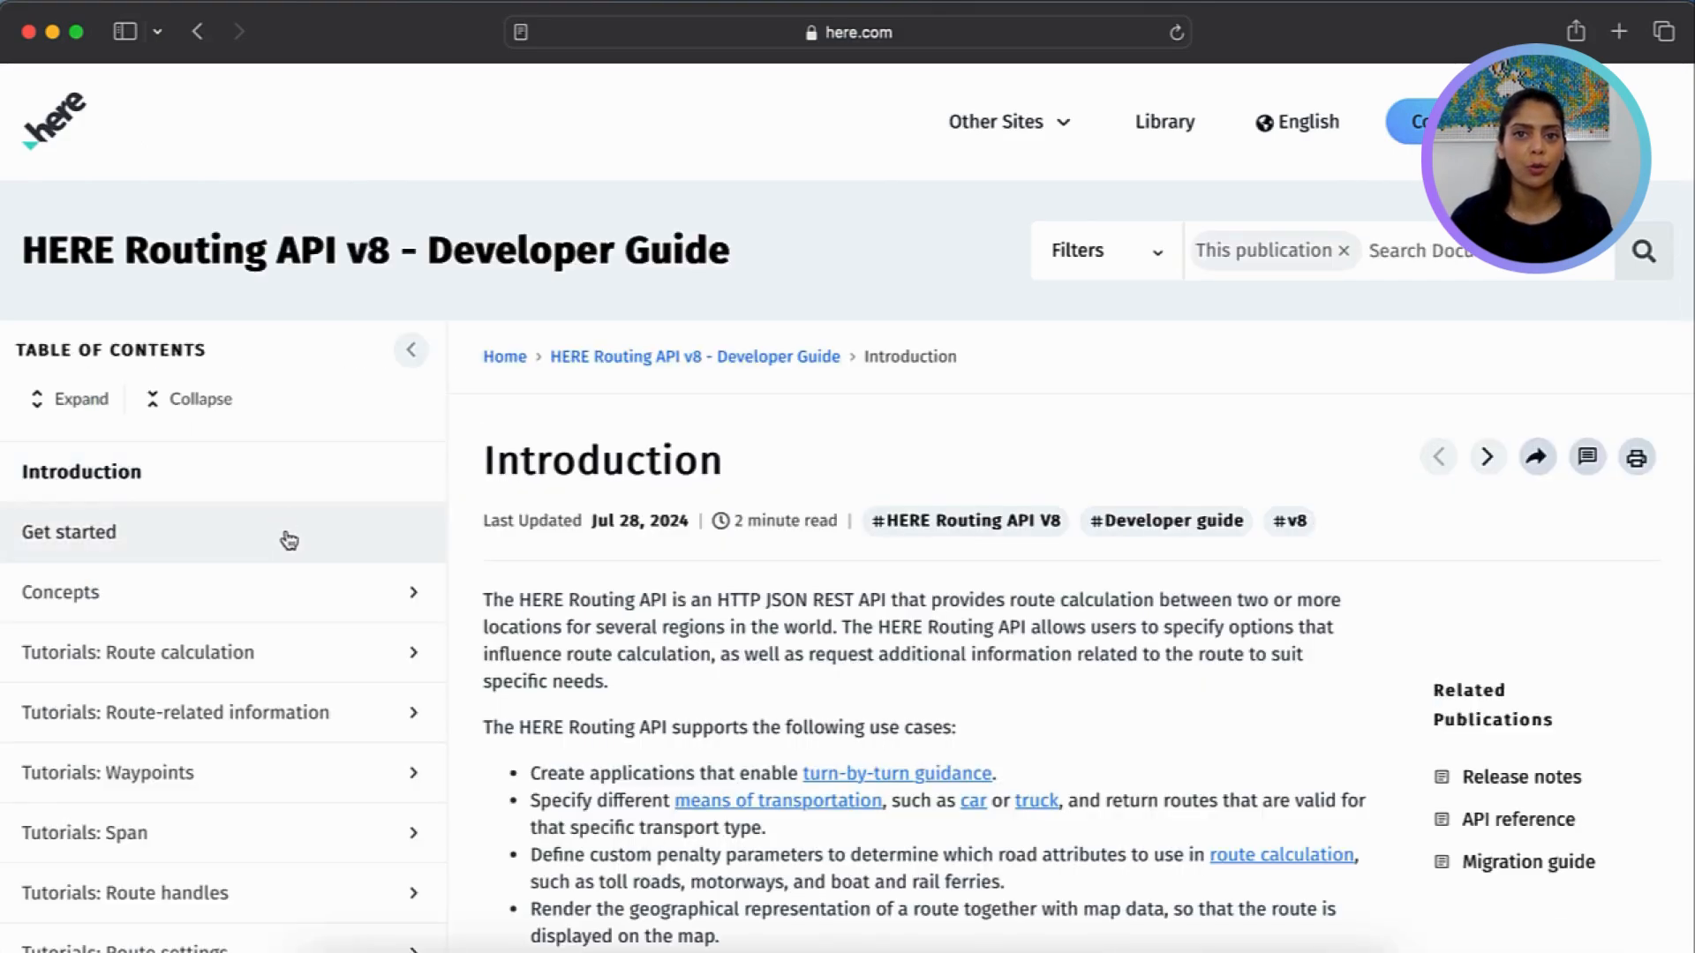
{"action": "left_click", "coordinate": [69, 531]}
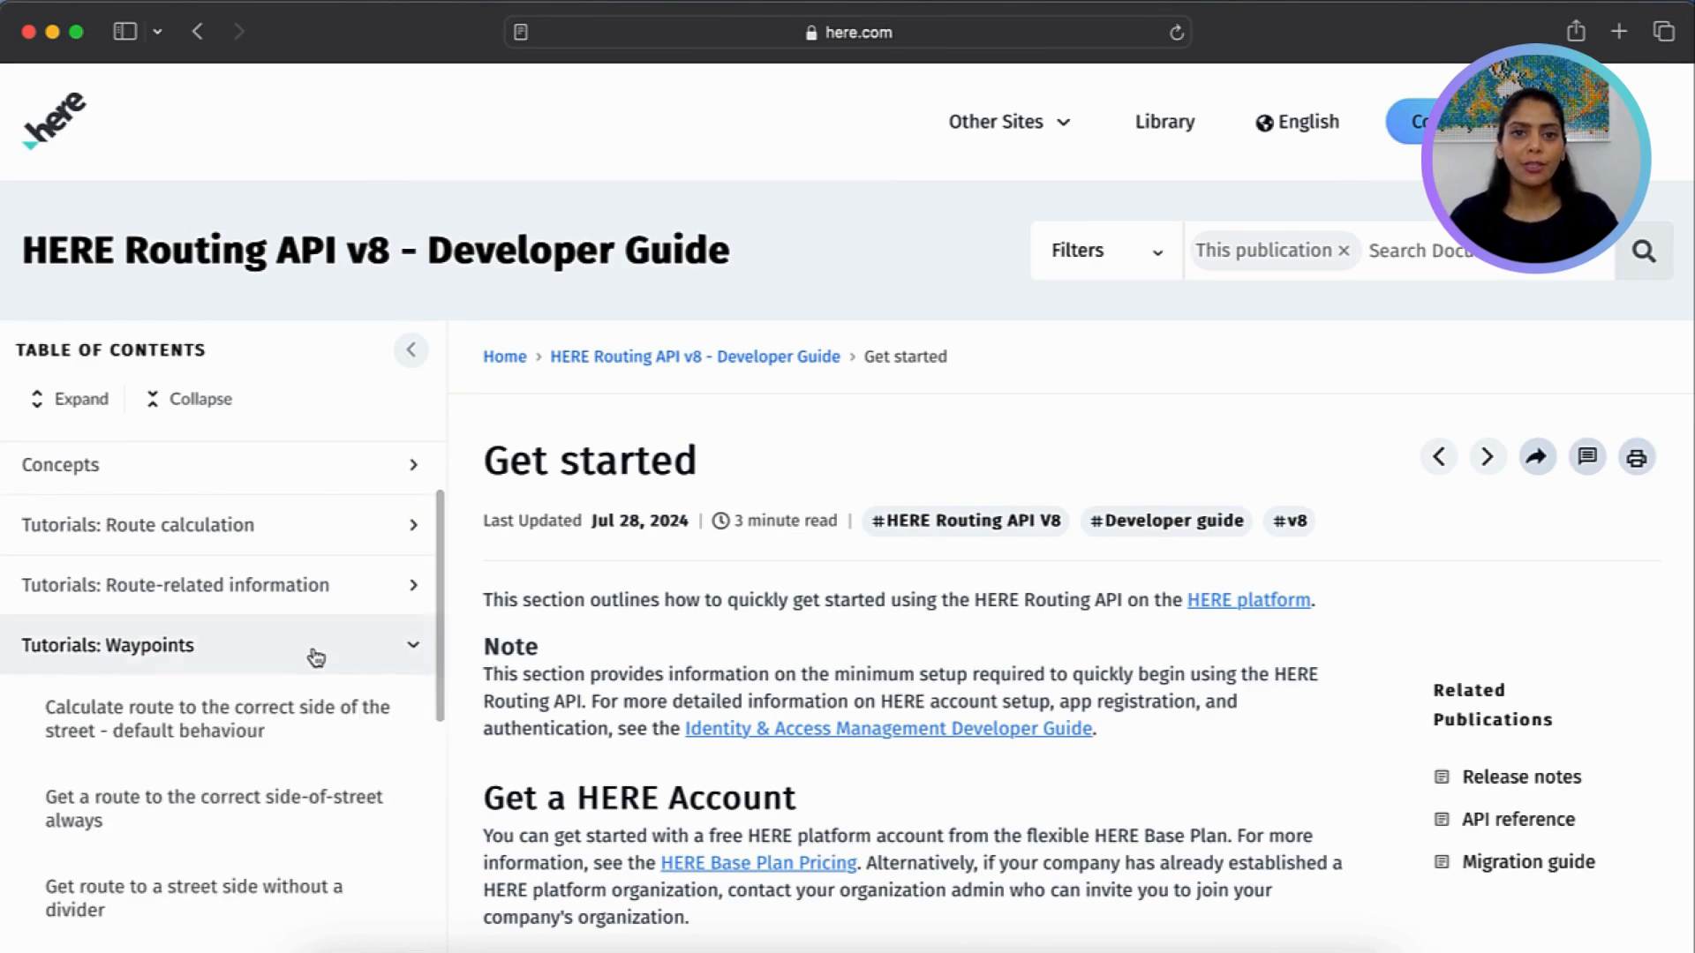
{"action": "scroll", "scroll_direction": "down", "scroll_amount": 3}
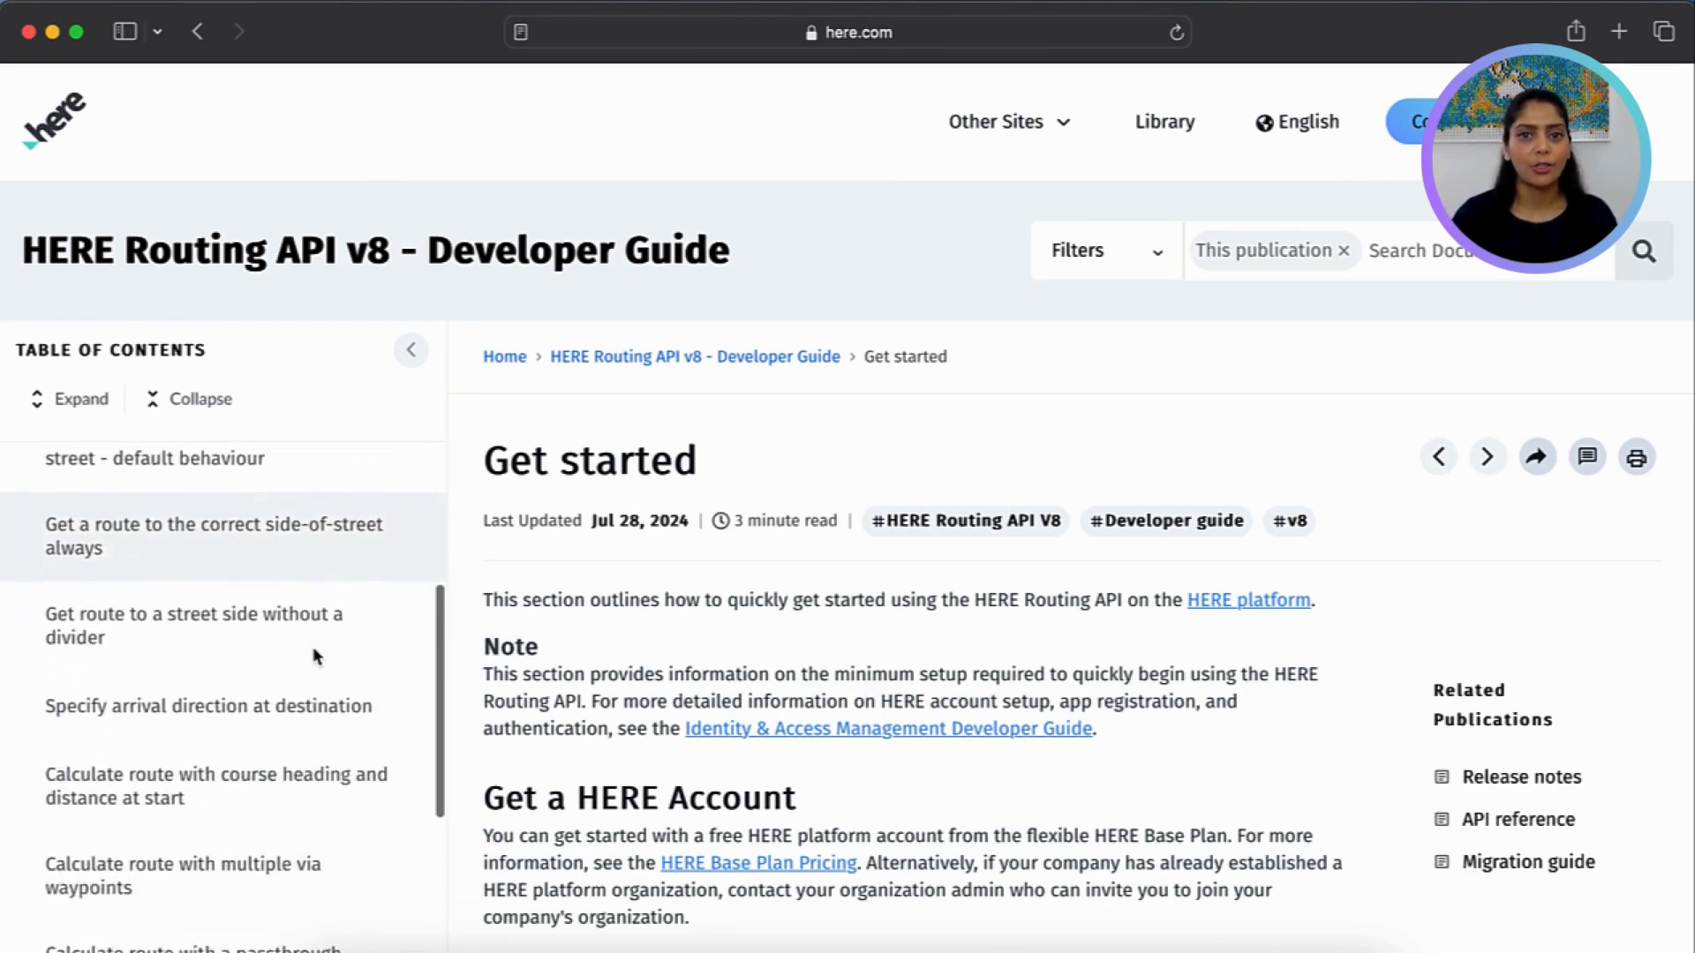
{"action": "scroll", "scroll_direction": "down", "scroll_amount": 3}
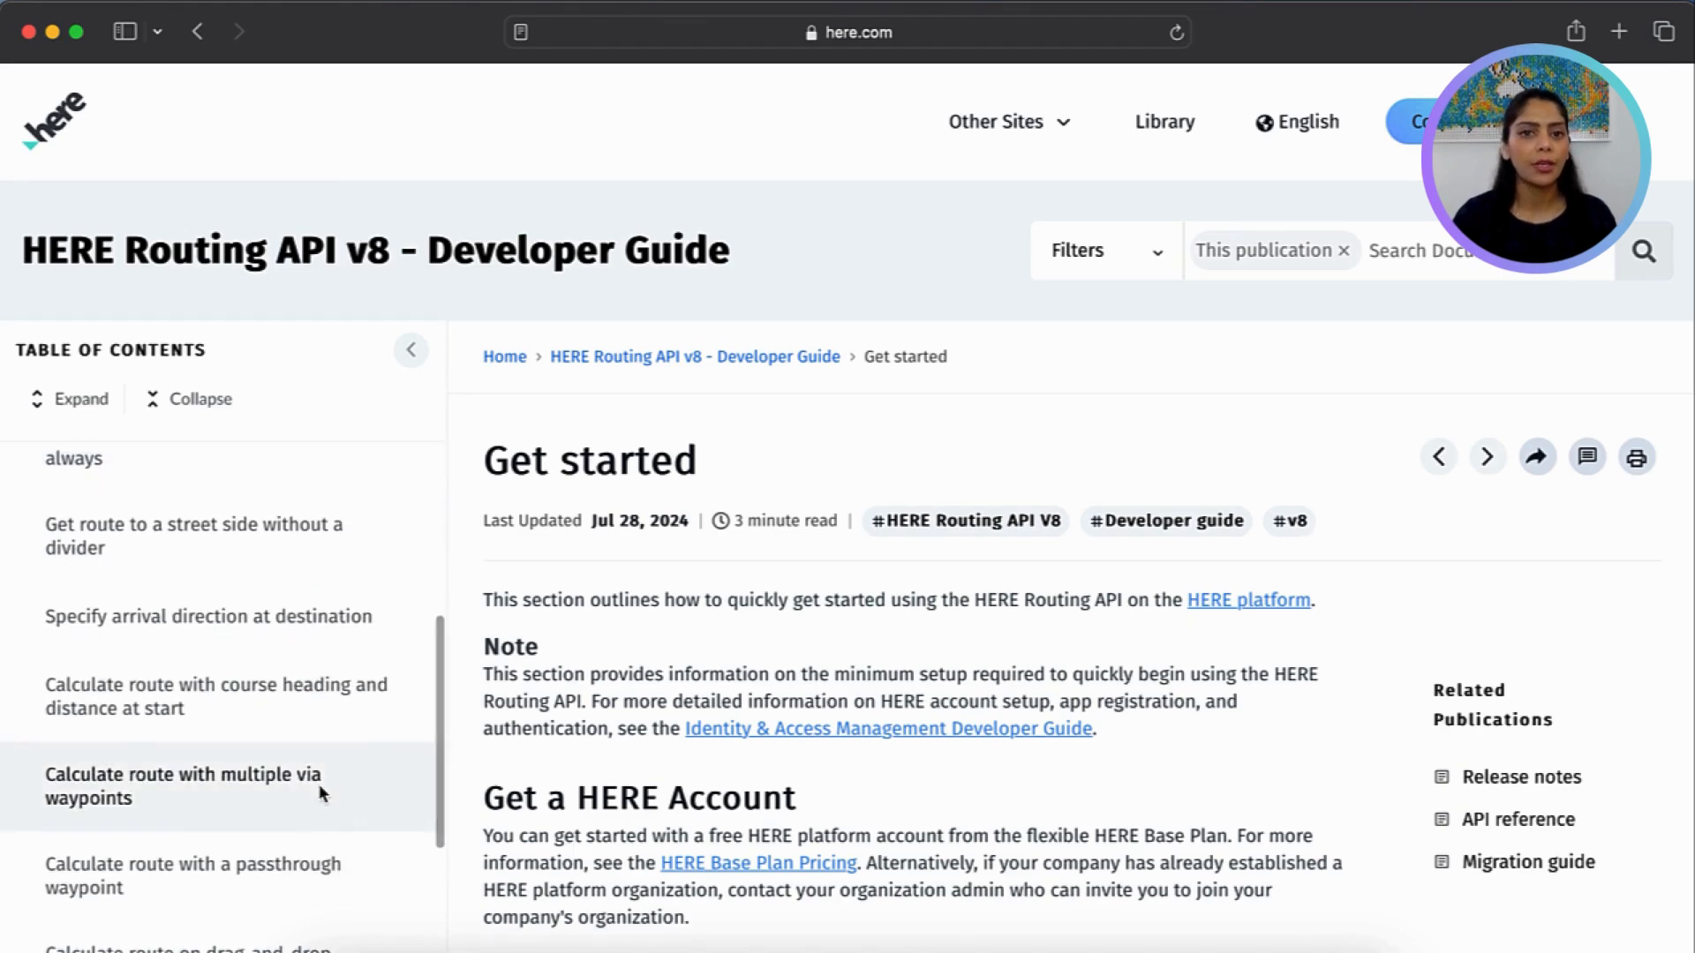
{"action": "left_click", "coordinate": [182, 785]}
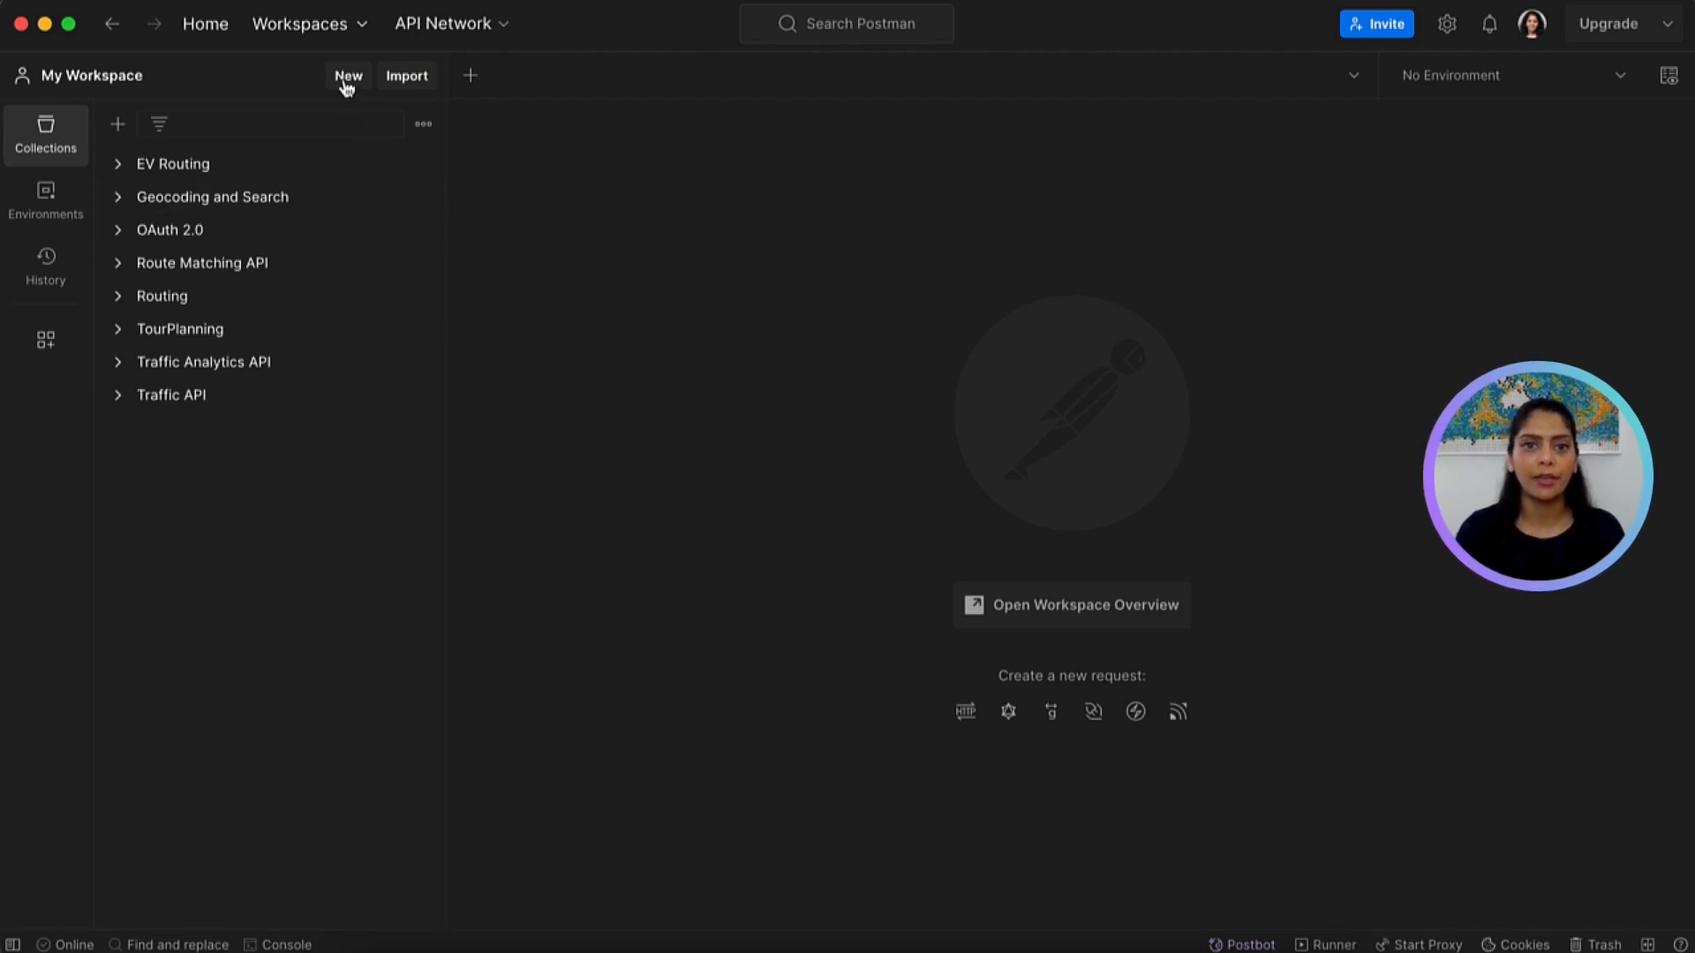
Start a new plain HTTP request for the HERE routes endpoint with waypoint parameters
{"action": "left_click", "coordinate": [348, 76]}
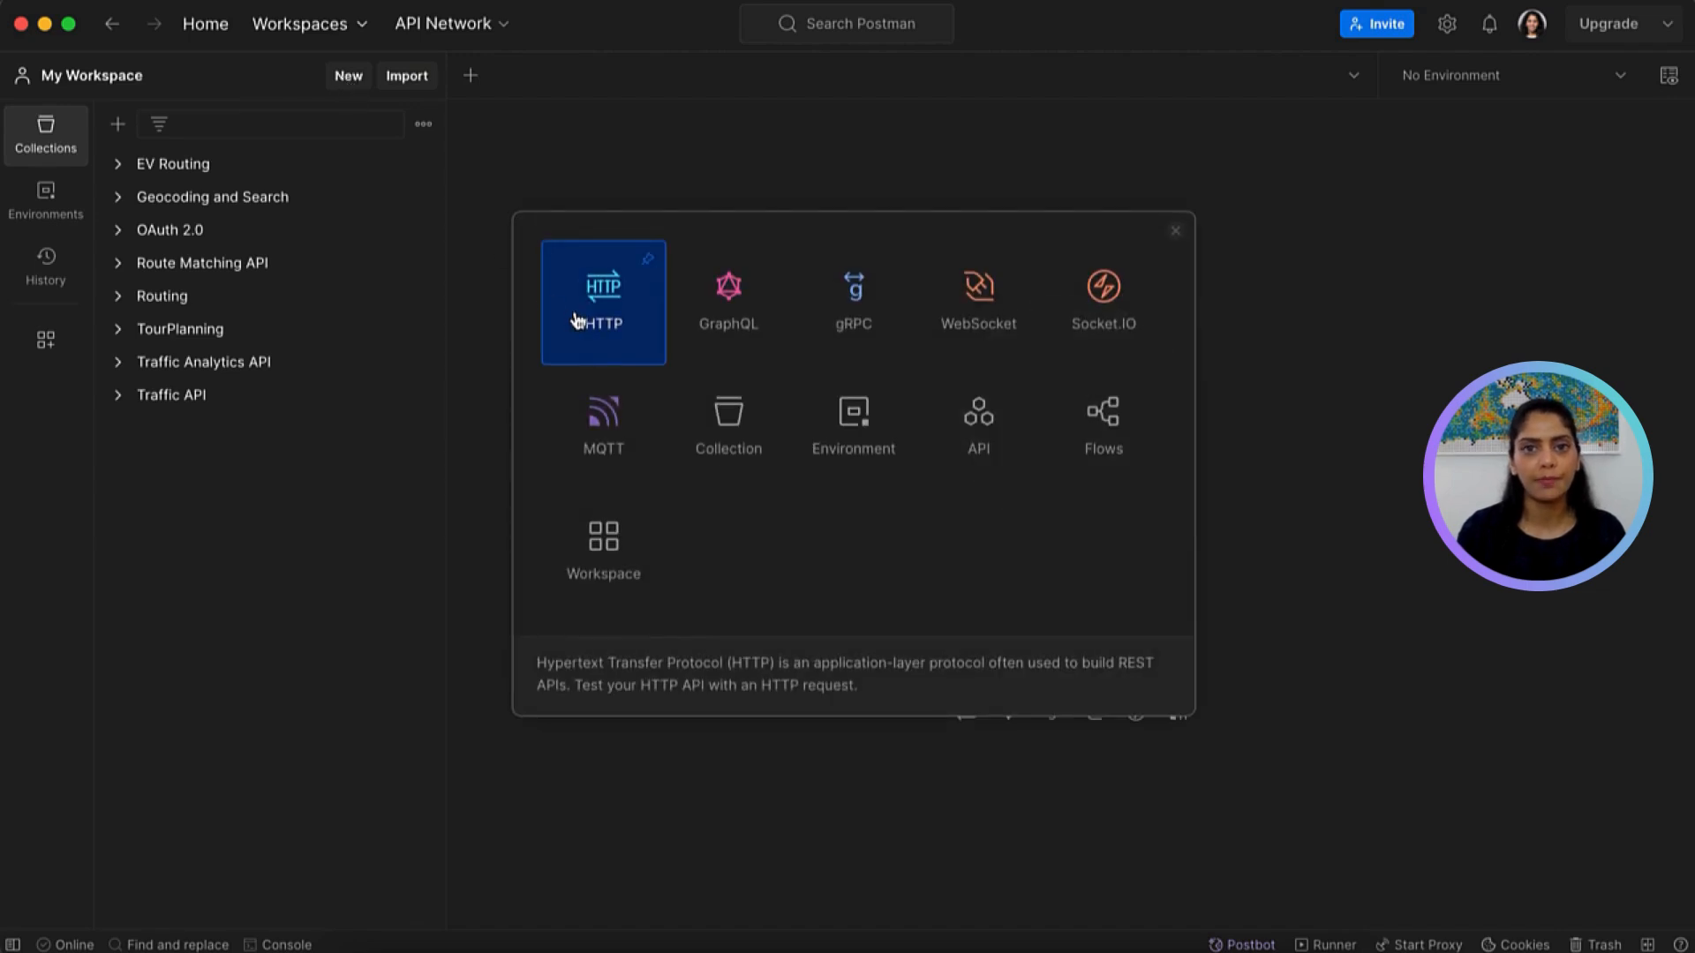
{"action": "left_click", "coordinate": [602, 302]}
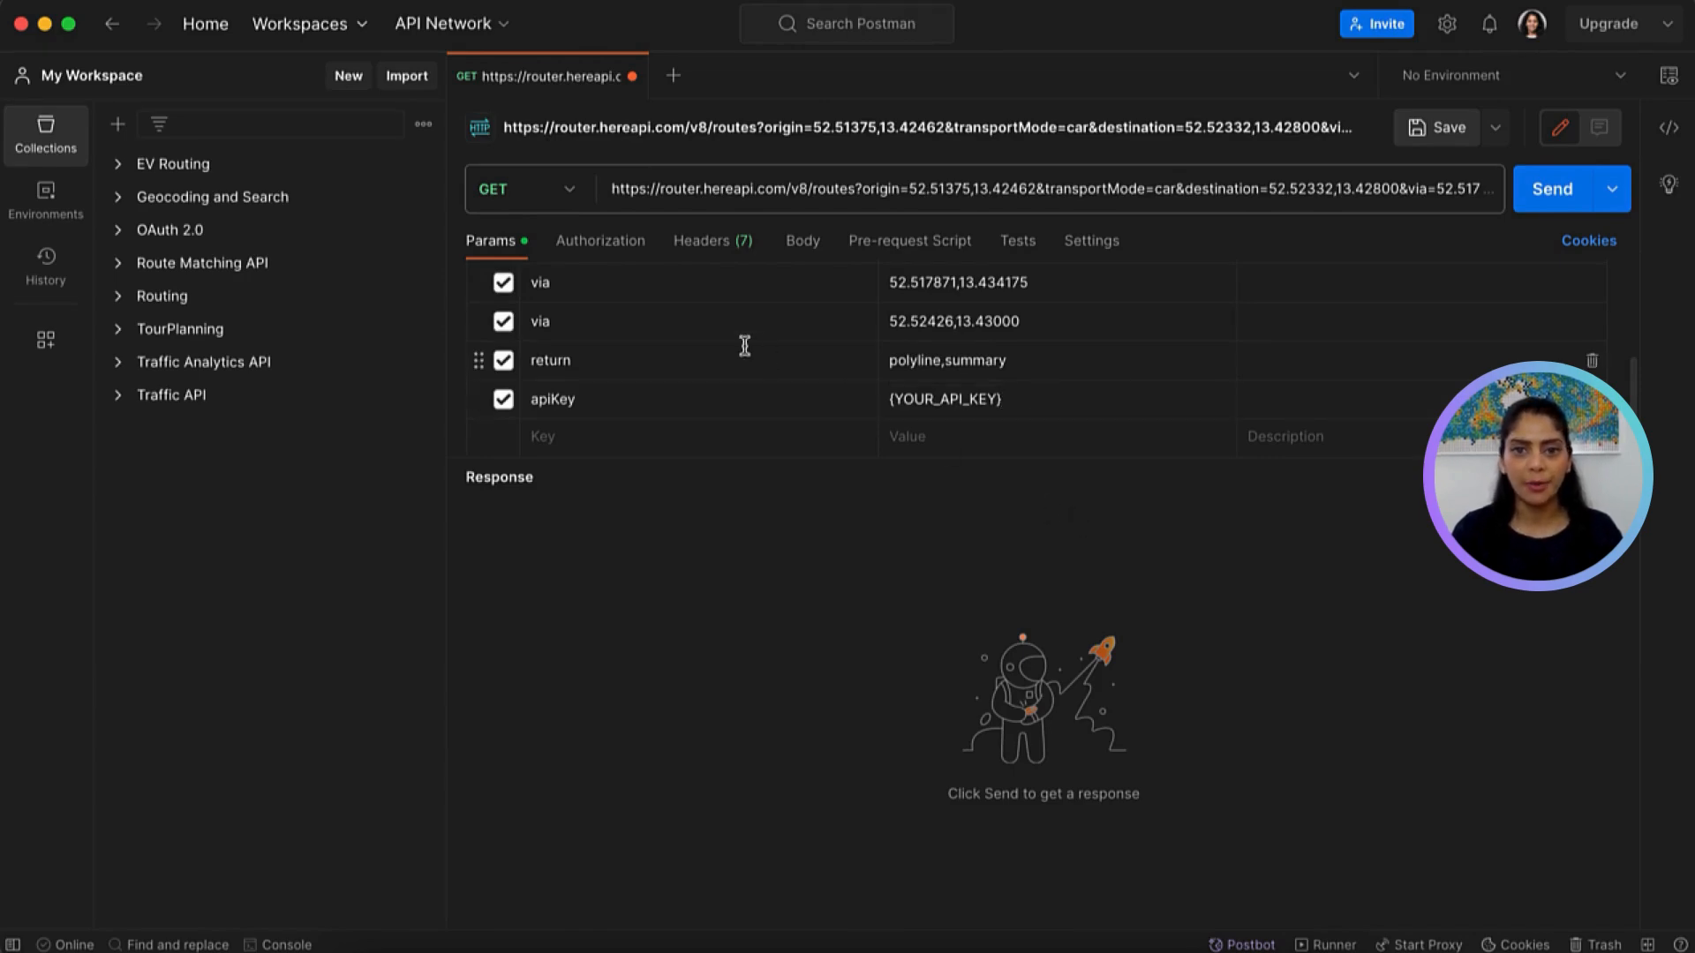
Add a REST_API_KEY variable holding the API key in Postman's Globals
{"action": "left_click", "coordinate": [45, 201]}
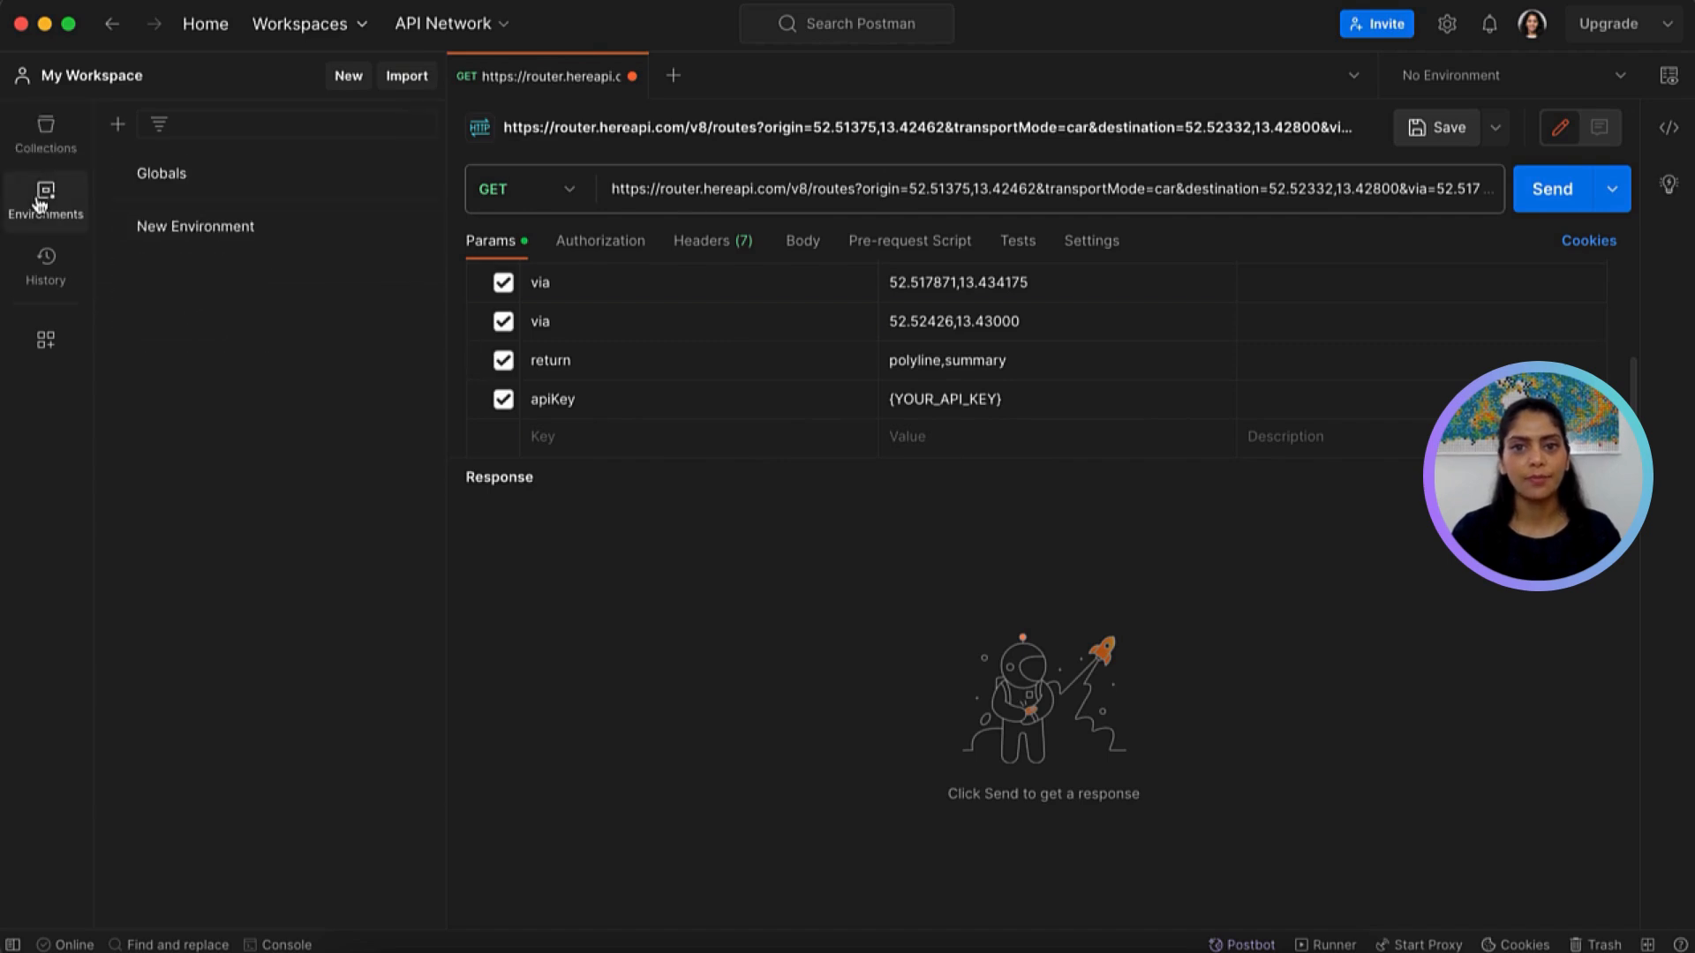
{"action": "left_click", "coordinate": [160, 173]}
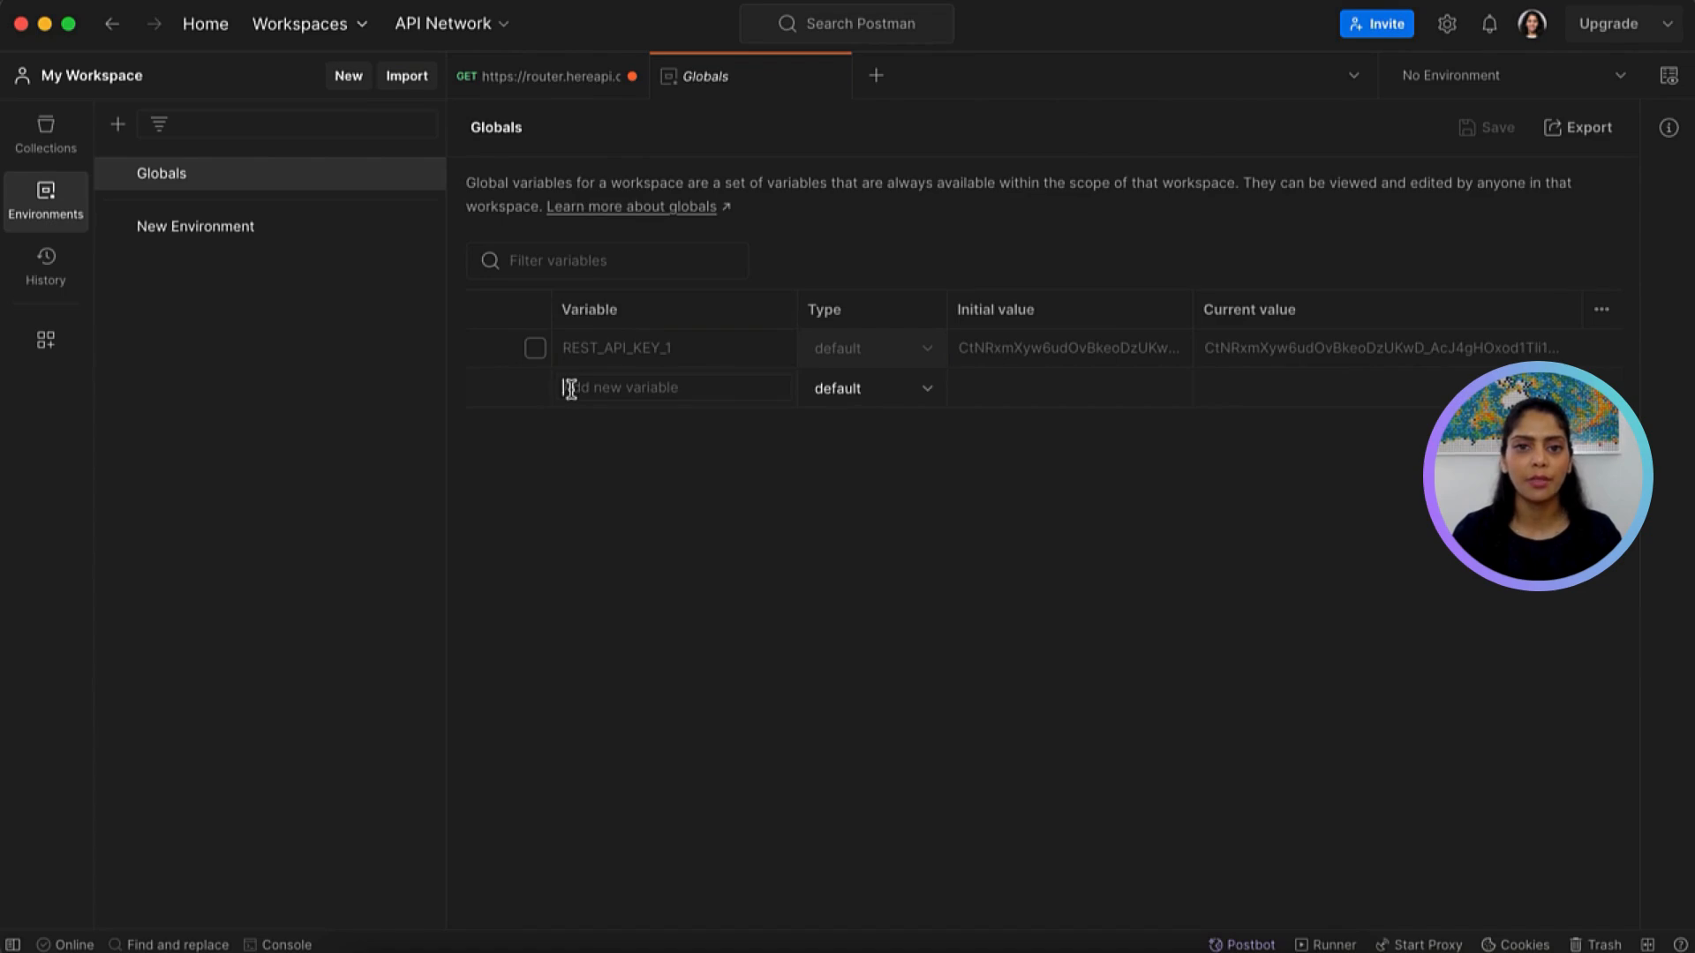
{"action": "type", "text": "REST_API"}
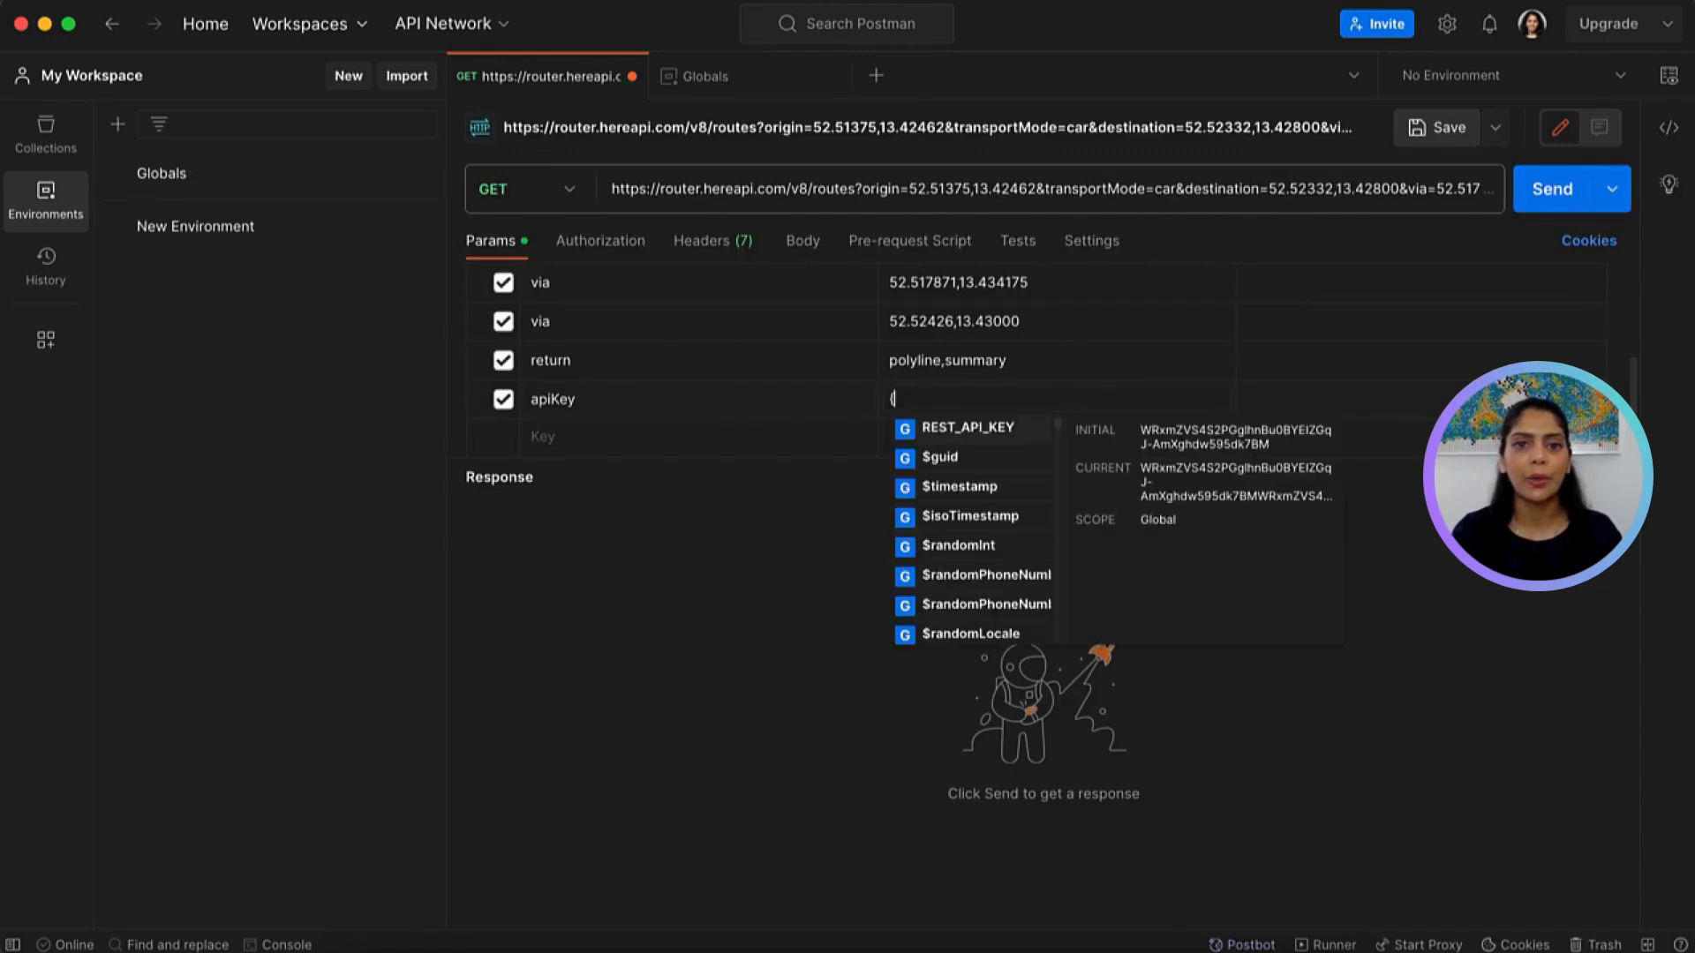
Reference REST_API_KEY in the apiKey parameter and send the routing request for a 200 OK
{"action": "left_click", "coordinate": [964, 428]}
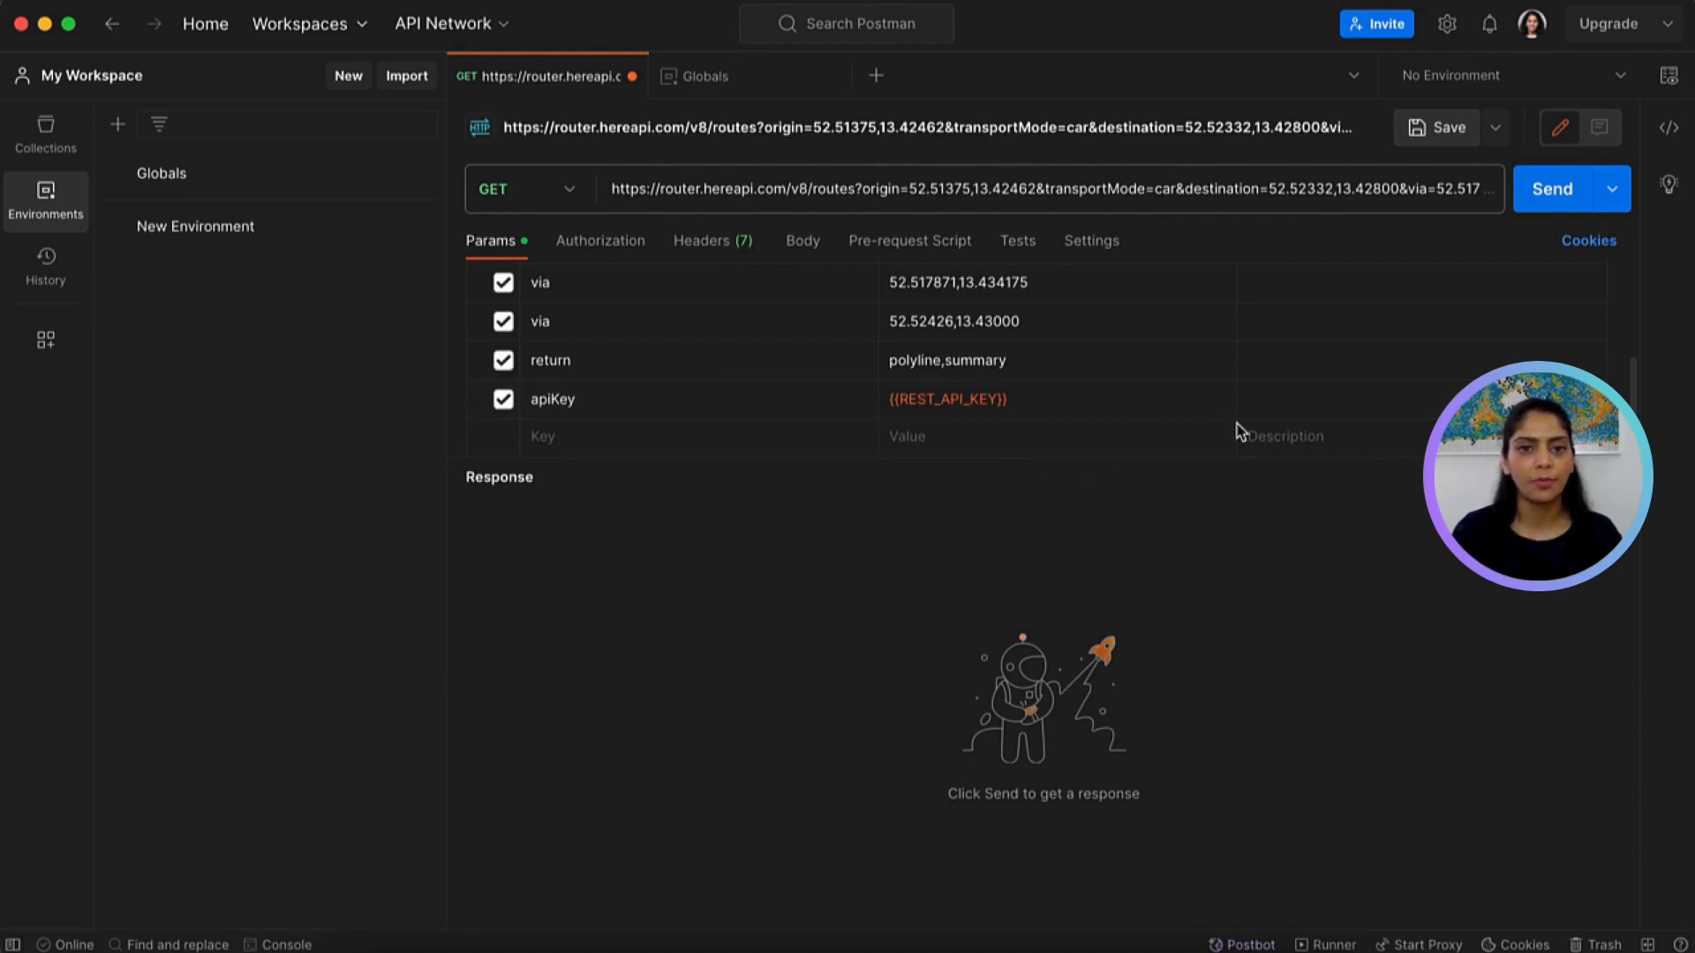
{"action": "left_click", "coordinate": [1562, 189]}
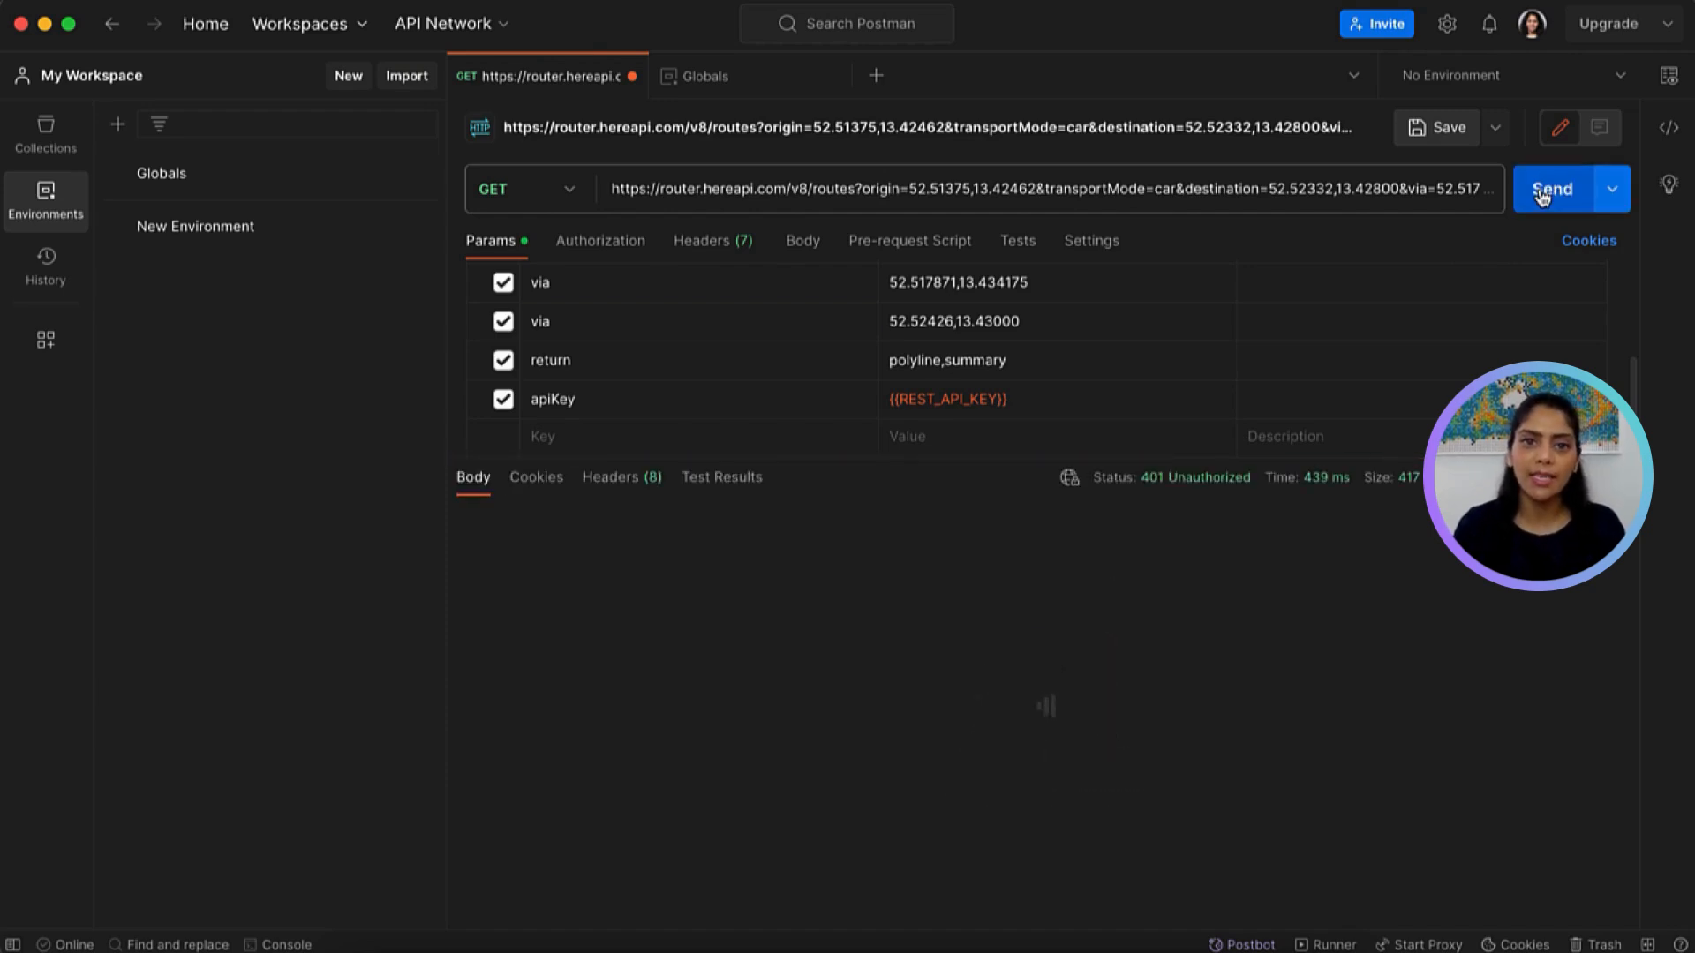
{"action": "left_click", "coordinate": [1552, 189]}
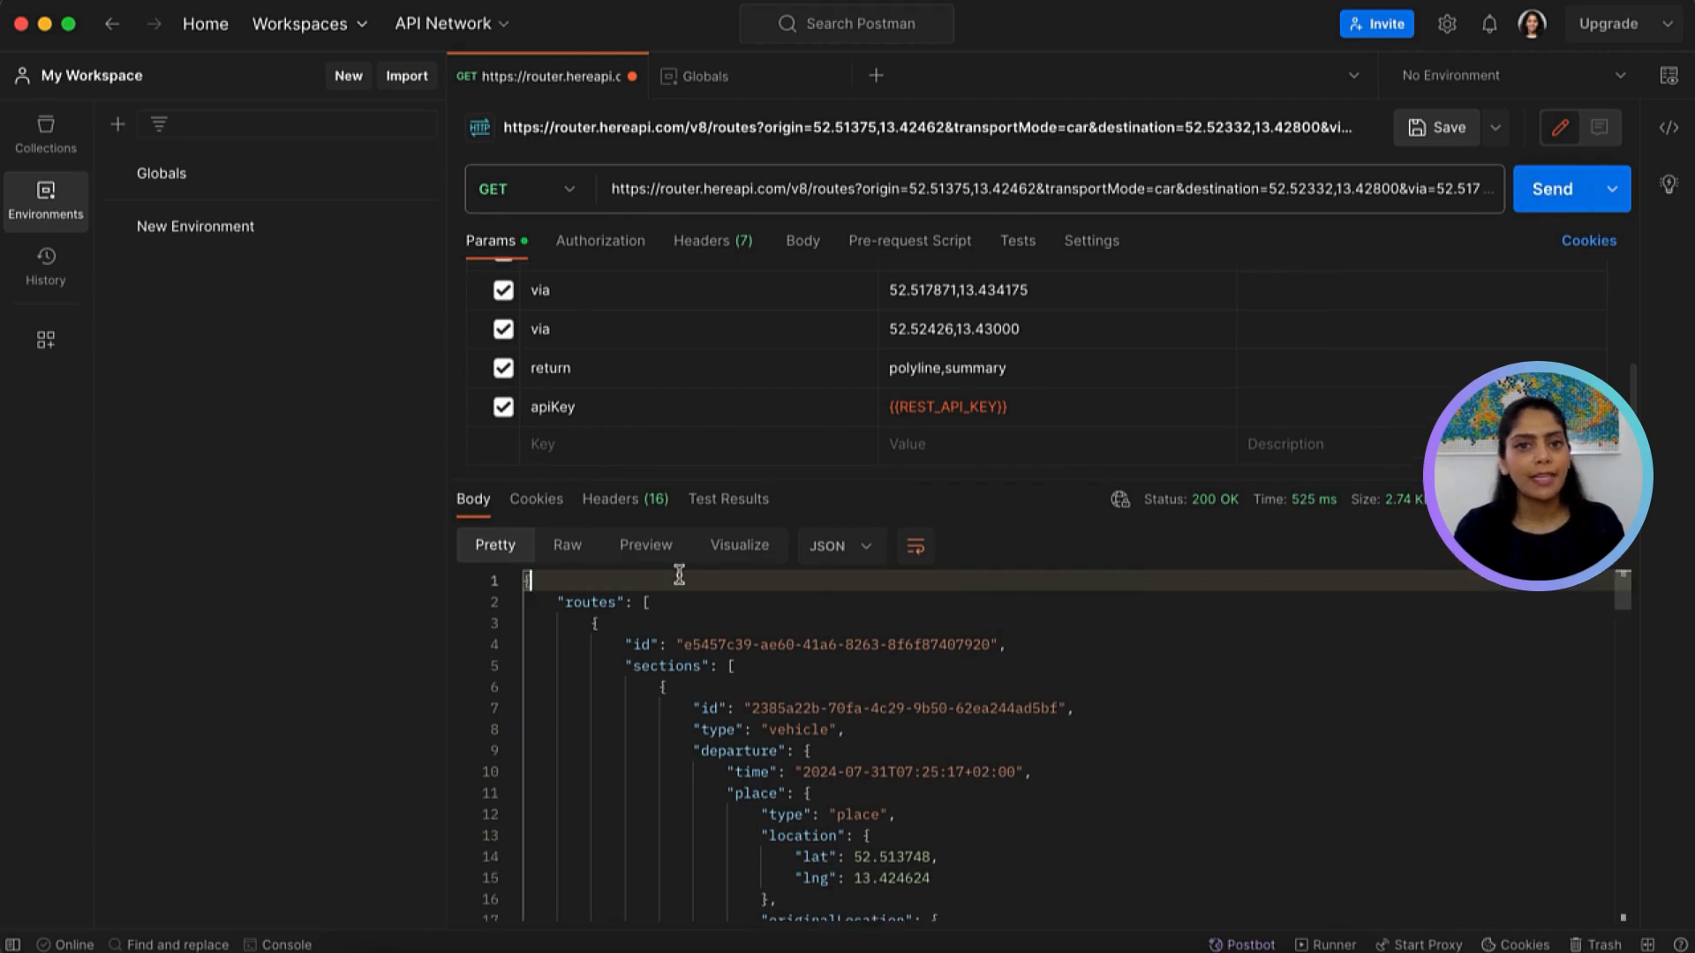
Scroll through the returned JSON route response body
{"action": "scroll", "scroll_direction": "down", "scroll_amount": 3}
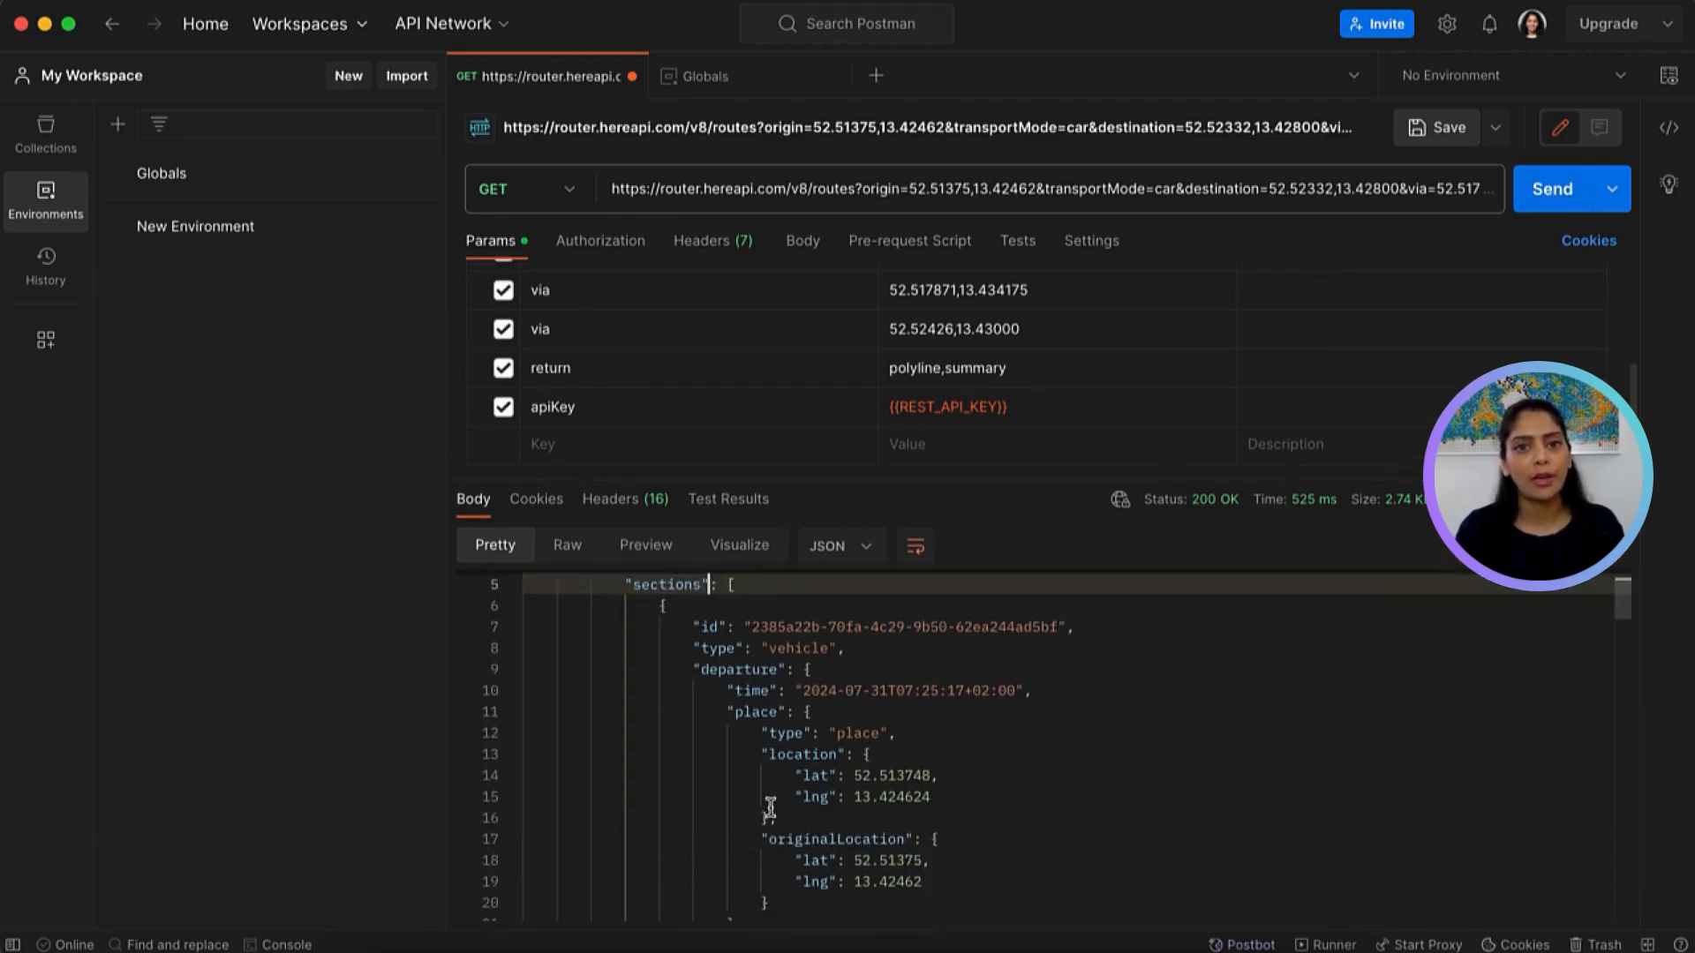
{"action": "scroll", "scroll_direction": "down", "scroll_amount": 3}
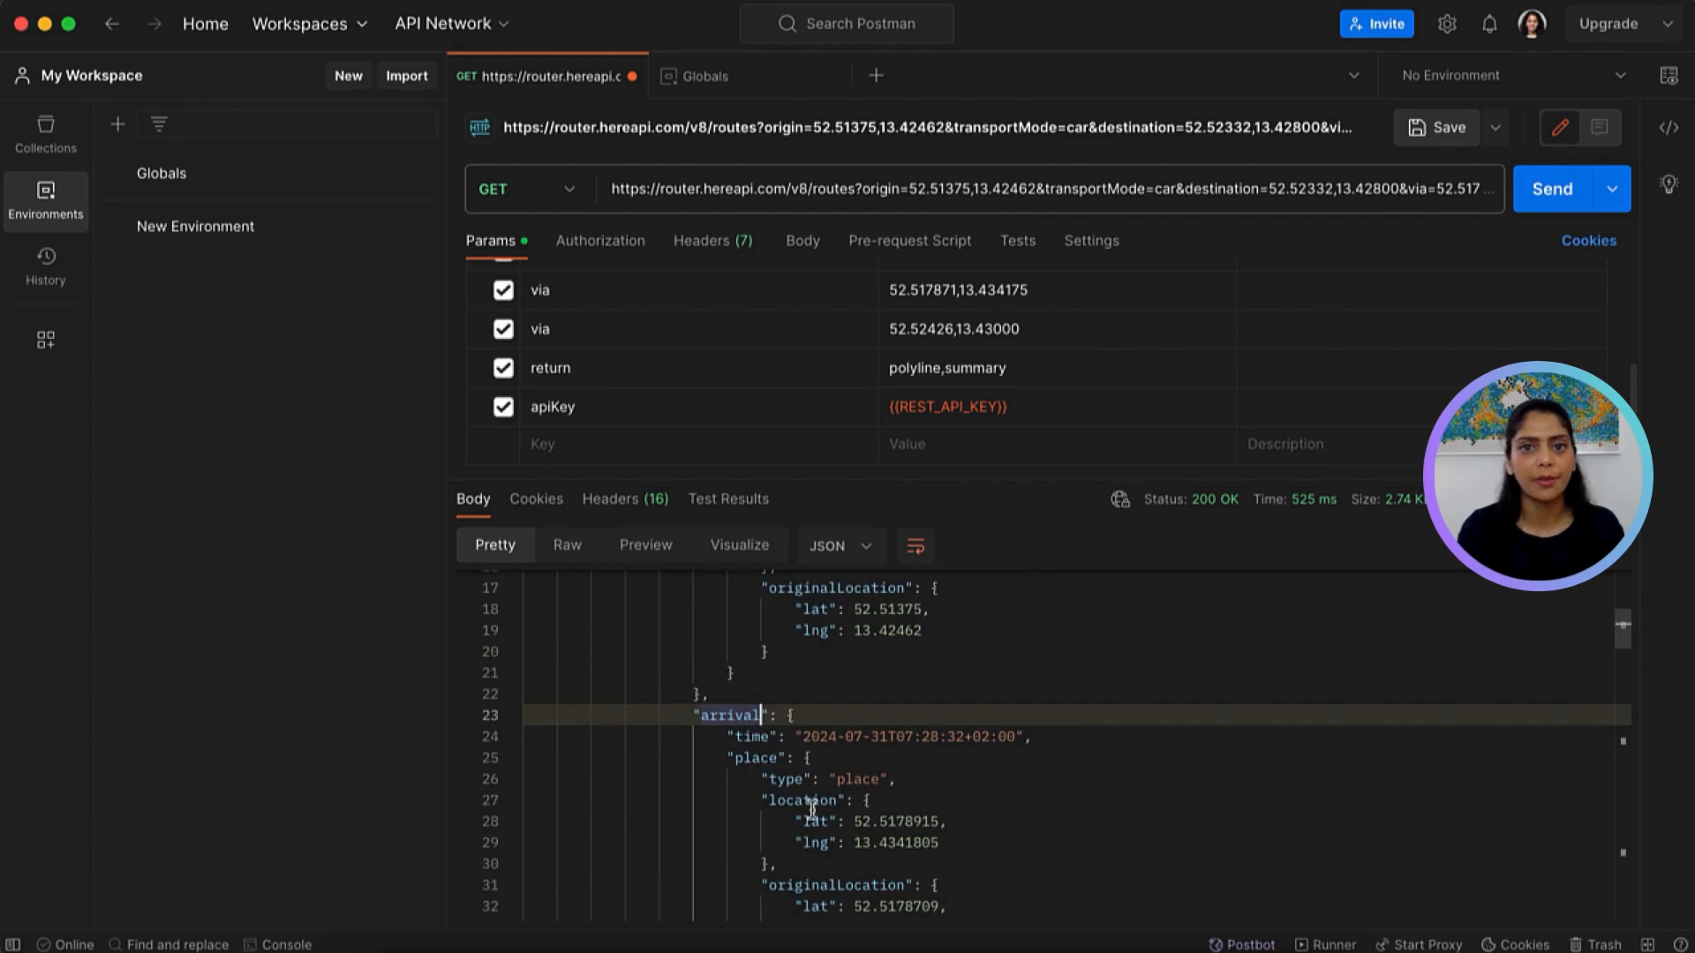
{"action": "scroll", "scroll_direction": "down", "scroll_amount": 3}
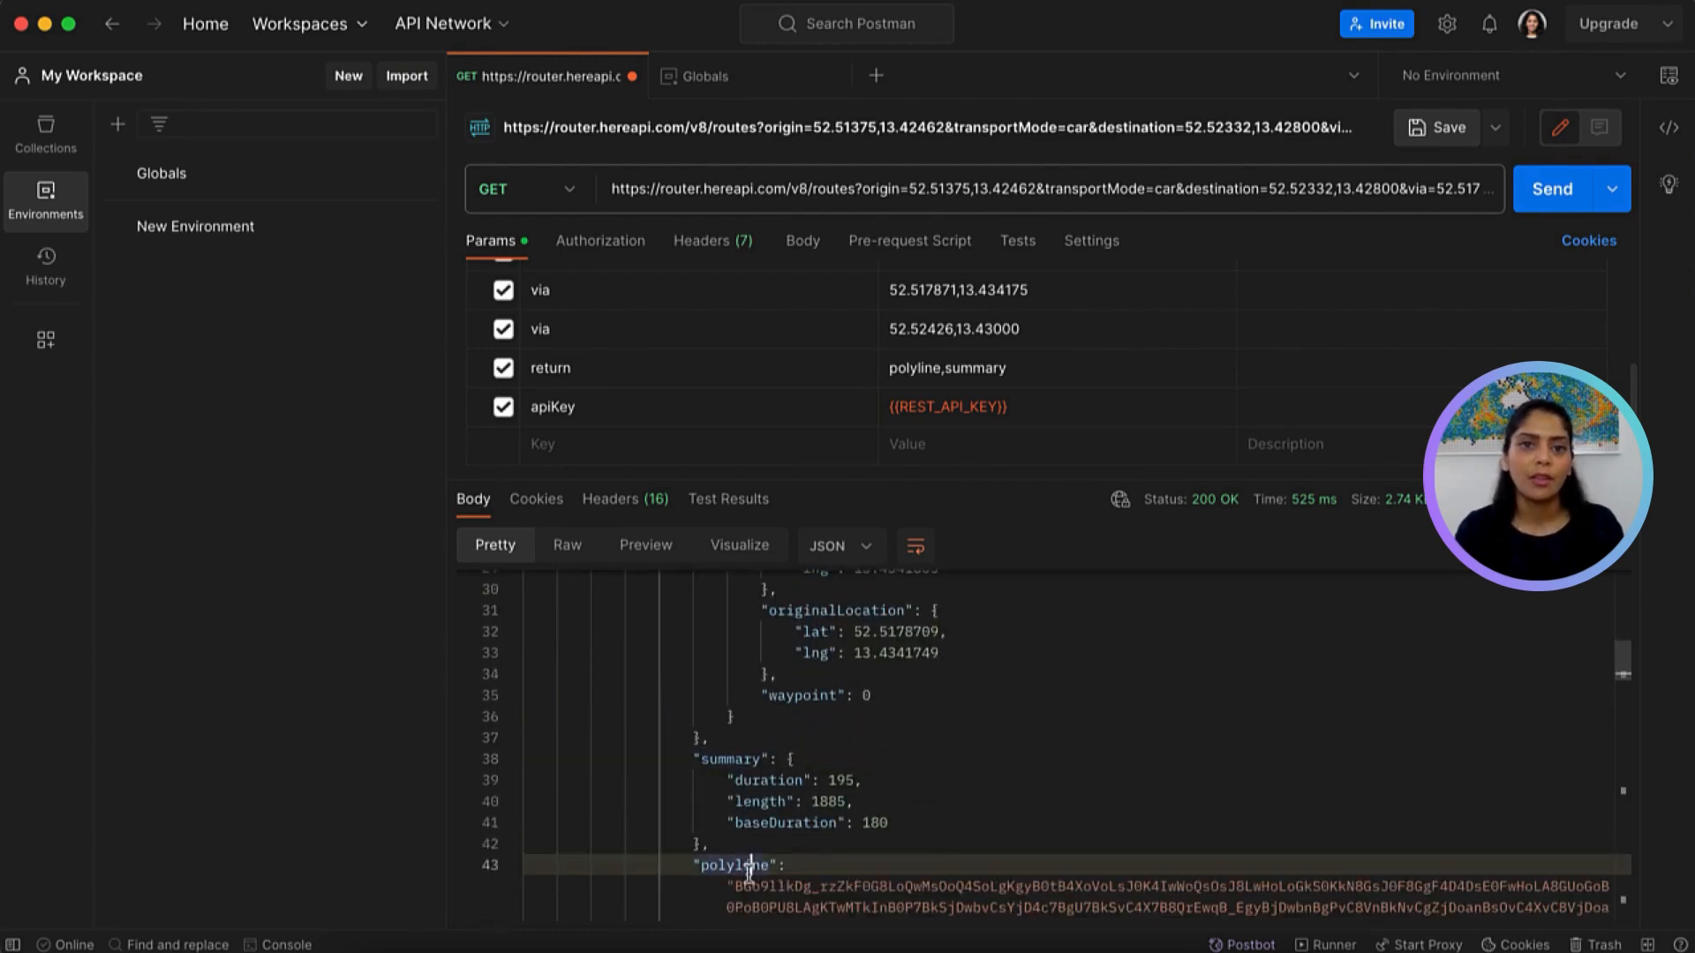
{"action": "scroll", "scroll_direction": "down", "scroll_amount": 3}
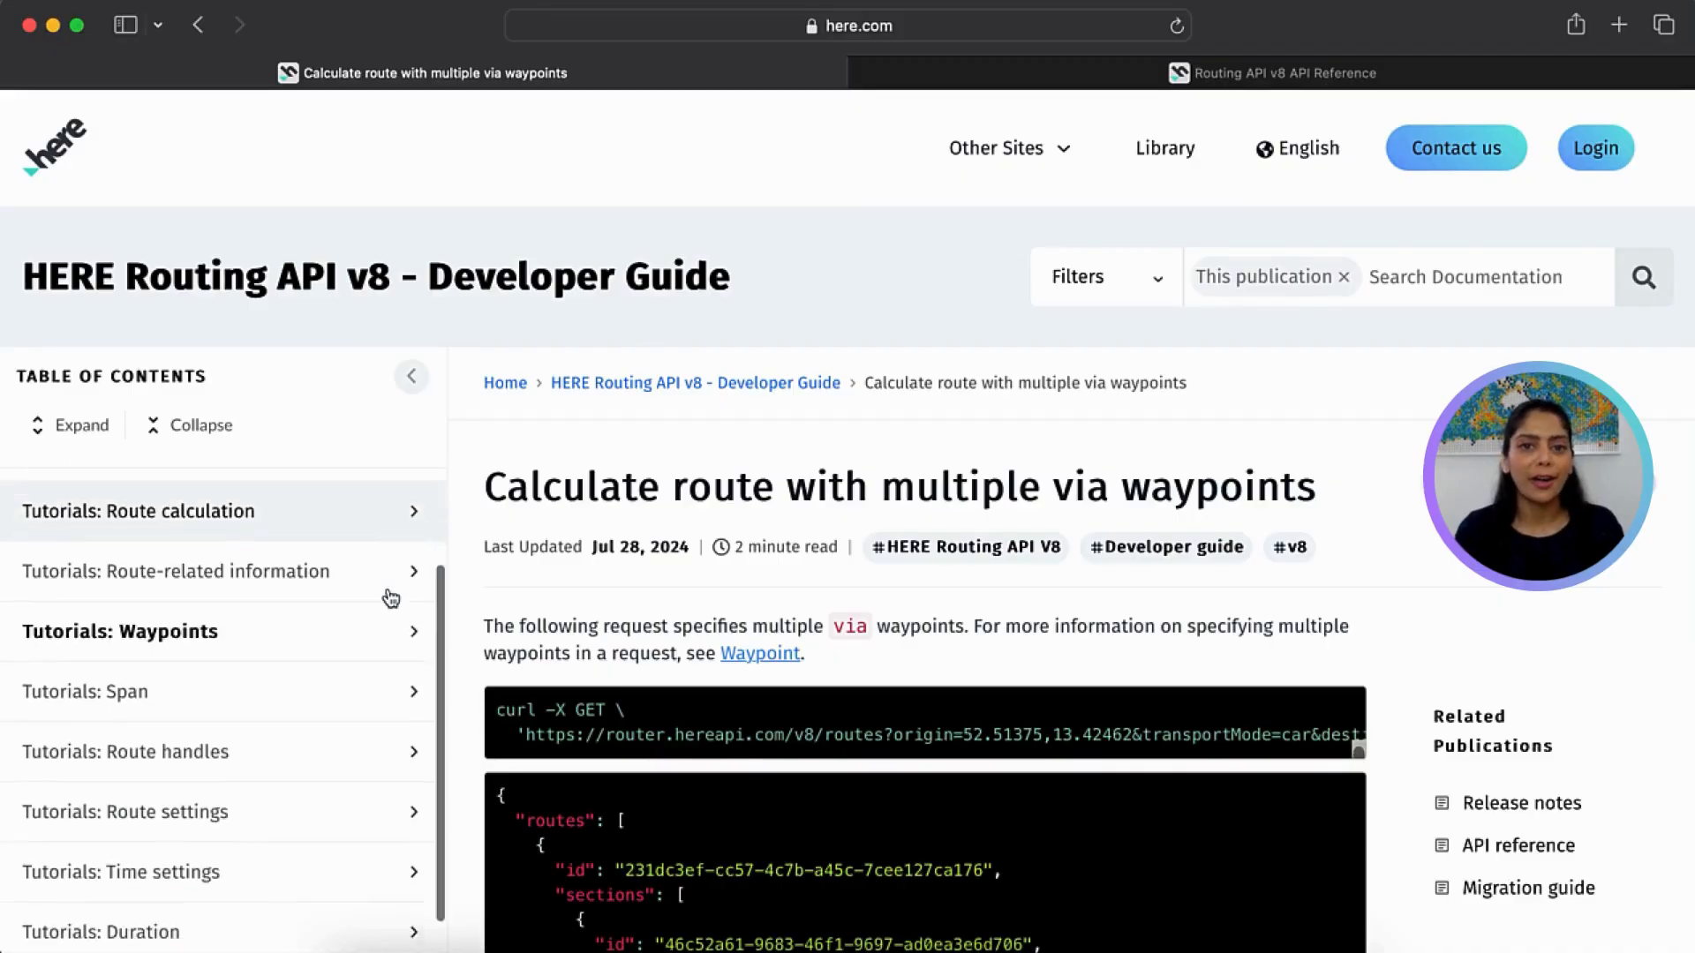
View the Routing API v8 reference's query parameters for calculating routes via GET
{"action": "scroll", "scroll_direction": "down", "scroll_amount": 3}
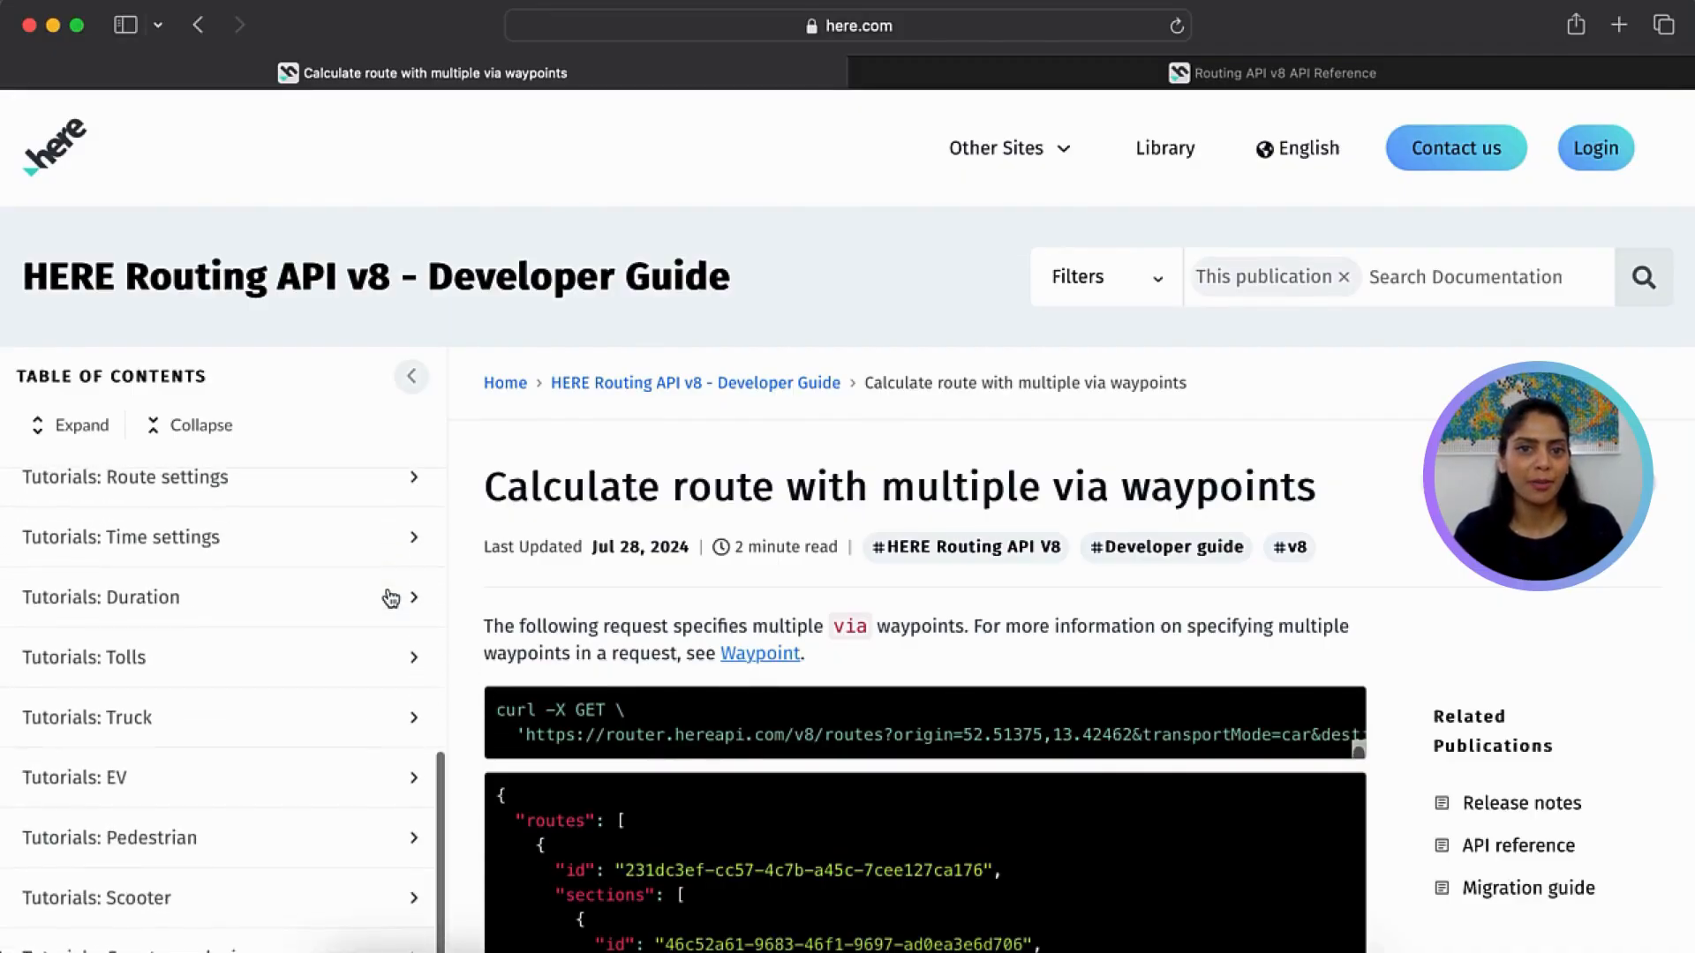
{"action": "left_click", "coordinate": [1273, 72]}
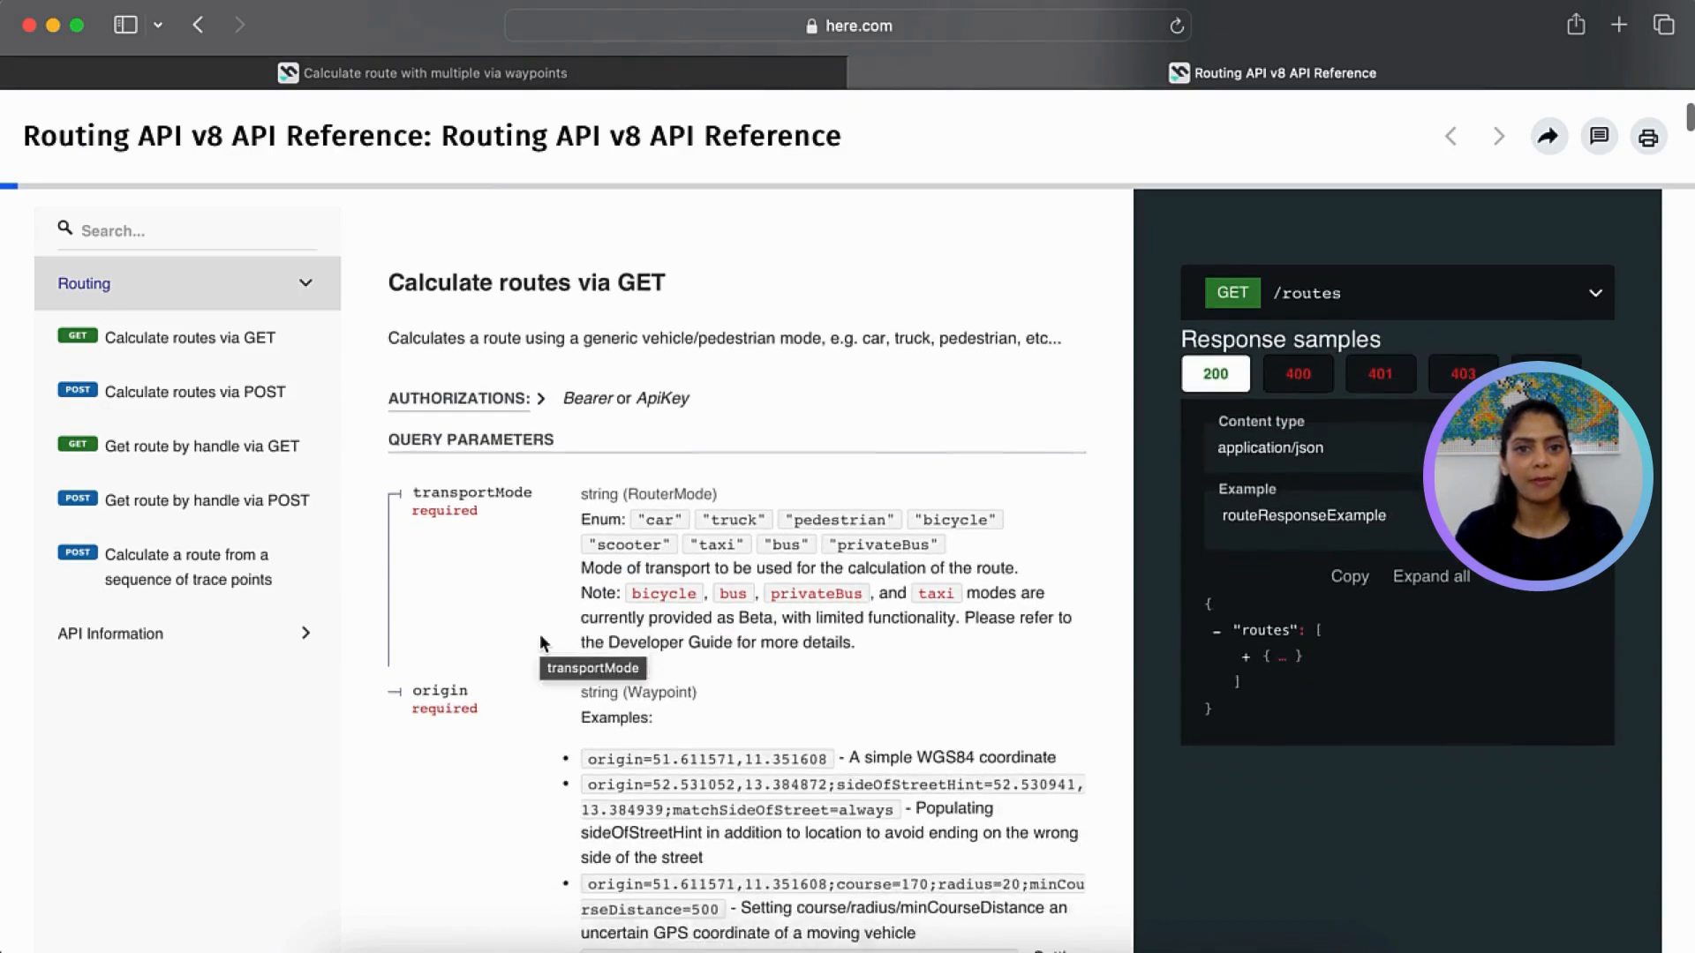
{"action": "scroll", "scroll_direction": "down", "scroll_amount": 3}
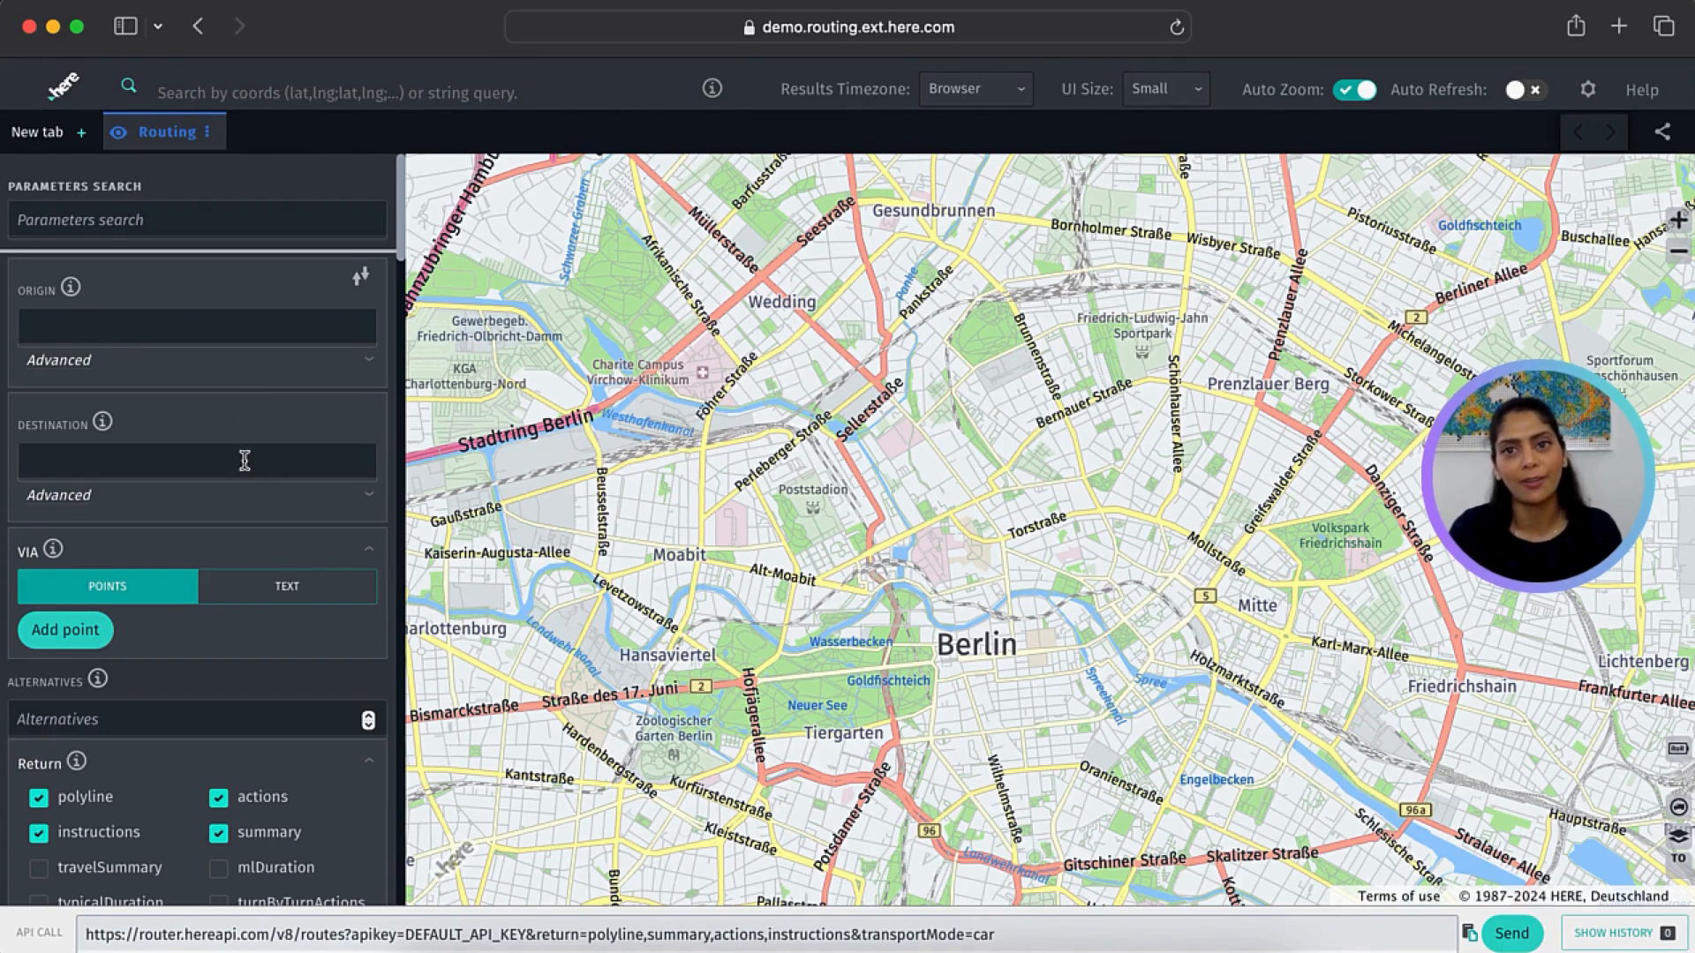
Tick incidents under Return and review car, occupancy 3 and default EV request settings
{"action": "scroll", "scroll_direction": "down", "scroll_amount": 3}
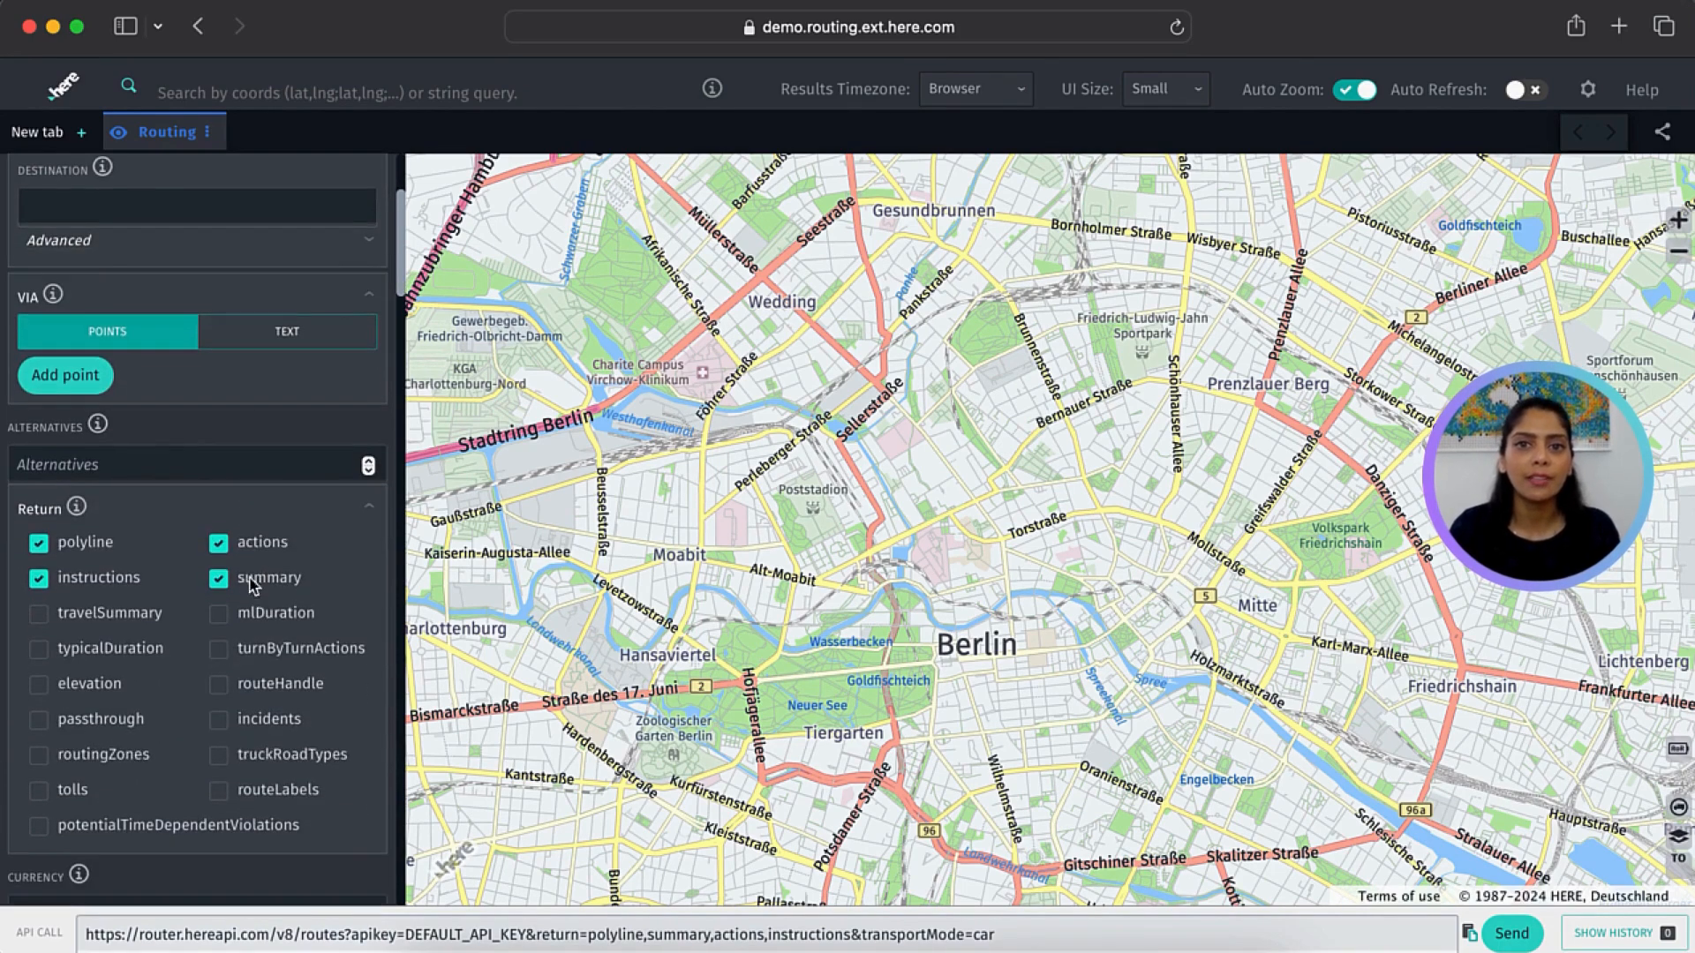
{"action": "left_click", "coordinate": [217, 718]}
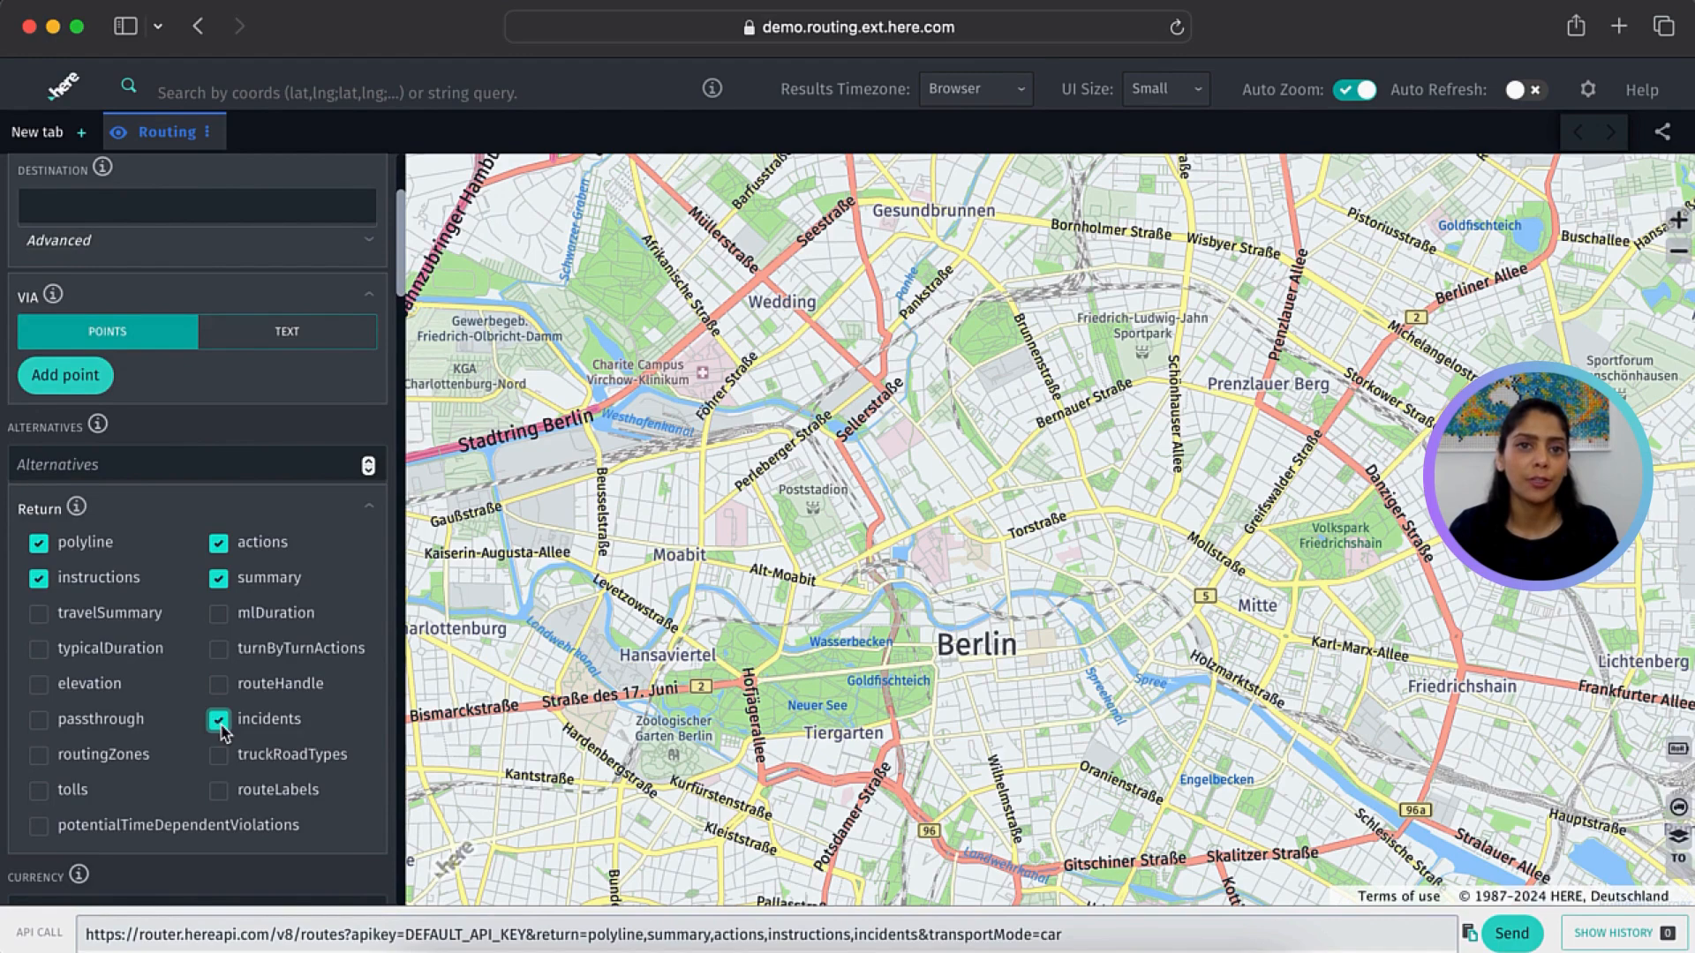
{"action": "scroll", "scroll_direction": "down", "scroll_amount": 3}
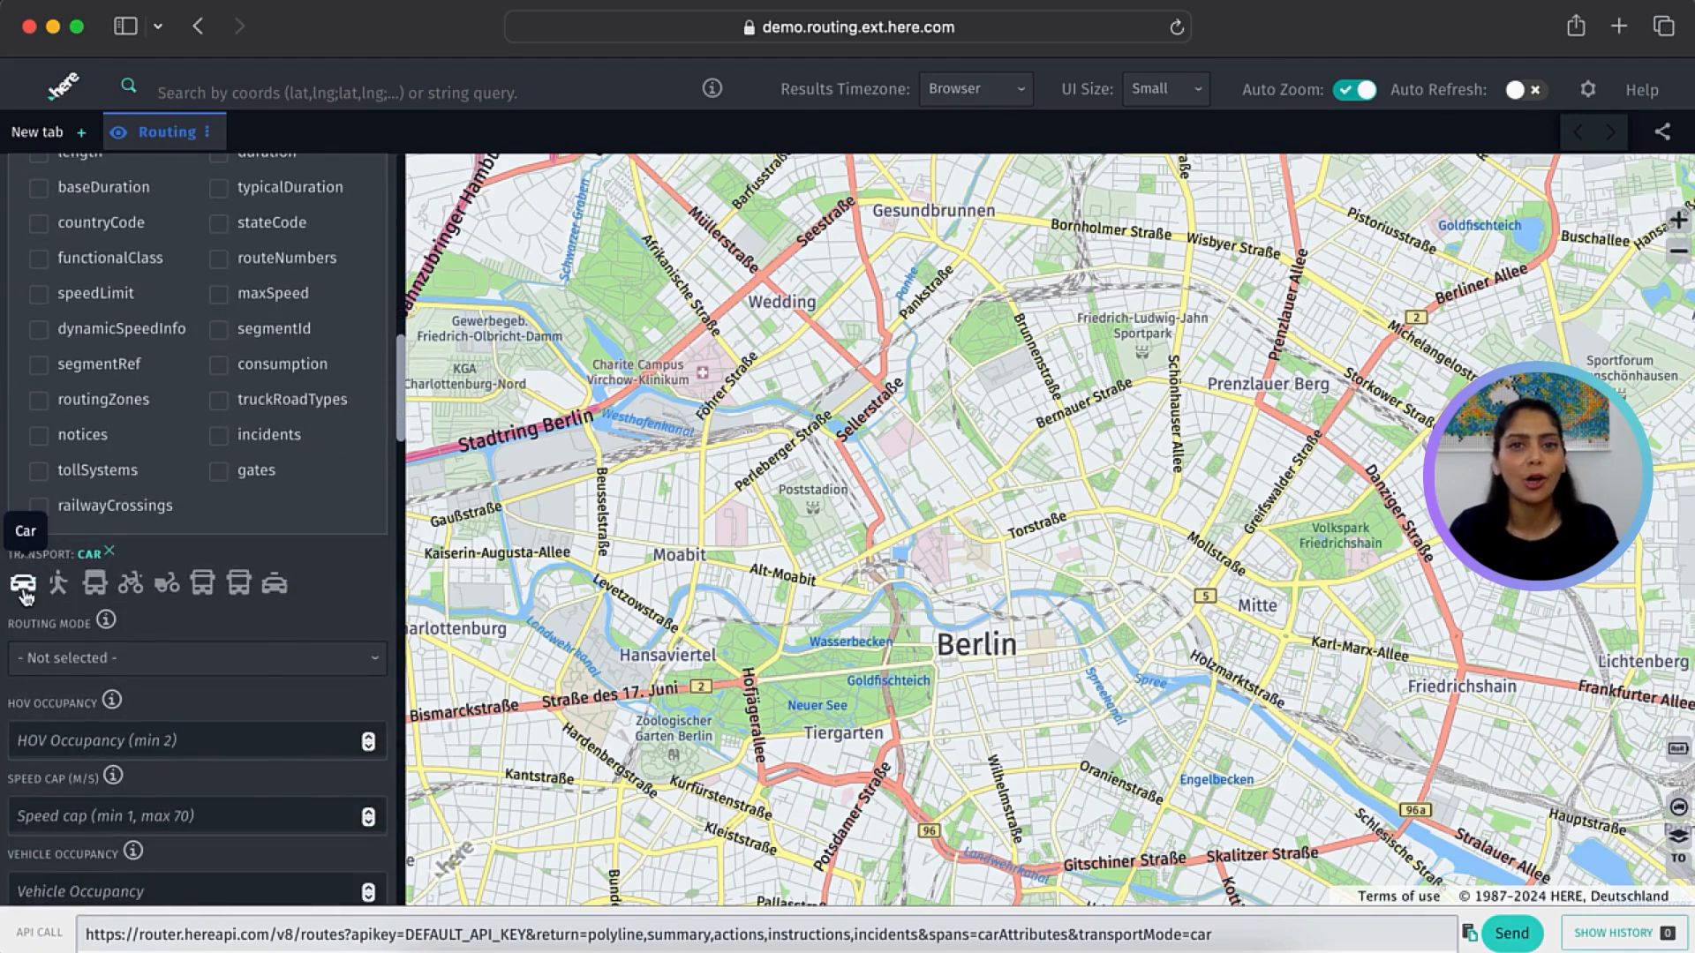
{"action": "scroll", "scroll_direction": "down", "scroll_amount": 3}
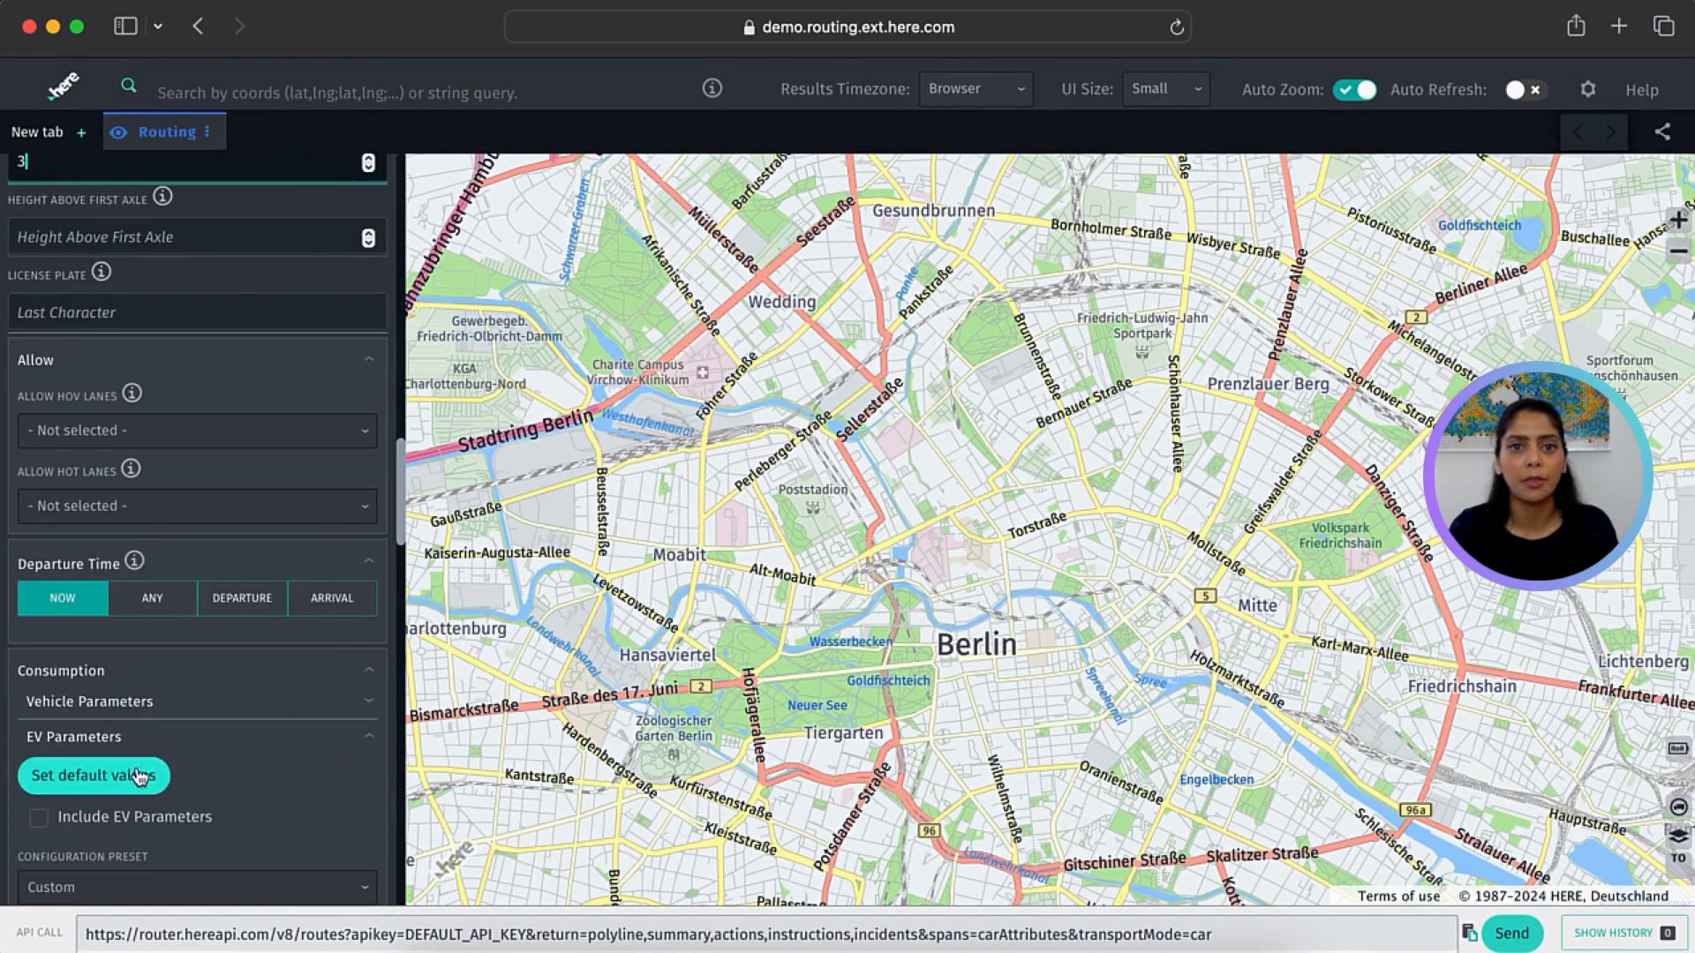
{"action": "scroll", "scroll_direction": "down", "scroll_amount": 3}
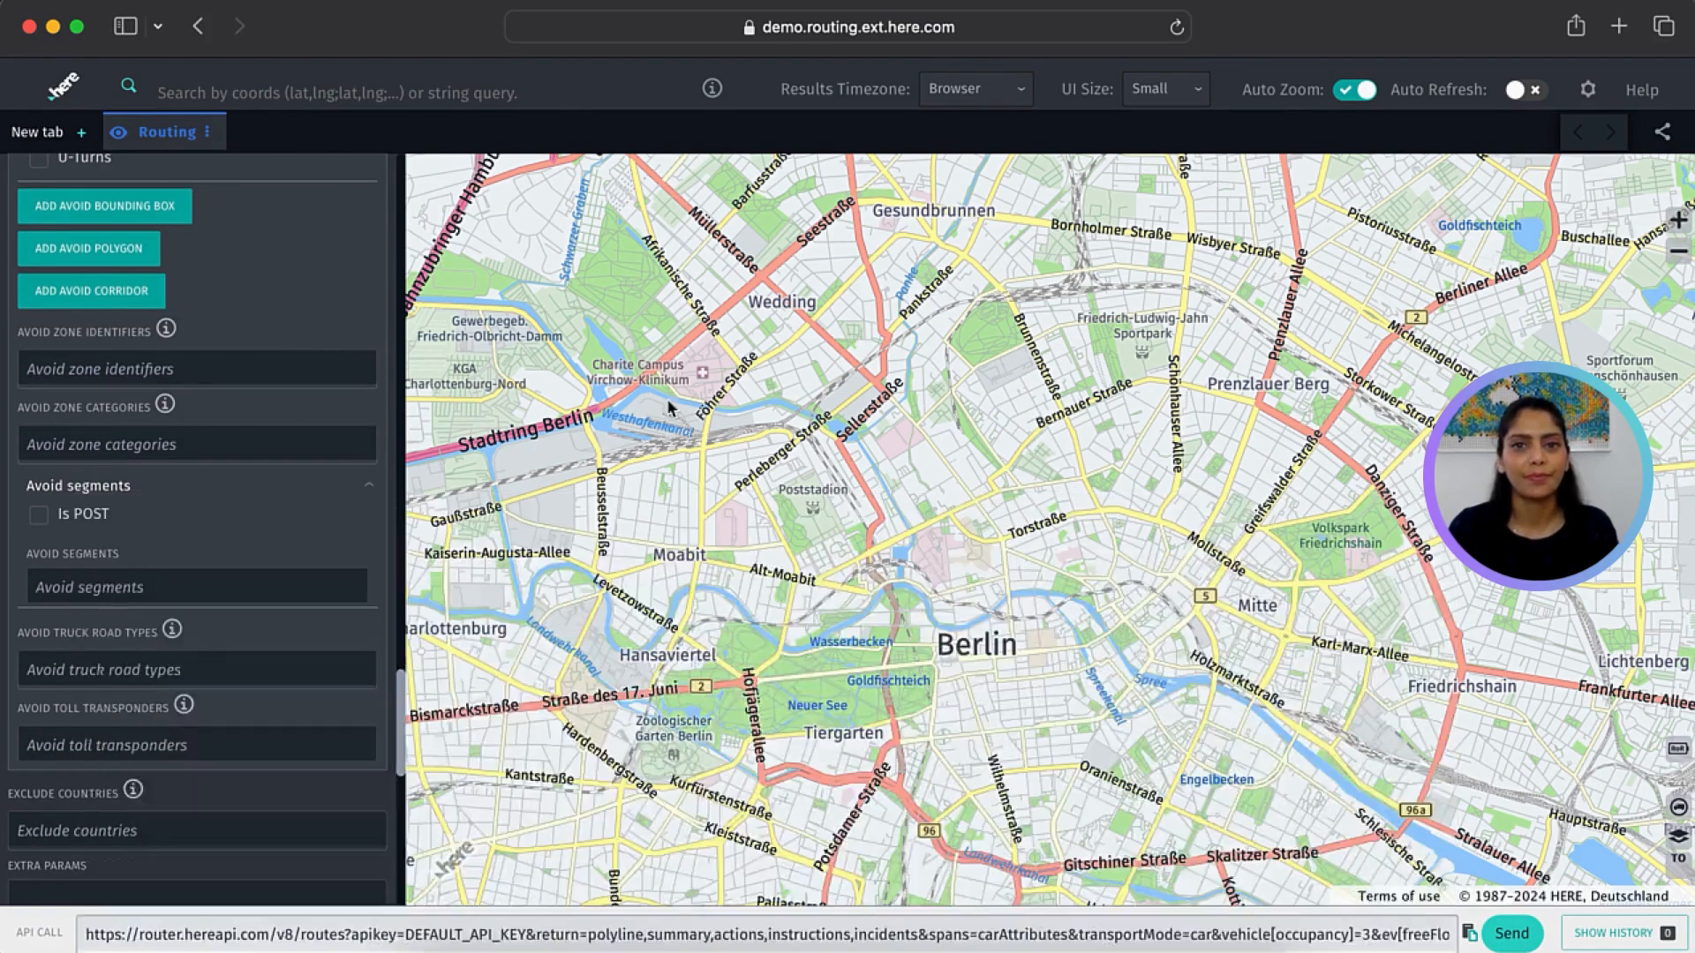
{"action": "mouse_move", "coordinate": [985, 512]}
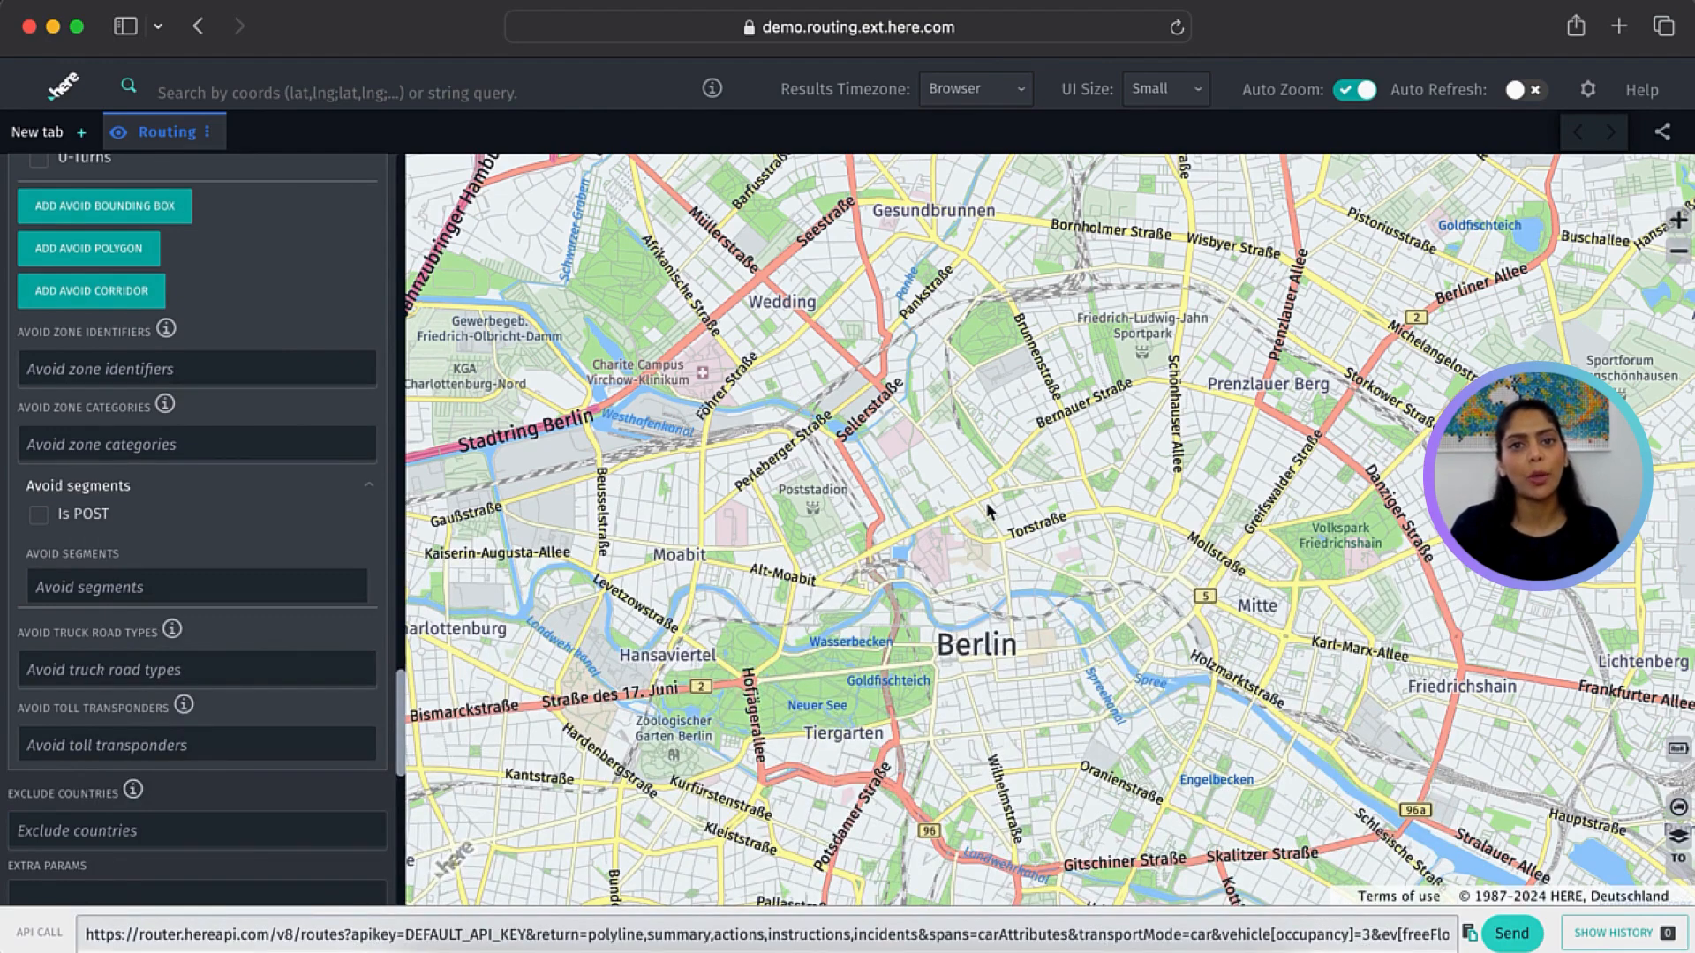
Check the demo's API key settings, then copy the generated API call URL
{"action": "right_click", "coordinate": [987, 512]}
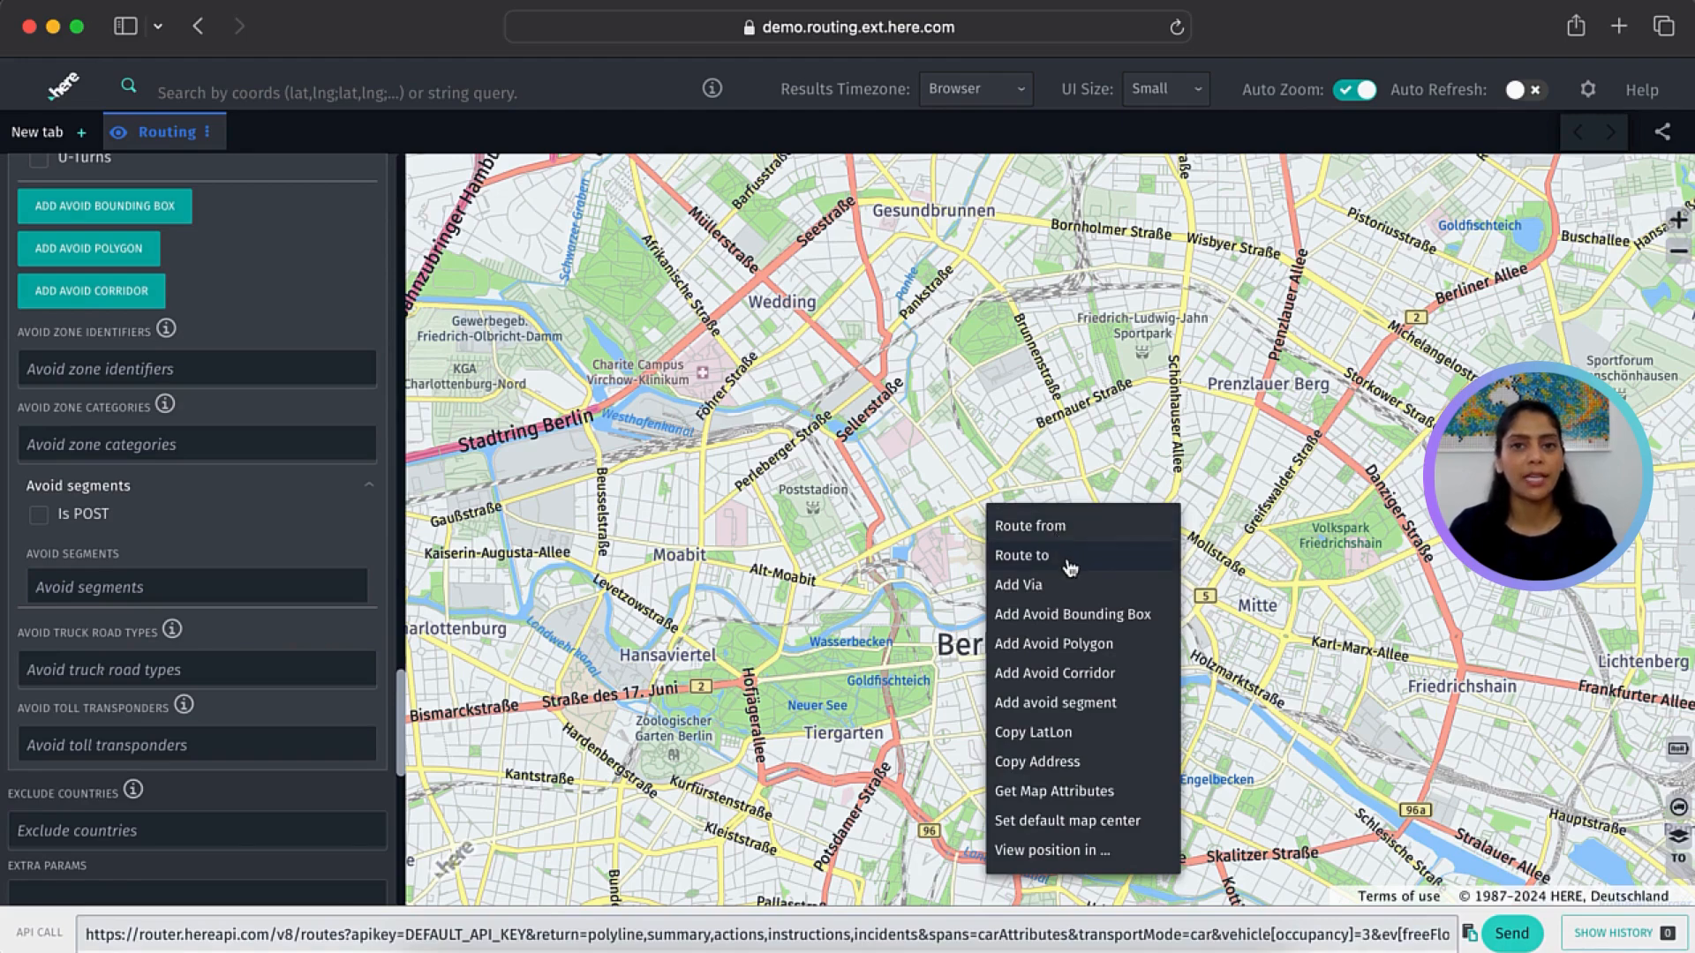
{"action": "mouse_move", "coordinate": [1089, 625]}
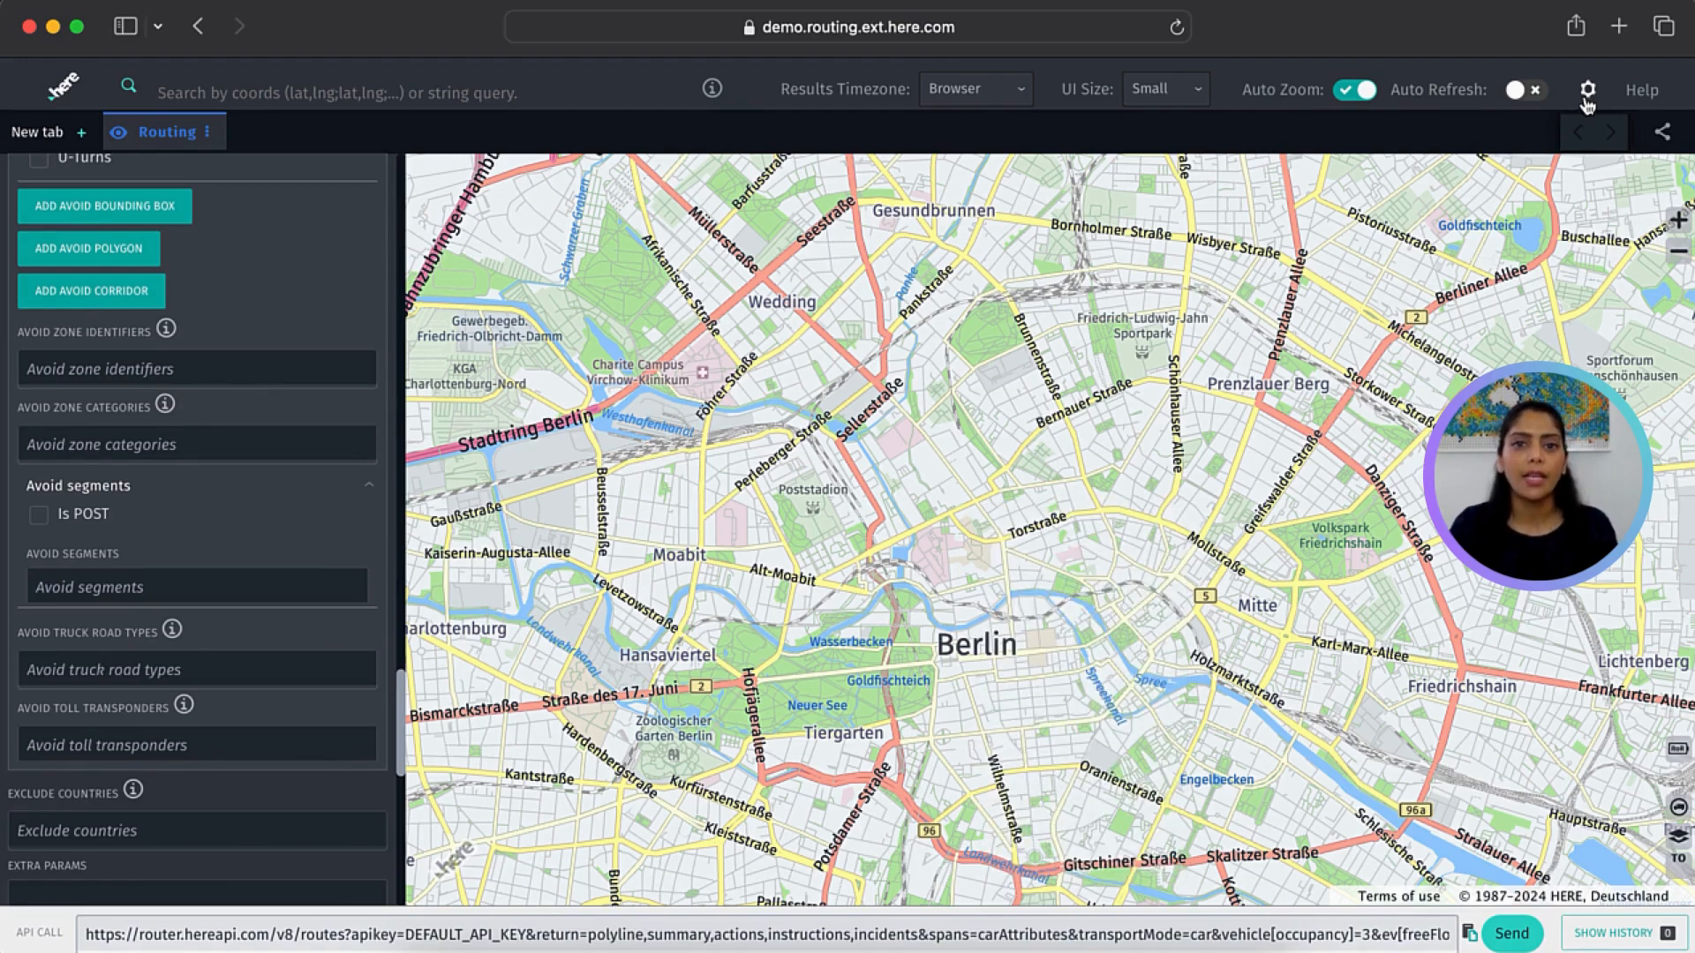
{"action": "left_click", "coordinate": [1585, 90]}
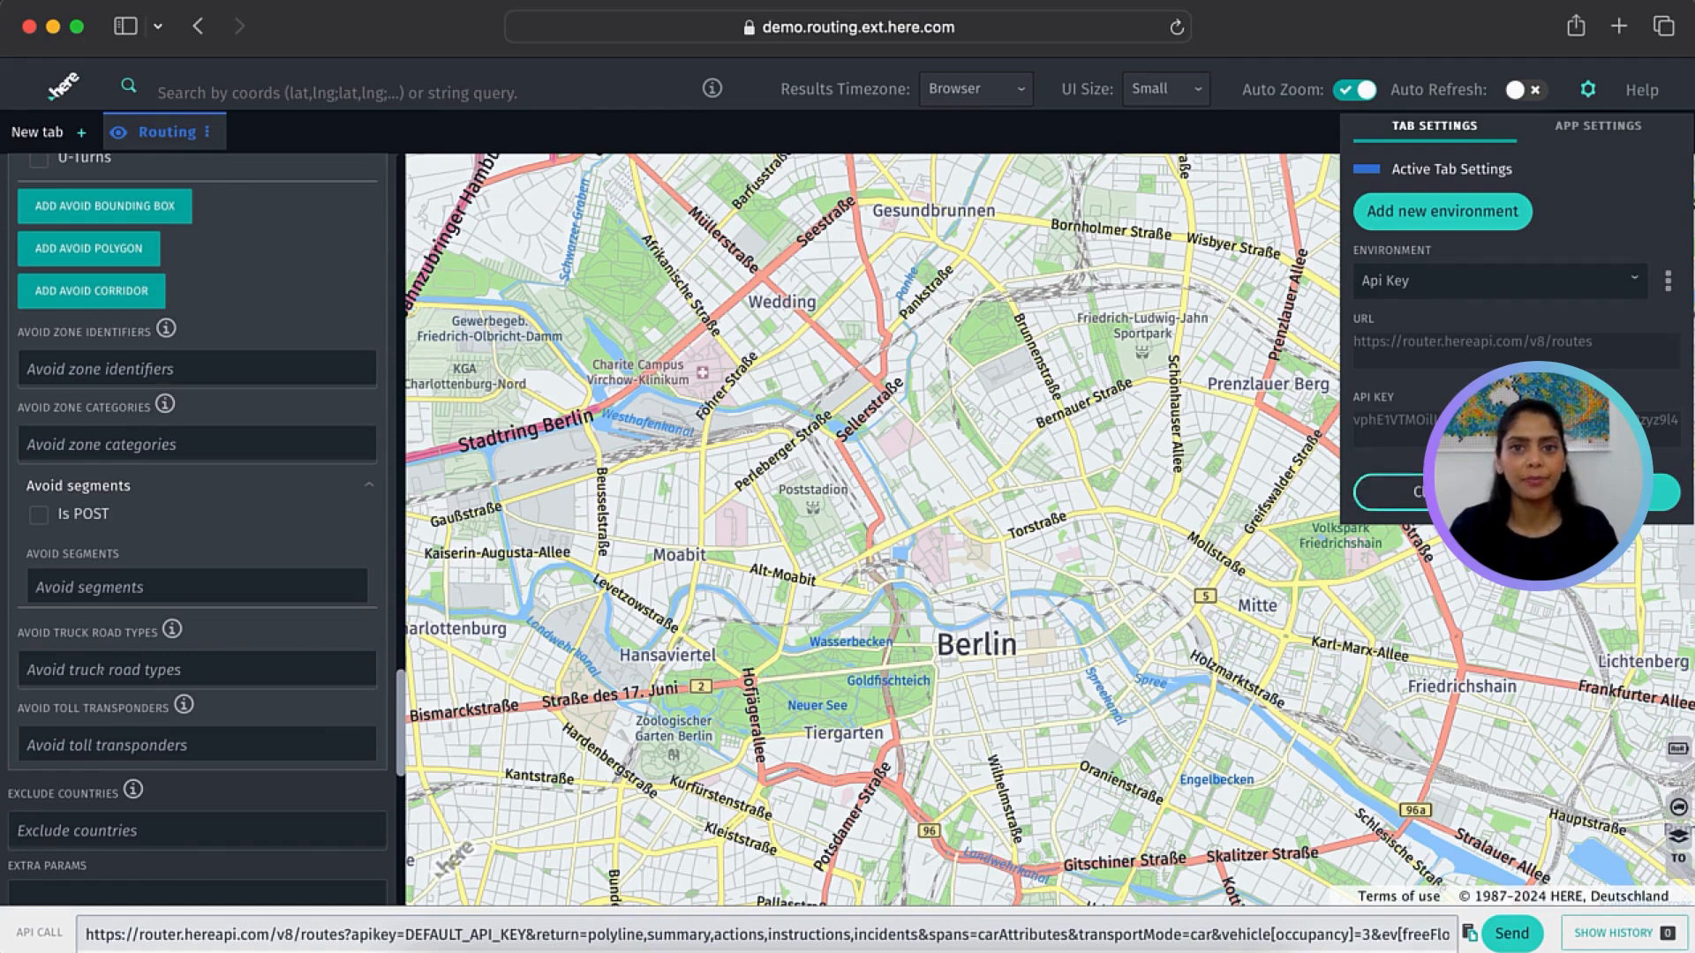
{"action": "left_click", "coordinate": [1587, 89]}
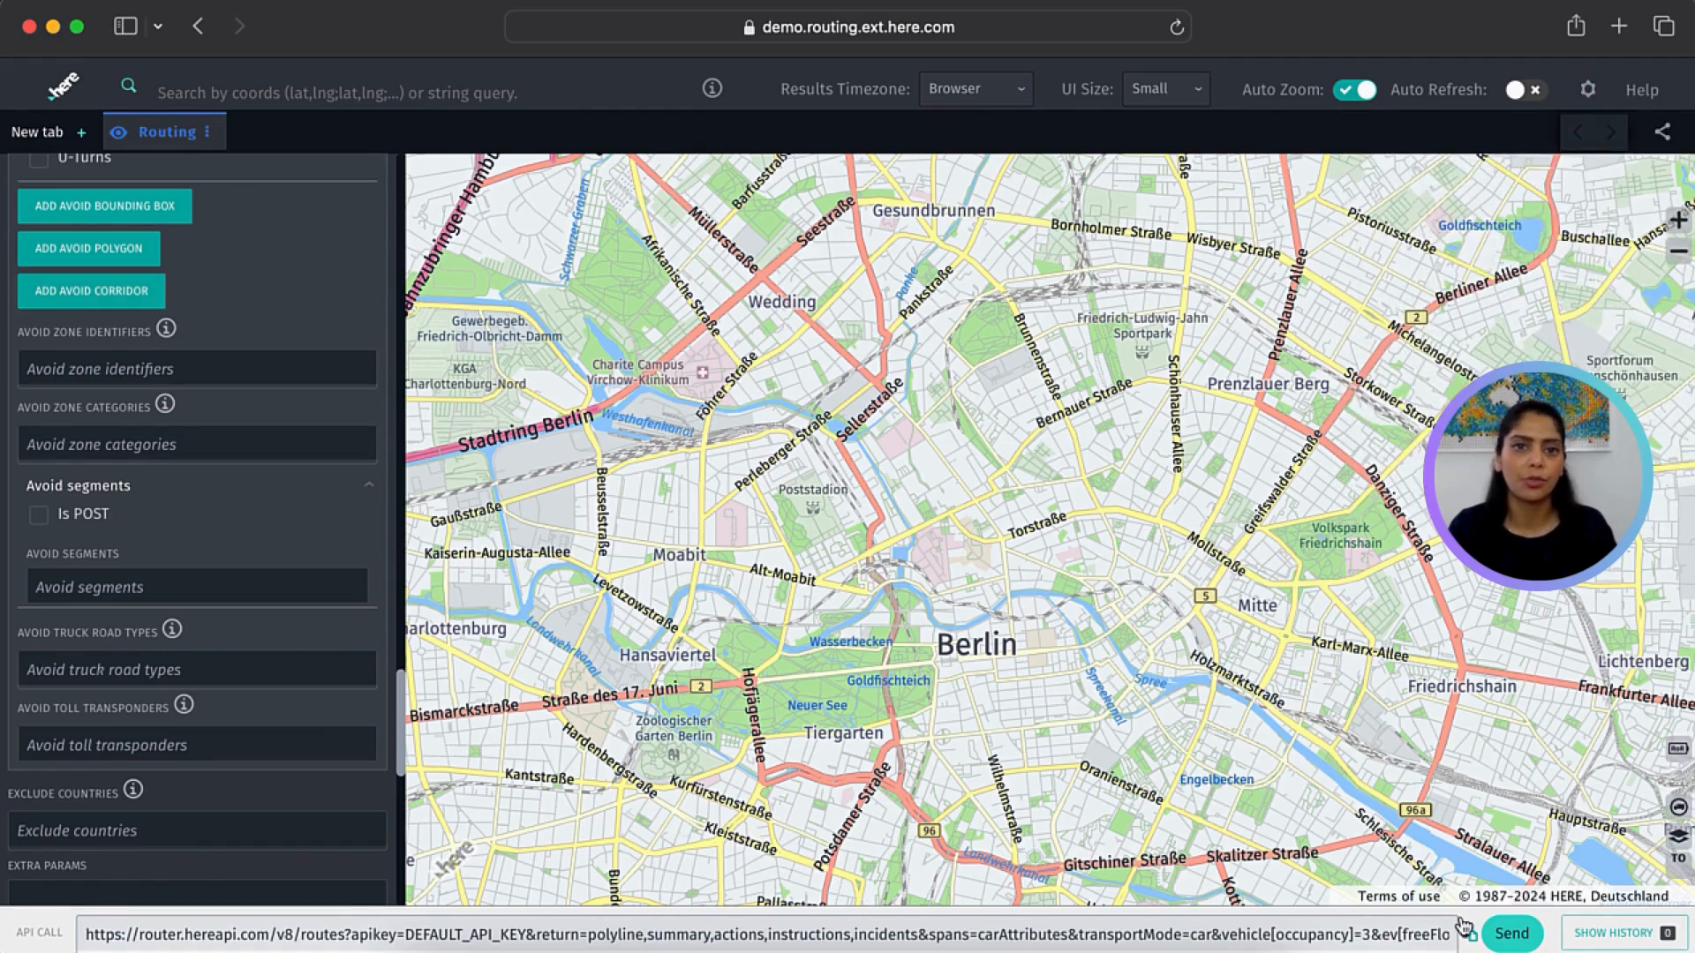
{"action": "left_click", "coordinate": [1468, 932]}
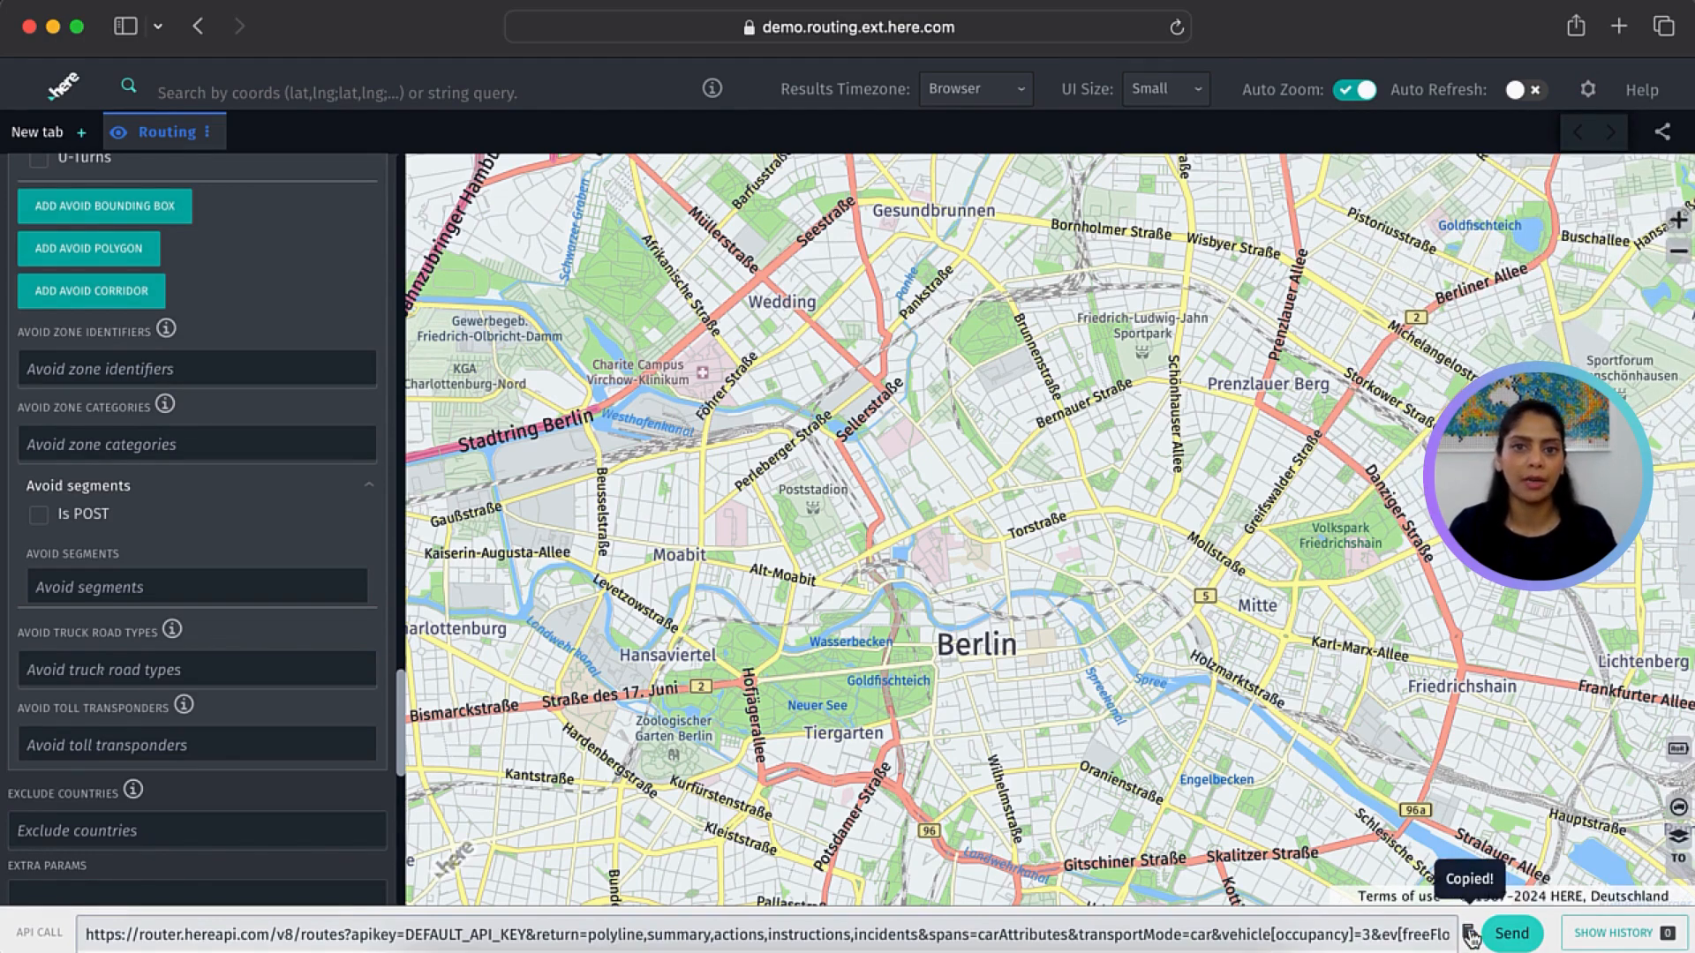